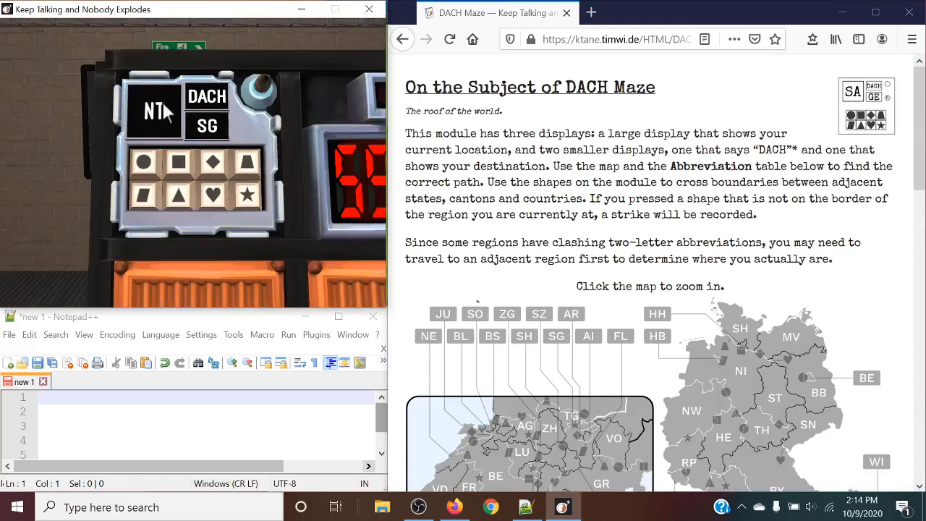
Focus the game window showing the DACH Maze module with NT and destination SG.
left_click(188, 195)
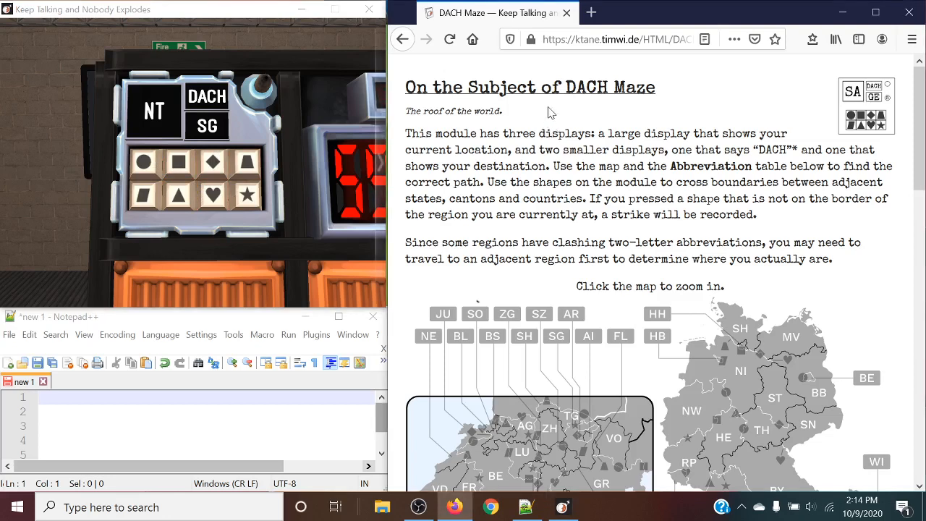
mouse_move(177, 104)
type("usa")
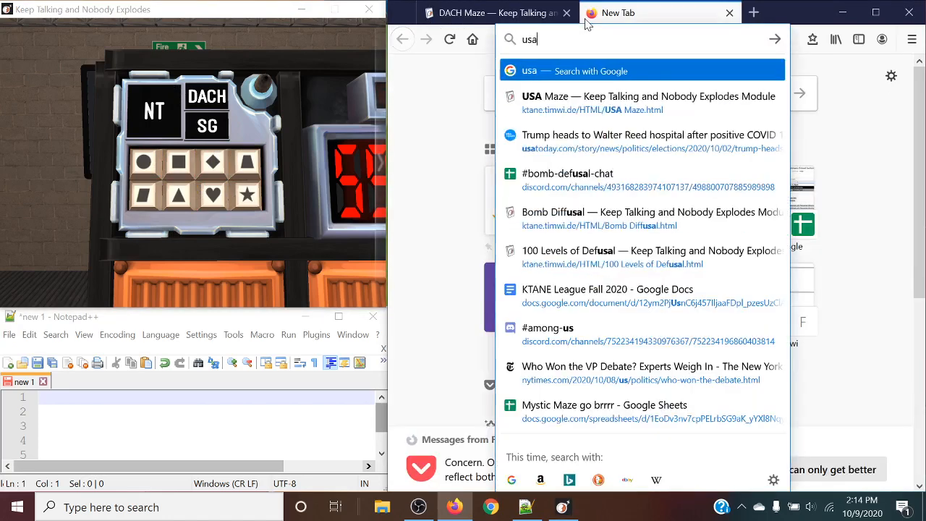
Load the USA Maze manual in a second tab and flip between it and the DACH Maze tab.
left_click(648, 101)
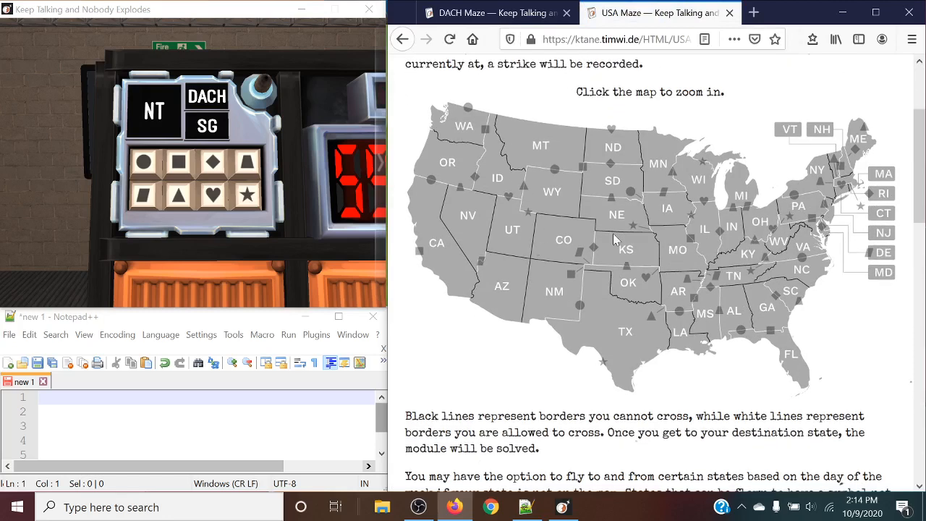
mouse_move(568, 316)
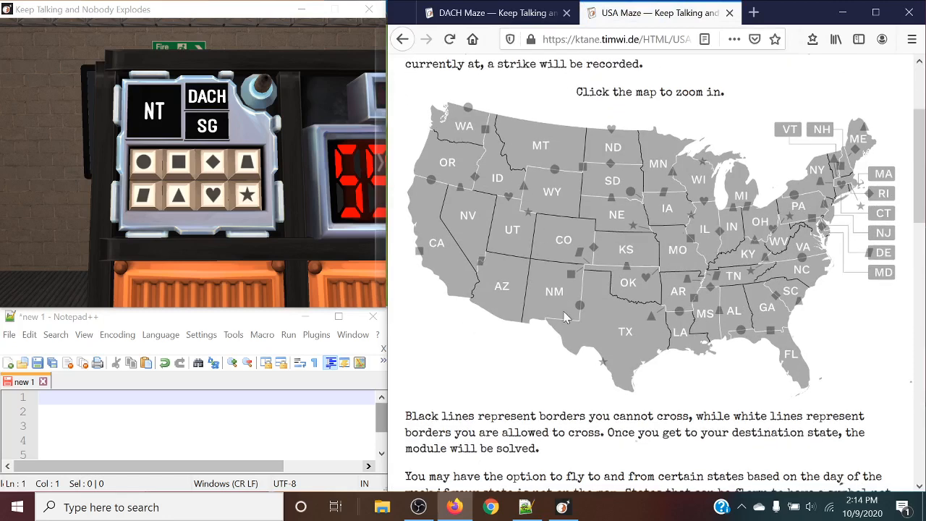
mouse_move(528, 157)
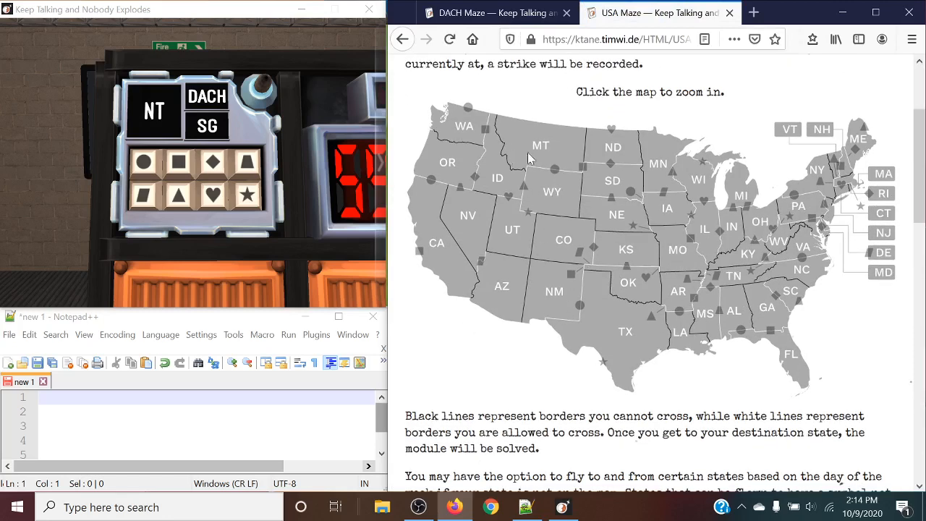
mouse_move(549, 196)
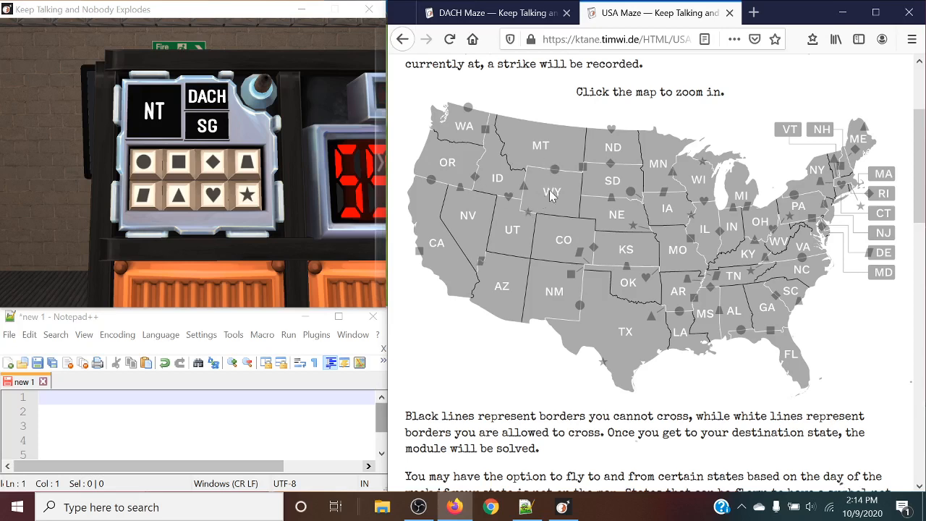
mouse_move(561, 171)
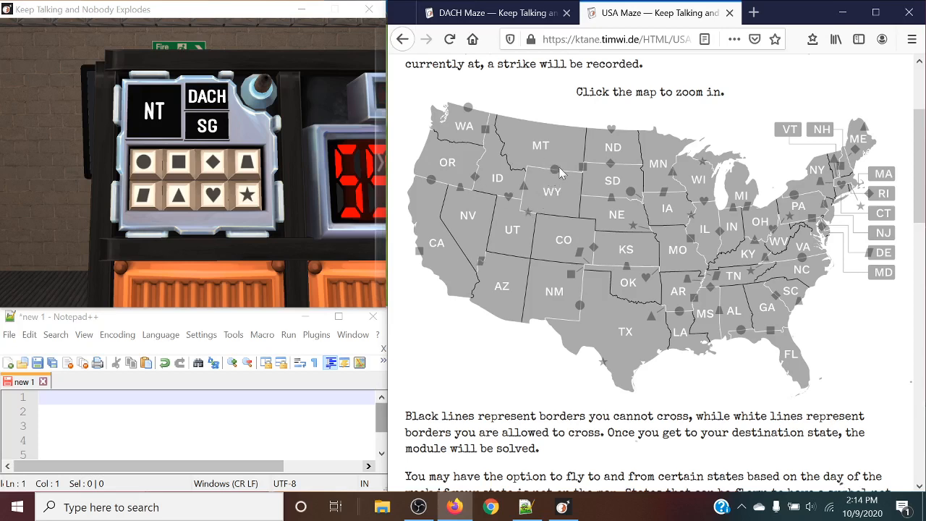
mouse_move(550, 187)
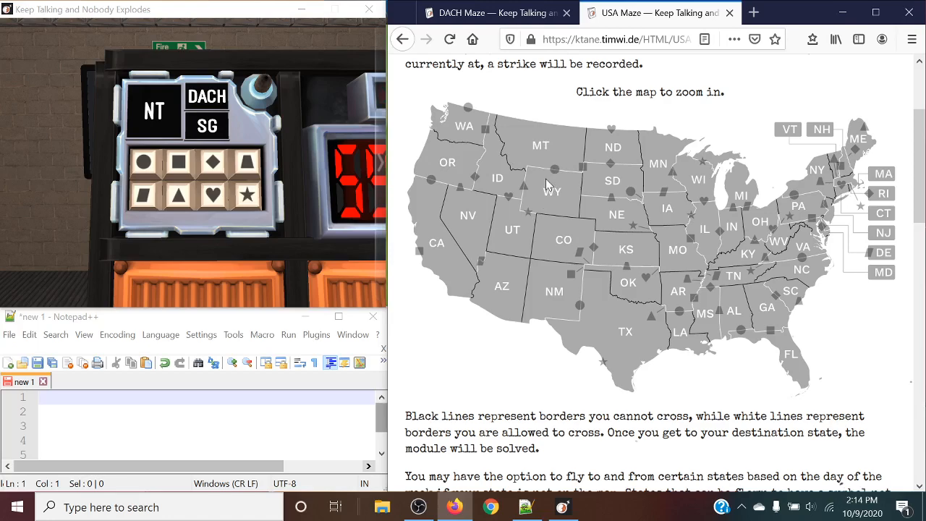
left_click(495, 11)
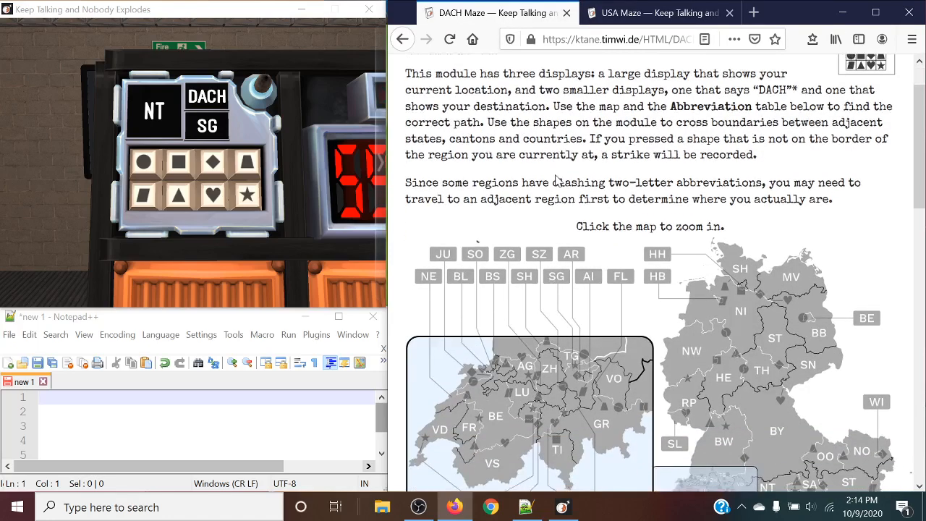
scroll("up", 3)
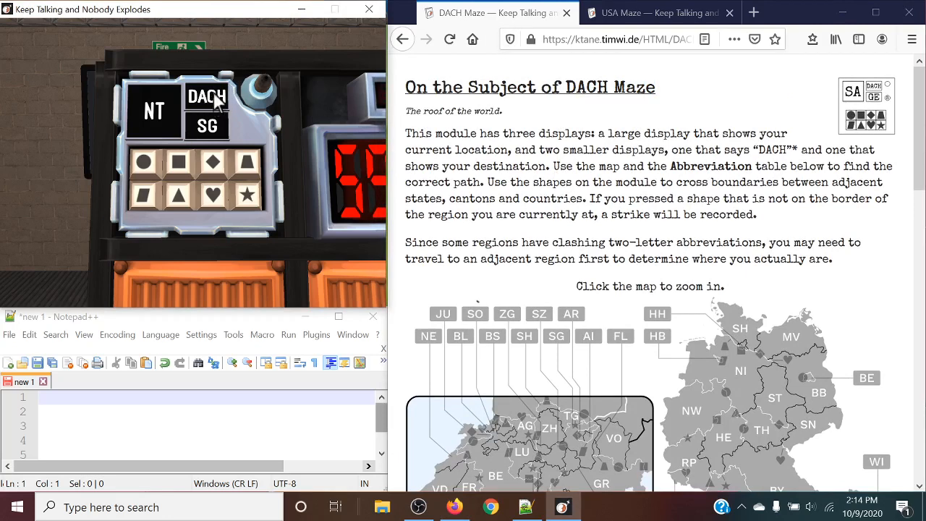
left_click(654, 11)
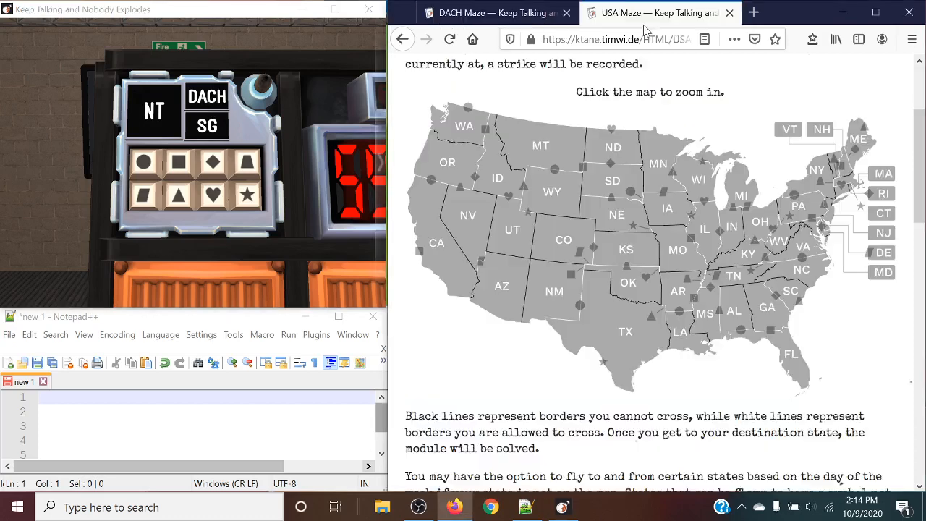
scroll("up", 3)
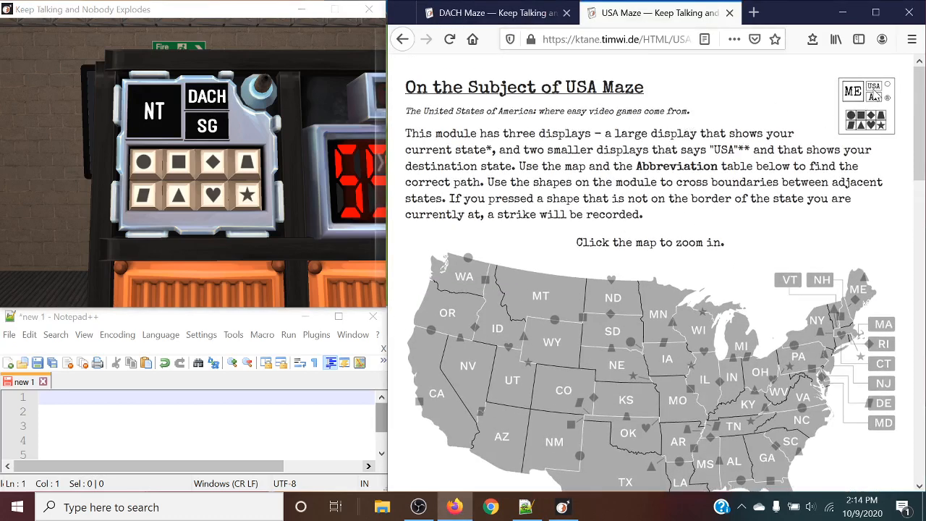
left_click(496, 12)
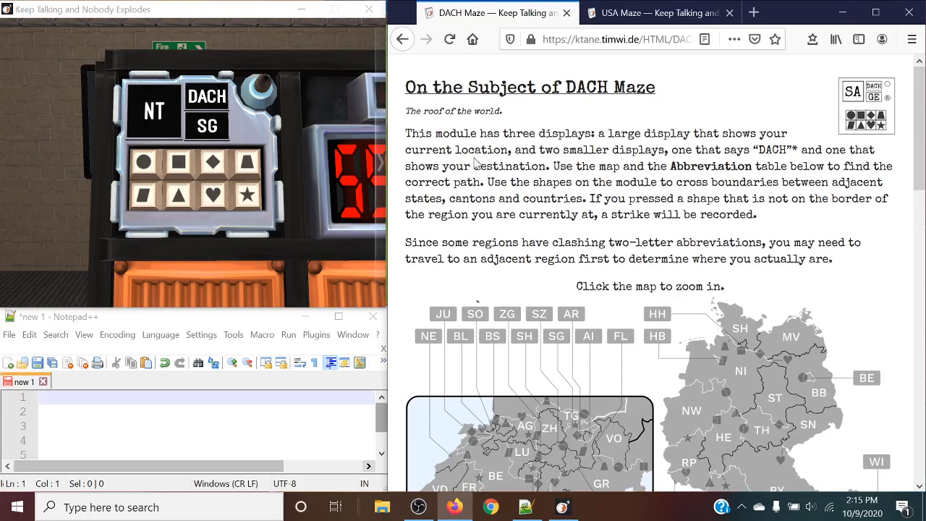
scroll("down", 3)
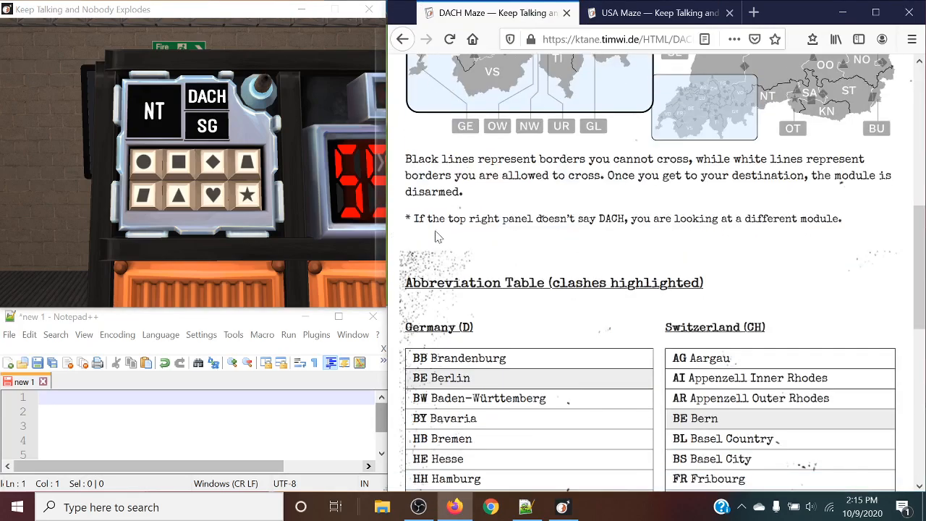
scroll("down", 3)
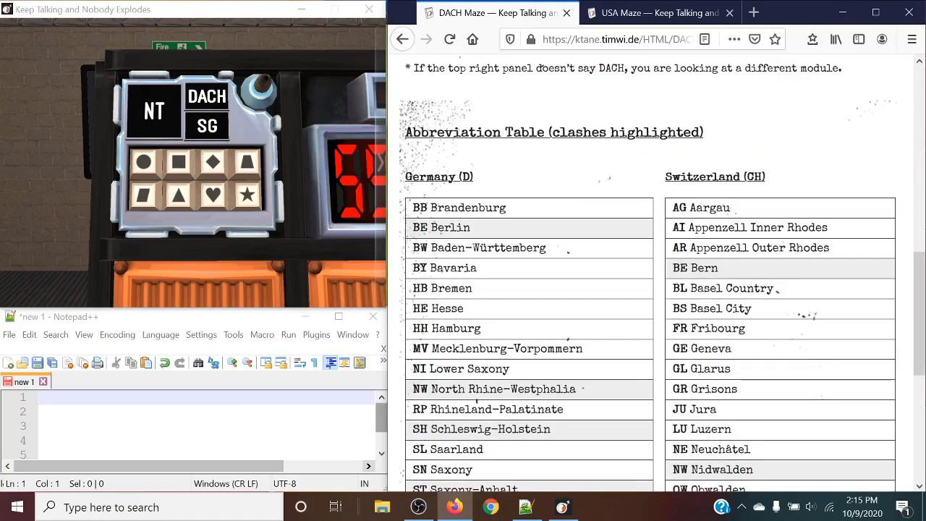
scroll("down", 3)
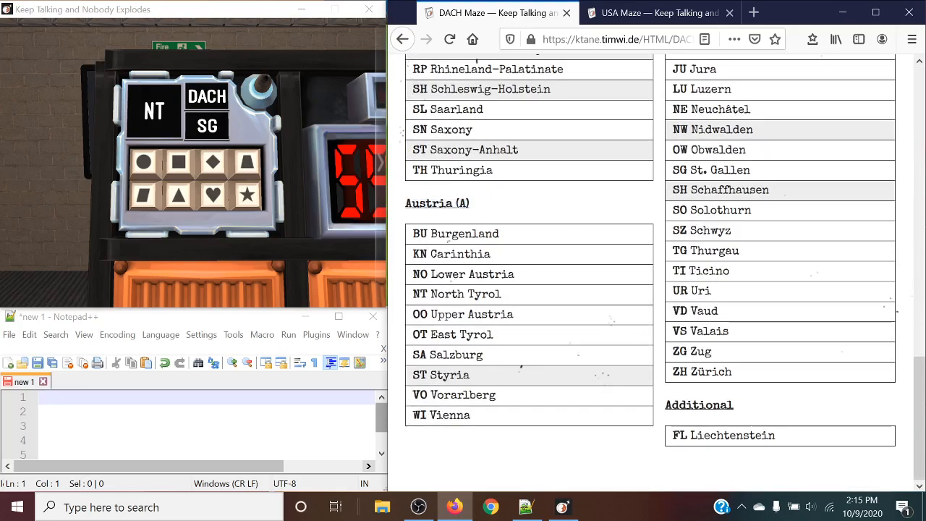
double_click(732, 434)
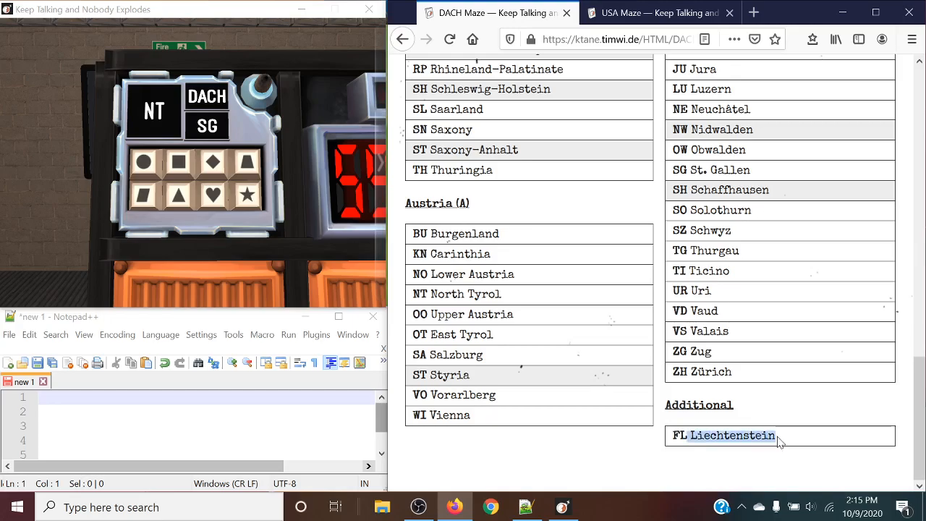
scroll("up", 3)
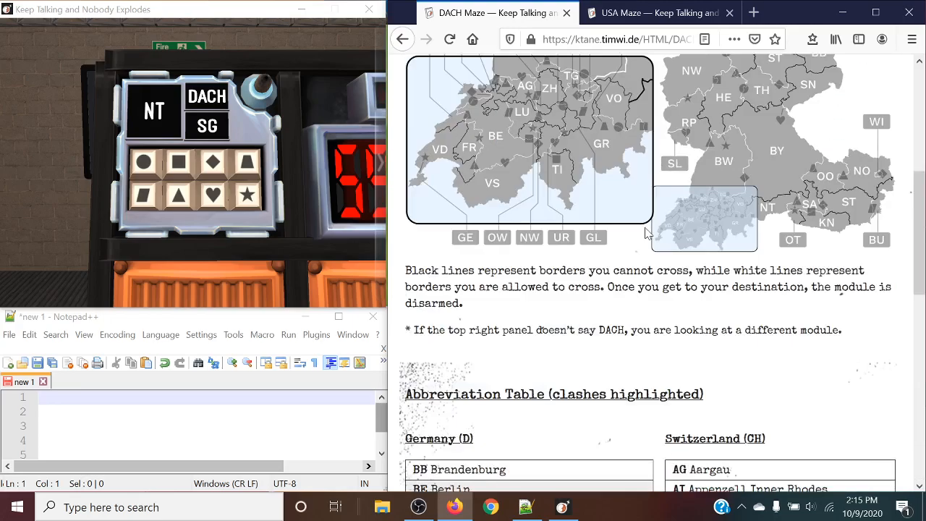
scroll("up", 3)
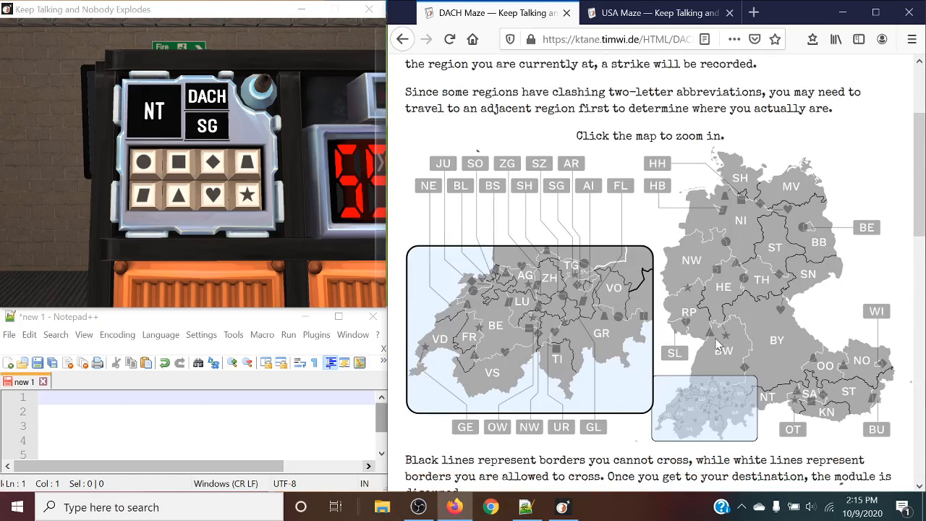
mouse_move(718, 344)
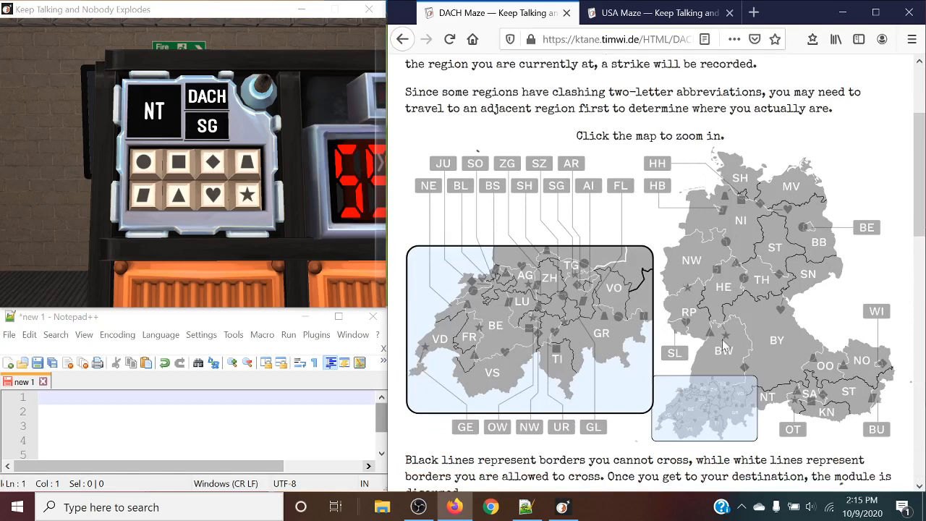
mouse_move(731, 303)
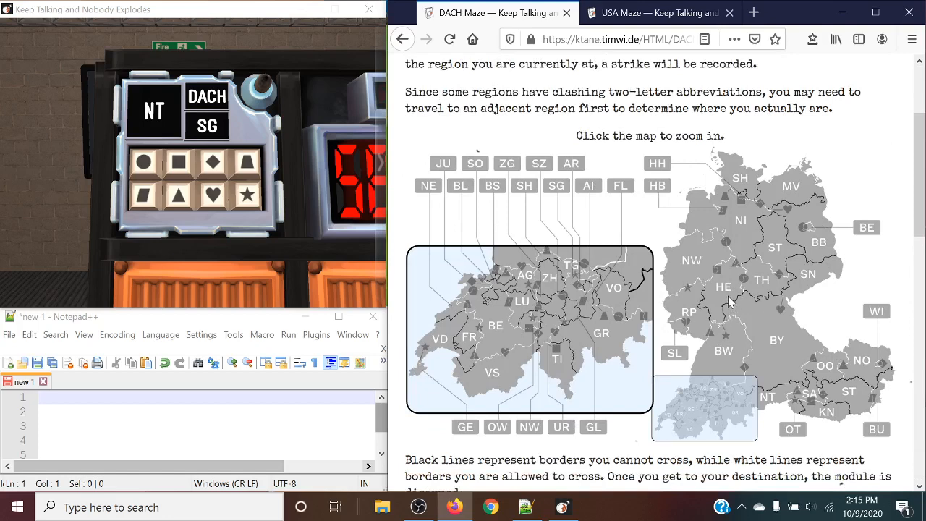
left_click(657, 11)
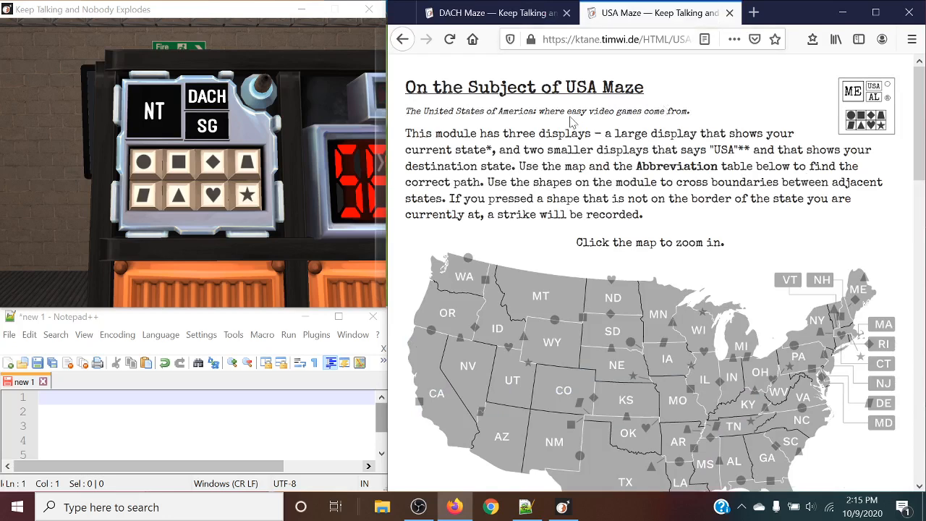
left_click(495, 13)
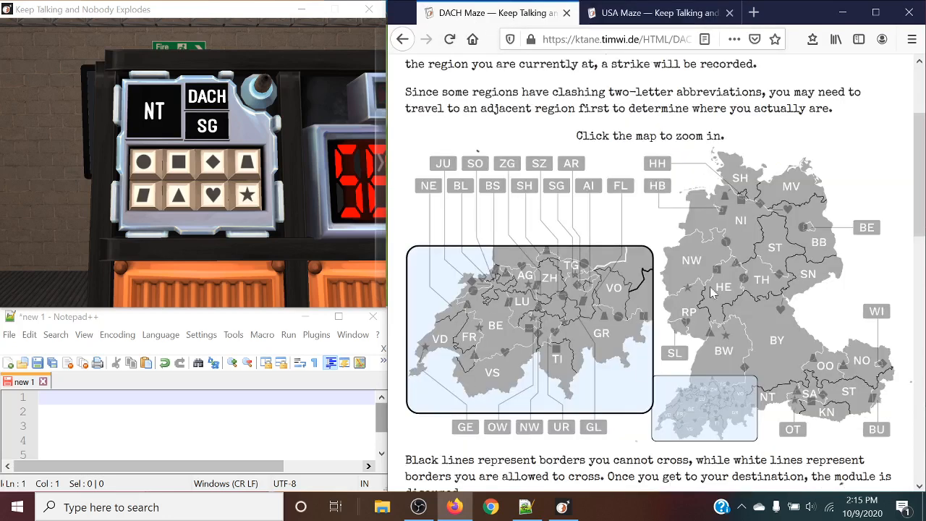
mouse_move(576, 203)
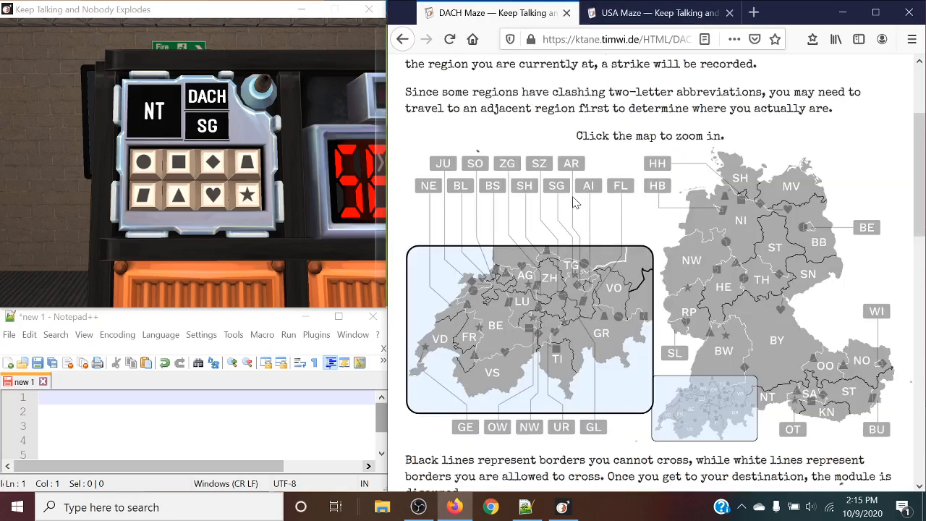
mouse_move(567, 243)
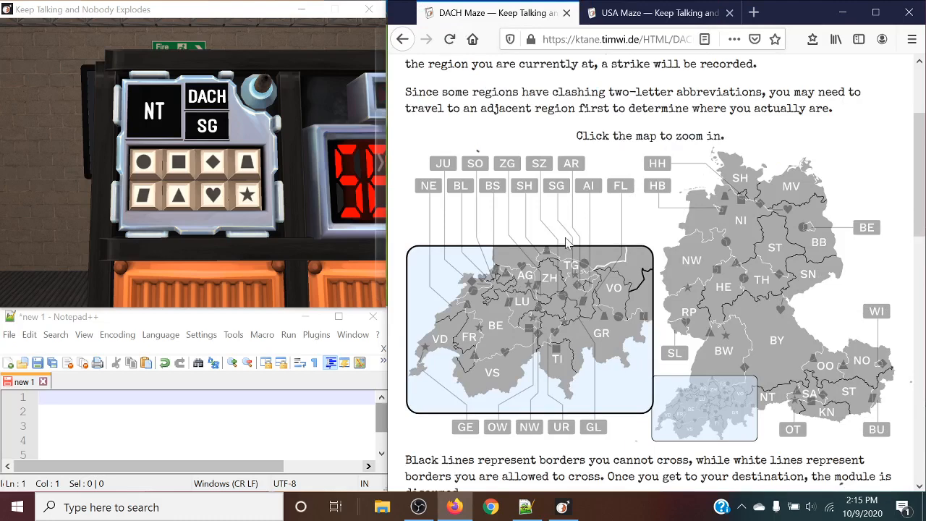
Scroll the DACH Maze manual and check the clashing BE rows Berlin and Bern.
scroll("down", 3)
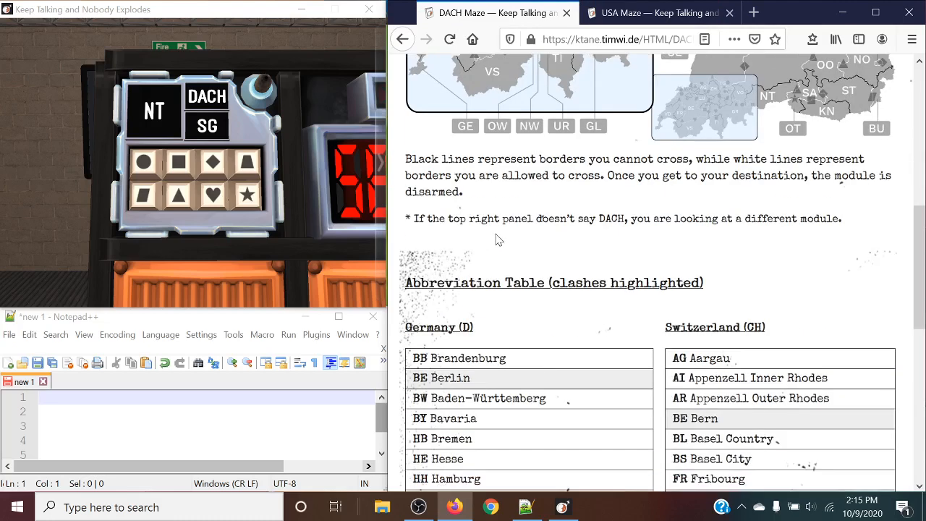
scroll("down", 3)
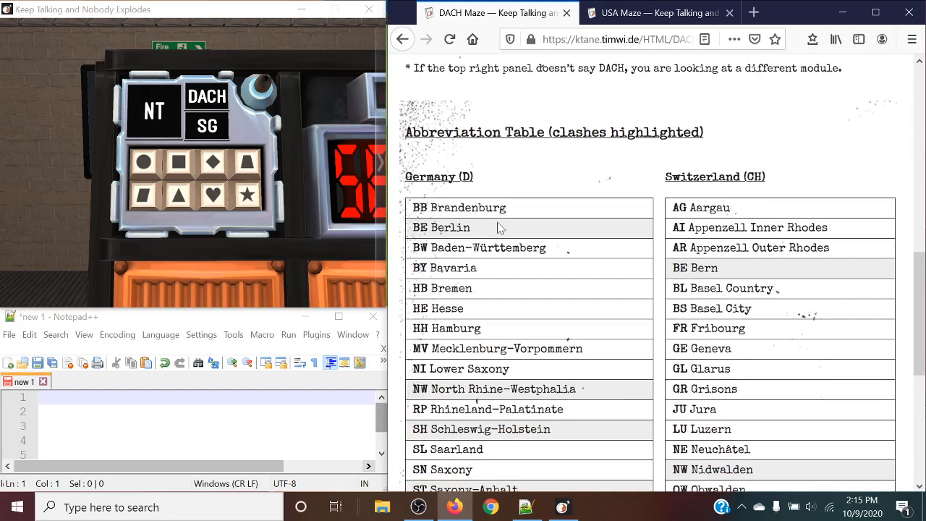
double_click(442, 227)
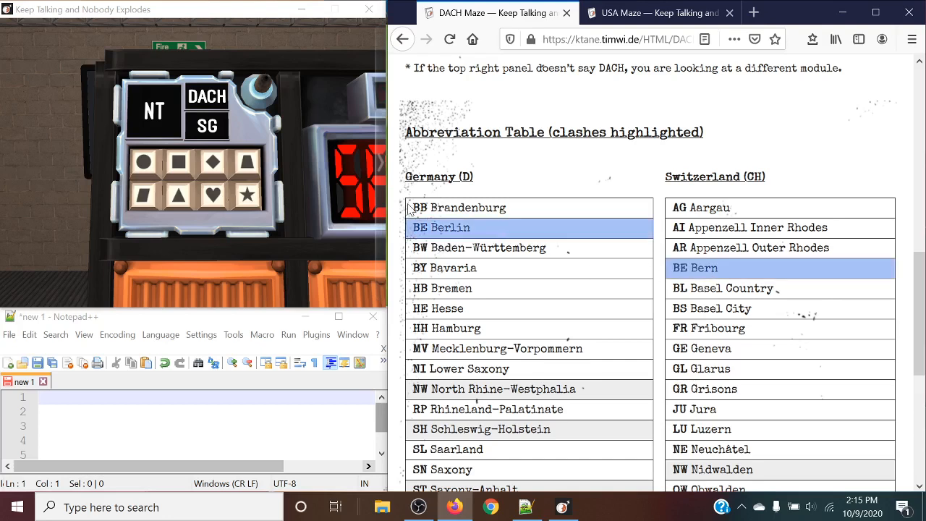
scroll("down", 3)
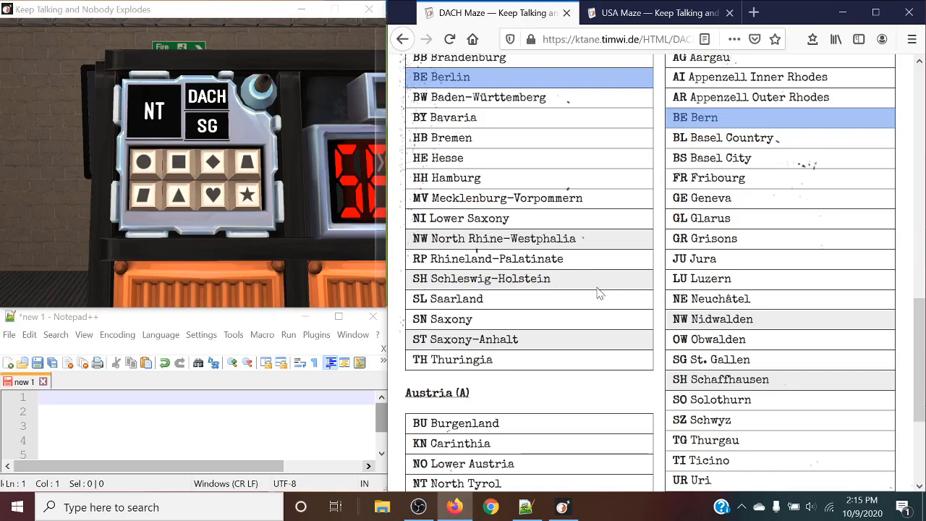
Scroll back until the full Germany, Austria and Switzerland region map is visible.
scroll("up", 3)
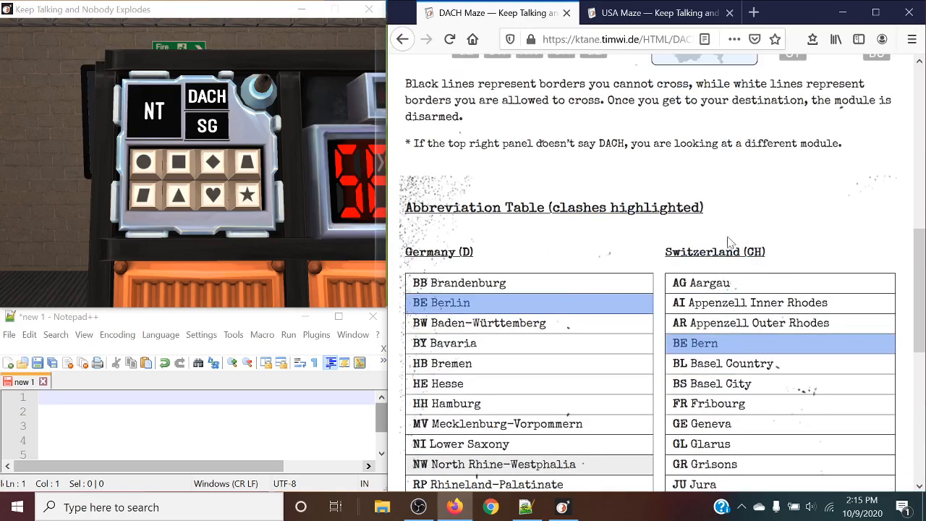
scroll("down", 3)
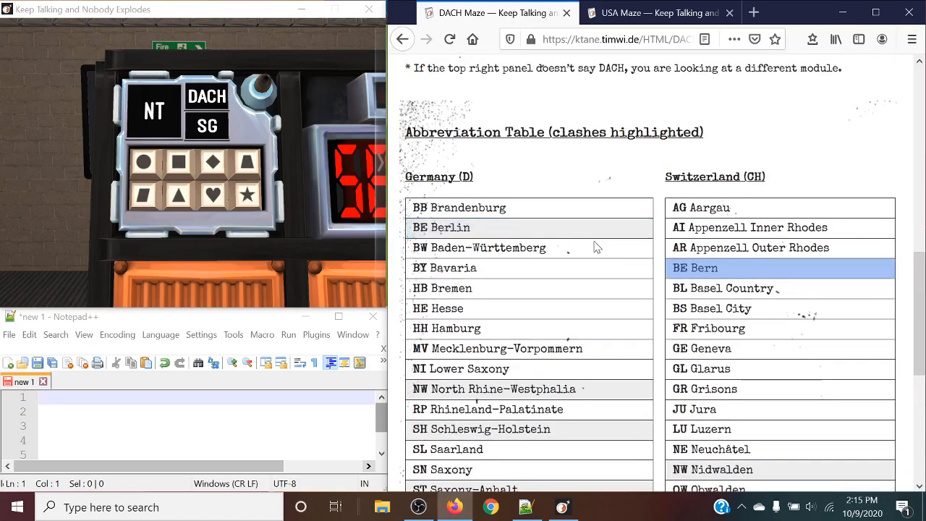
scroll("up", 3)
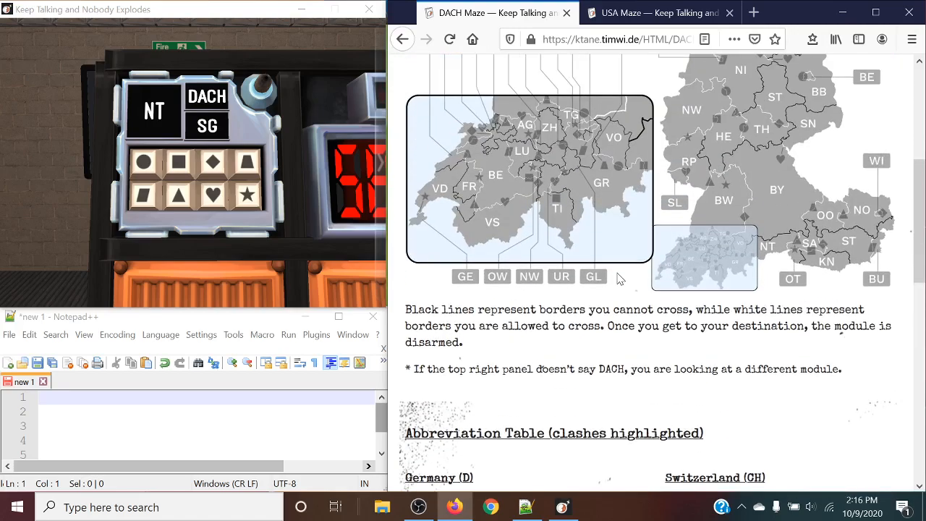
scroll("up", 3)
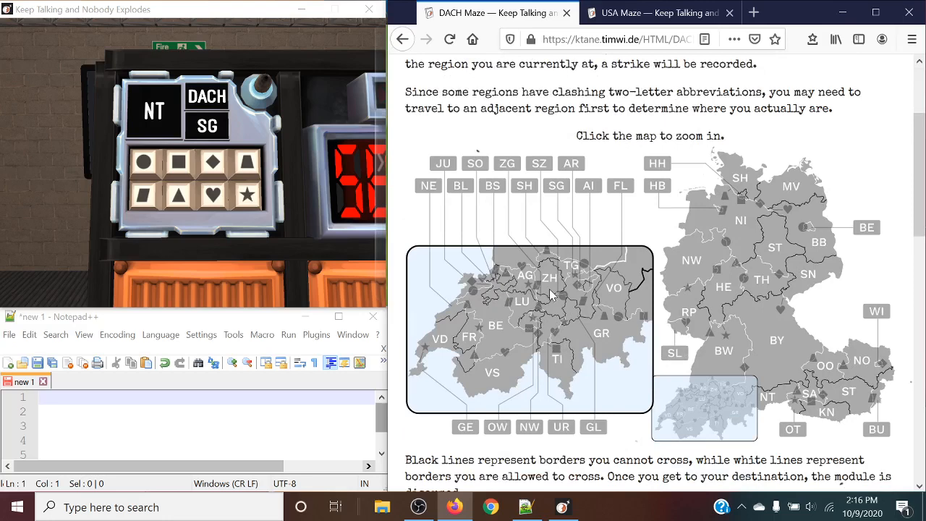
mouse_move(741, 191)
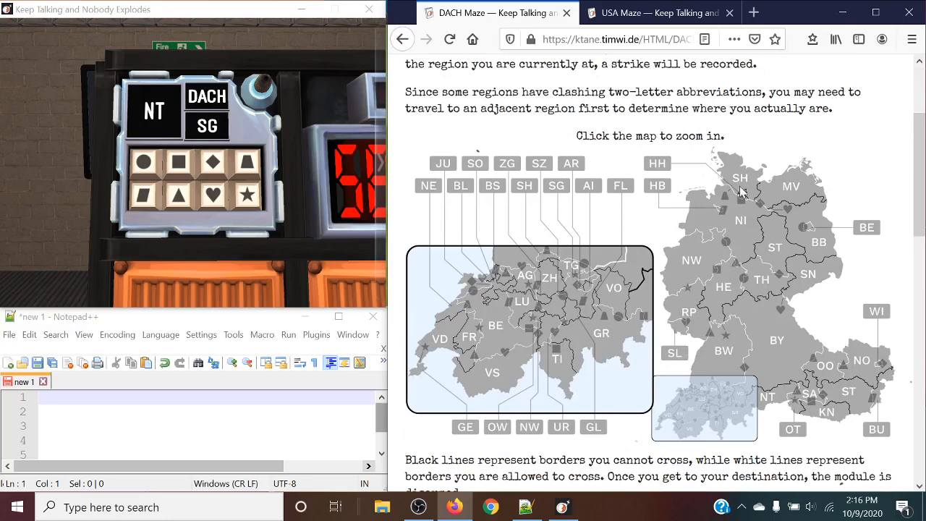
mouse_move(808, 211)
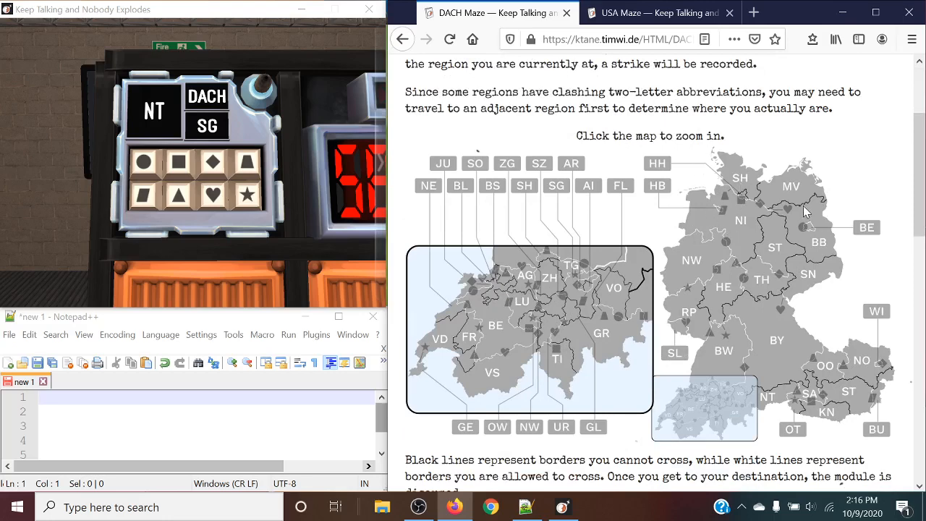
mouse_move(651, 335)
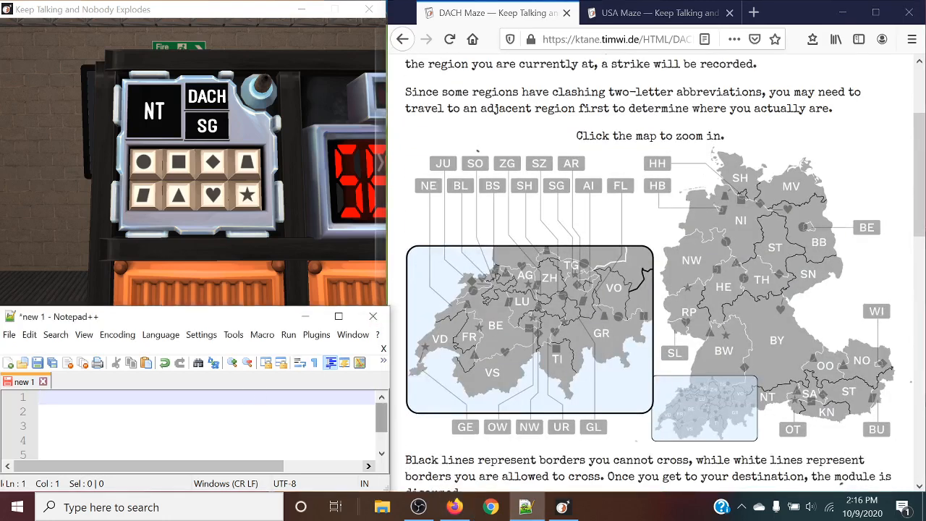
Write 'NT SG' in the Notepad++ note for the start and destination regions.
type("NT SG")
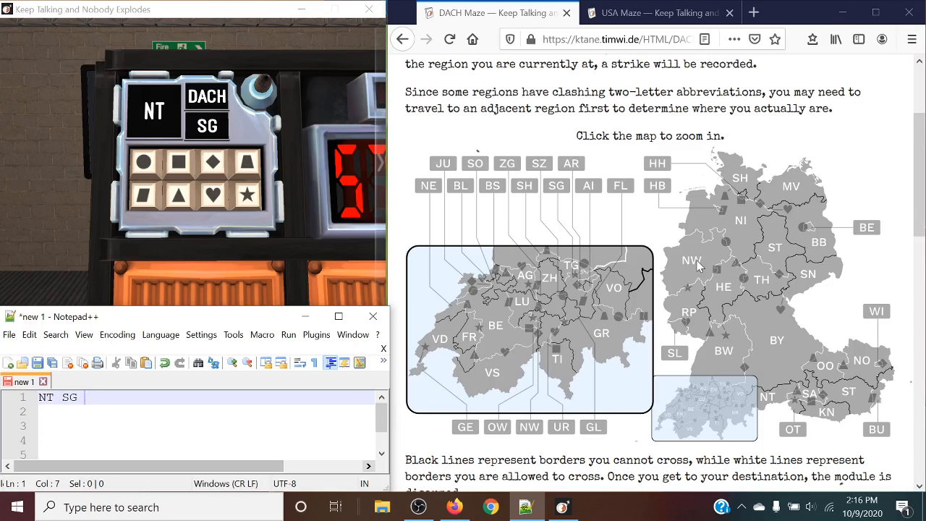
mouse_move(680, 303)
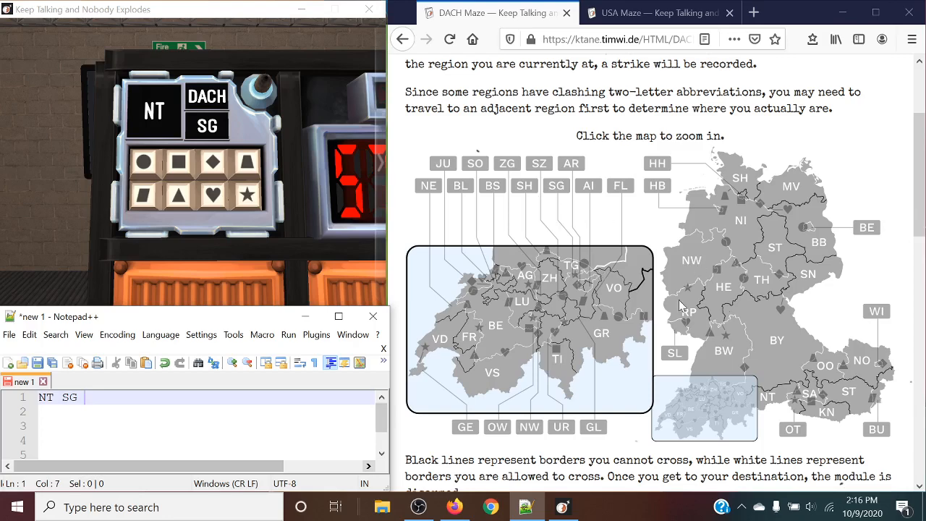
scroll("down", 3)
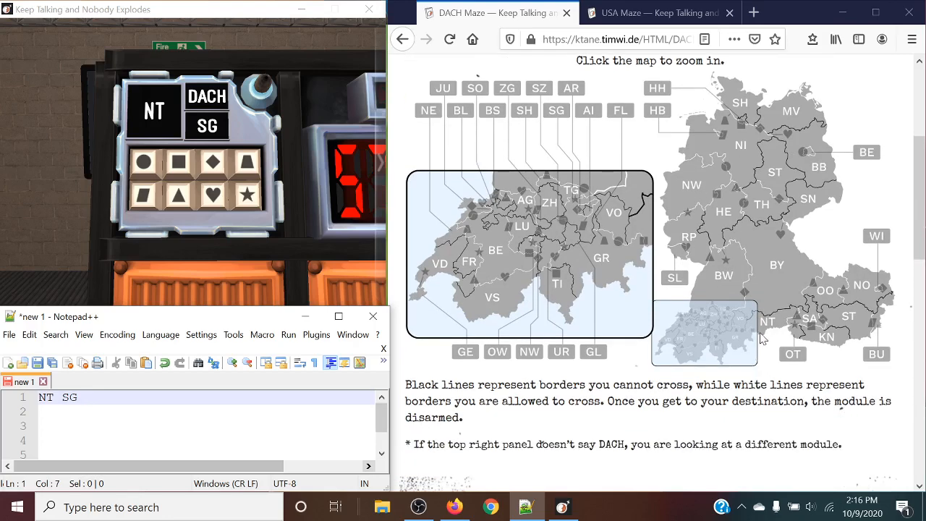
scroll("down", 3)
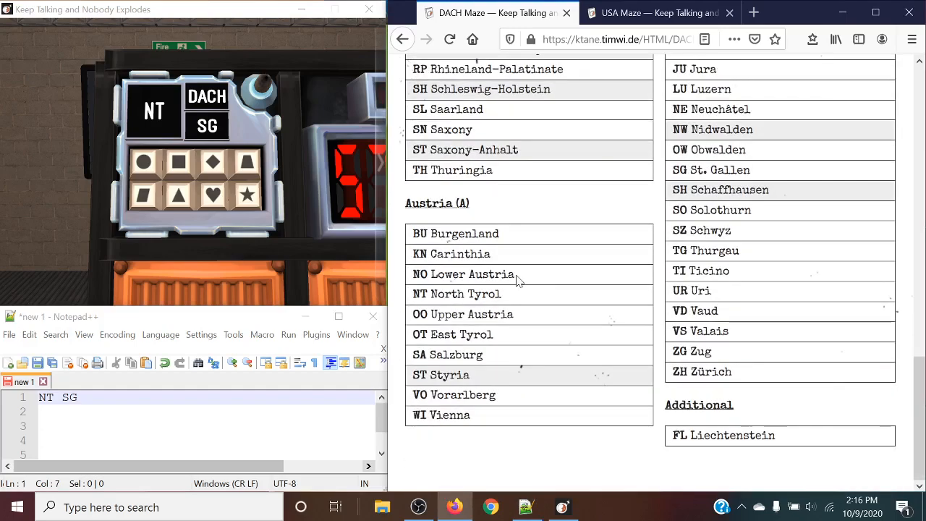
scroll("up", 3)
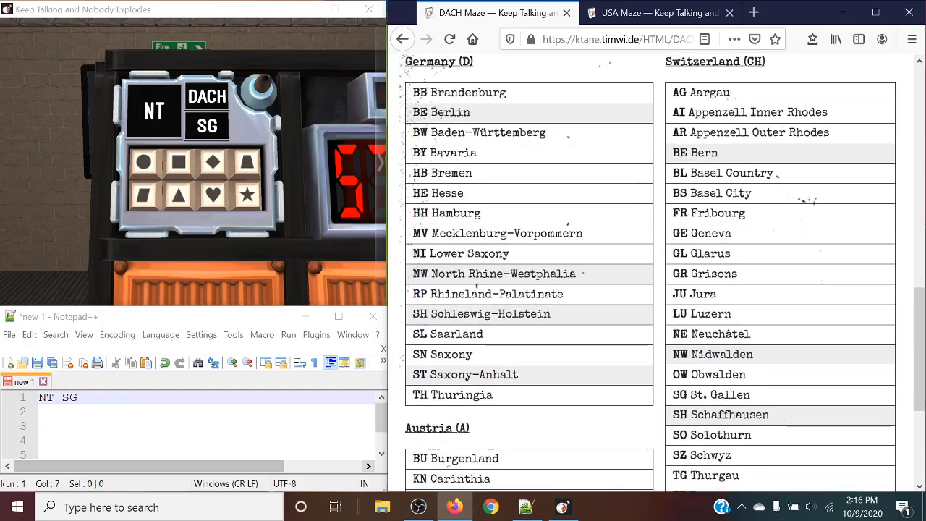
scroll("down", 3)
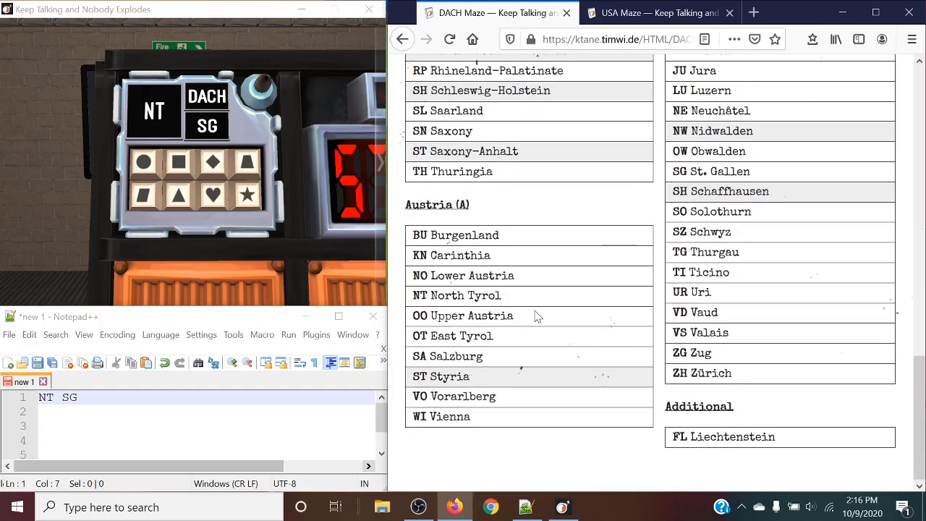
scroll("up", 3)
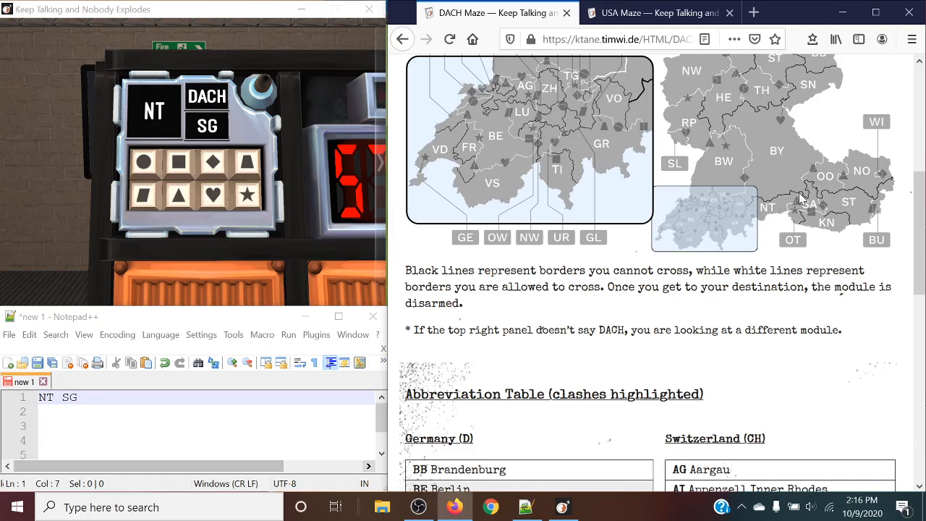
mouse_move(787, 220)
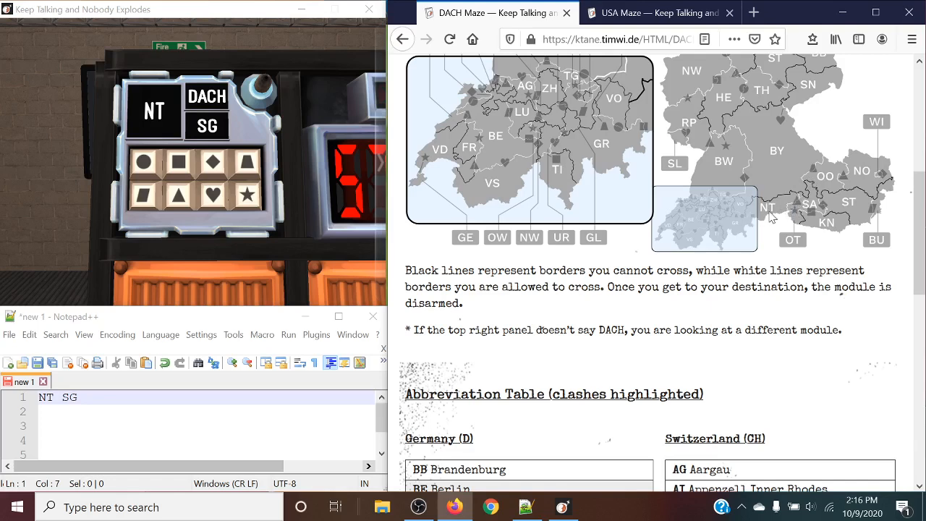
mouse_move(796, 202)
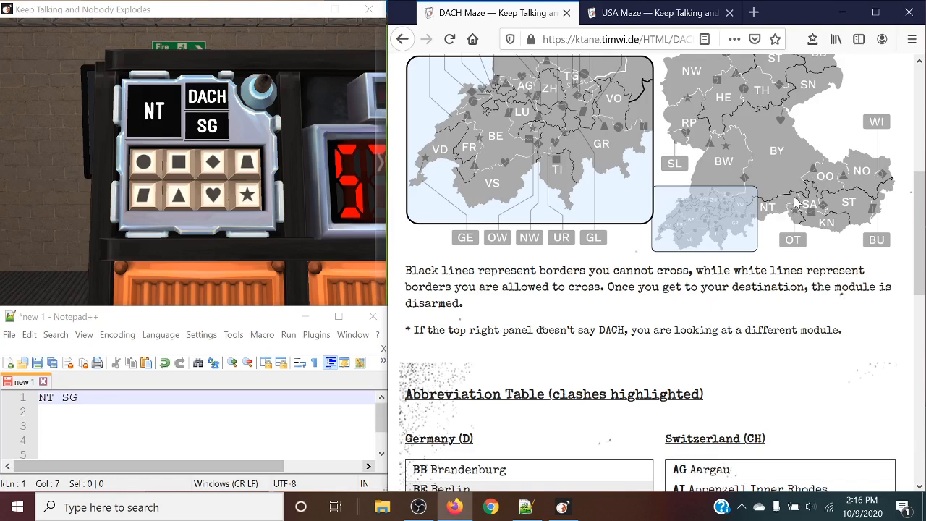
mouse_move(840, 255)
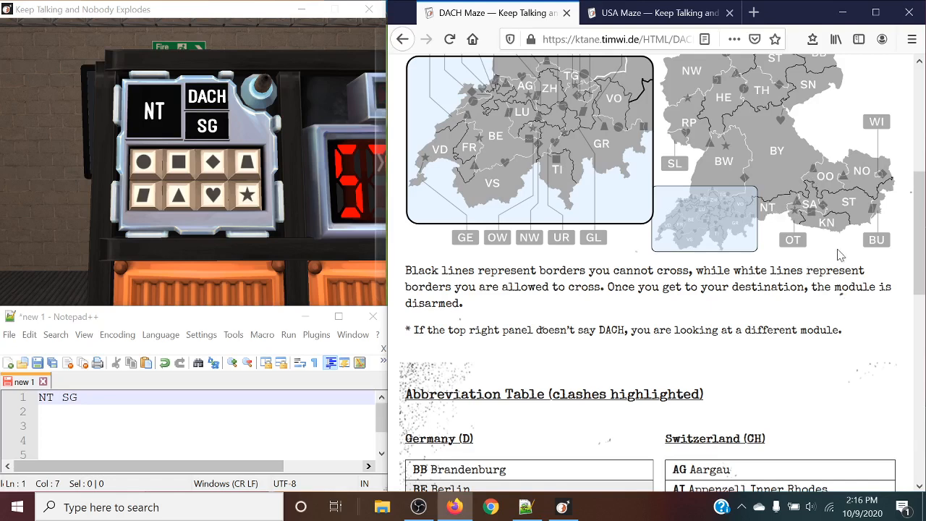
mouse_move(283, 80)
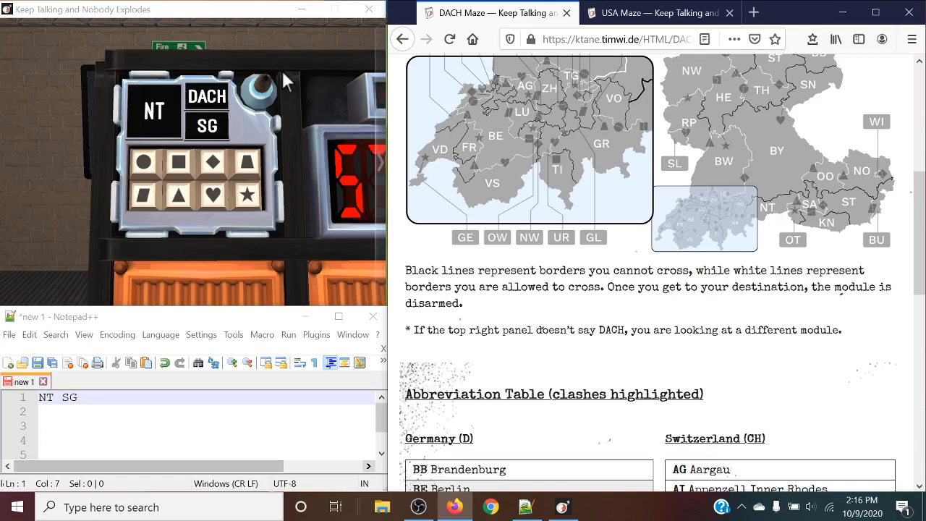
Use the triangle button to travel from NT so the module reads SA as current region.
left_click(181, 196)
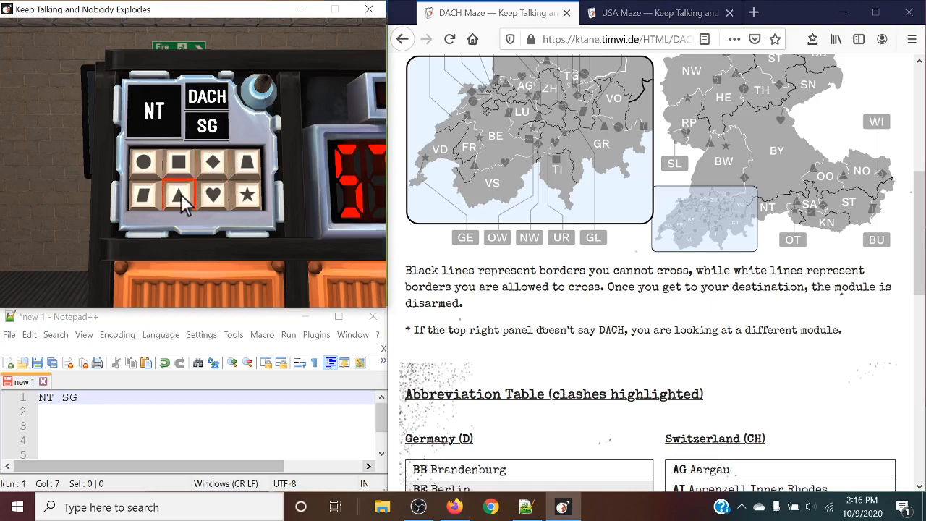
left_click(183, 193)
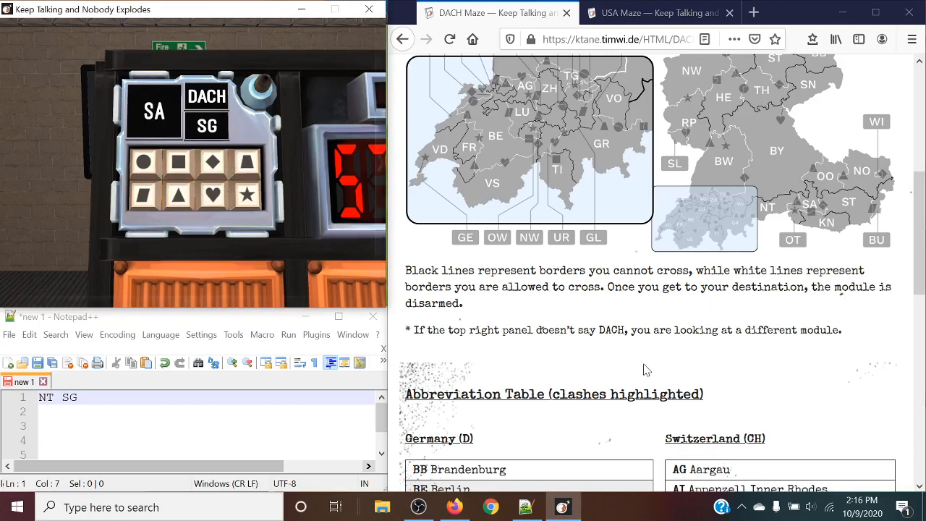
scroll("up", 3)
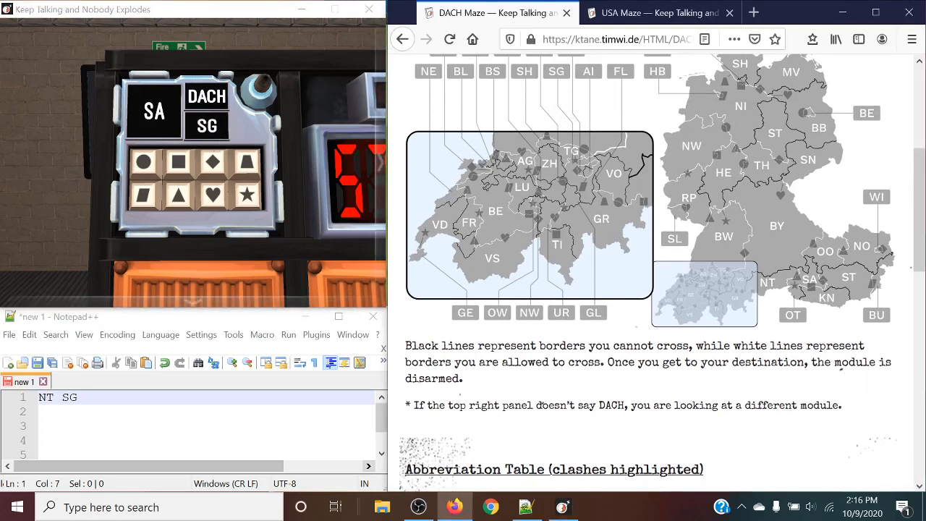
scroll("up", 3)
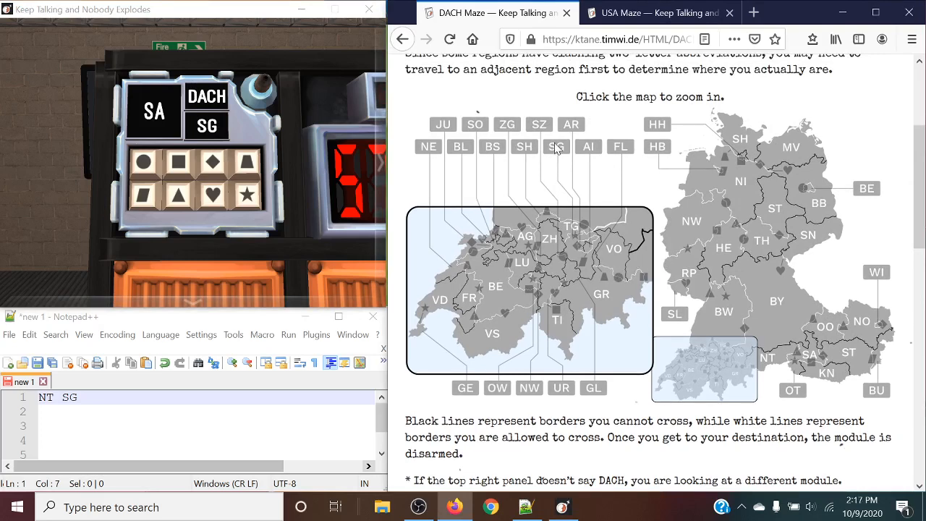
mouse_move(564, 197)
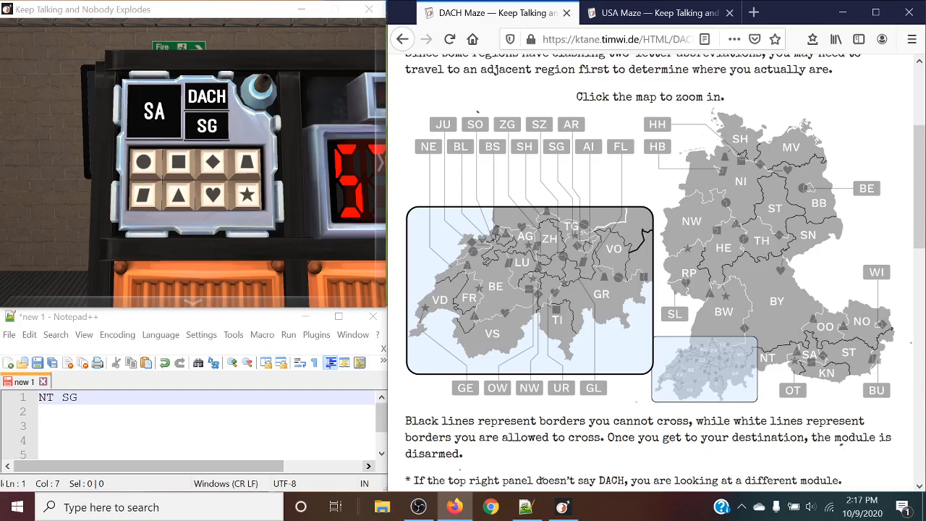
mouse_move(729, 362)
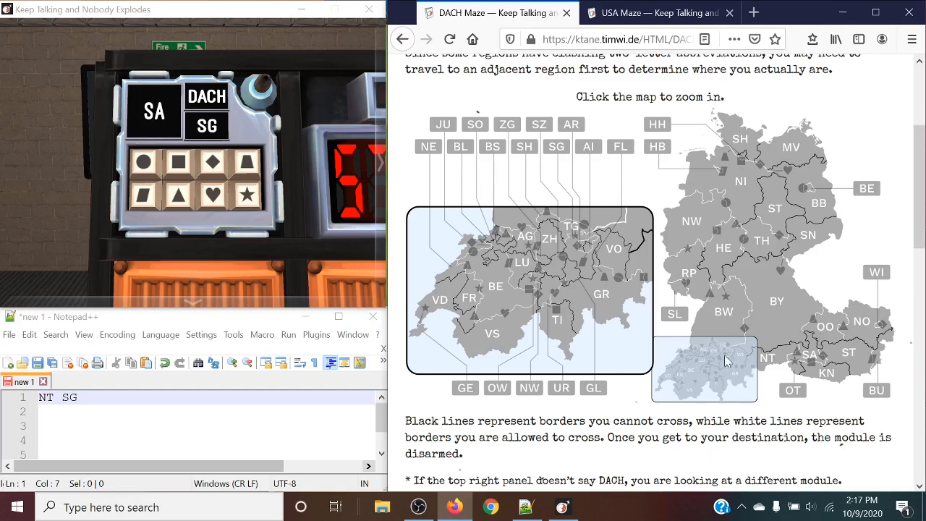
mouse_move(680, 391)
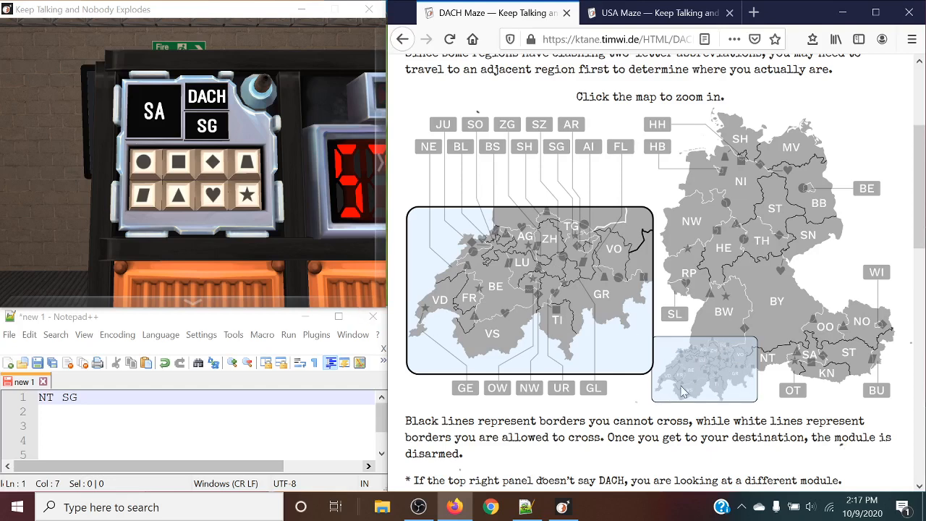
mouse_move(793, 296)
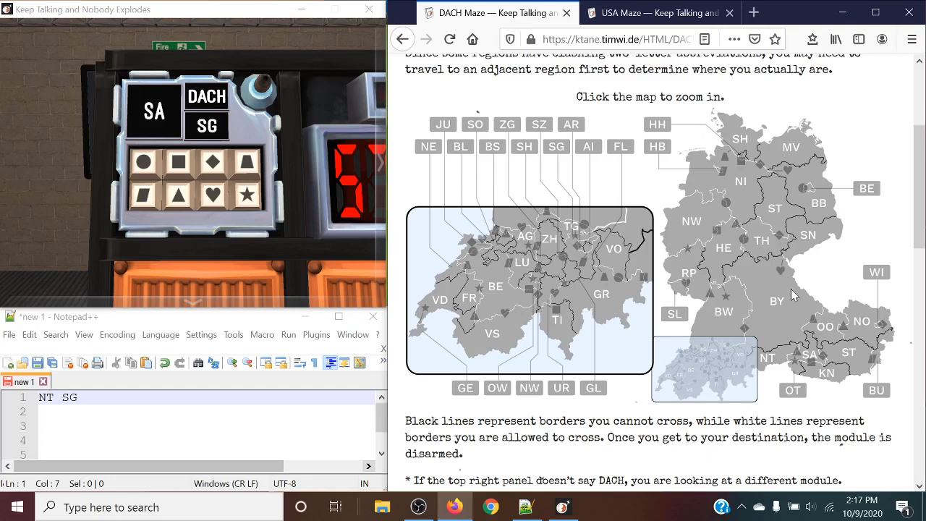
mouse_move(756, 352)
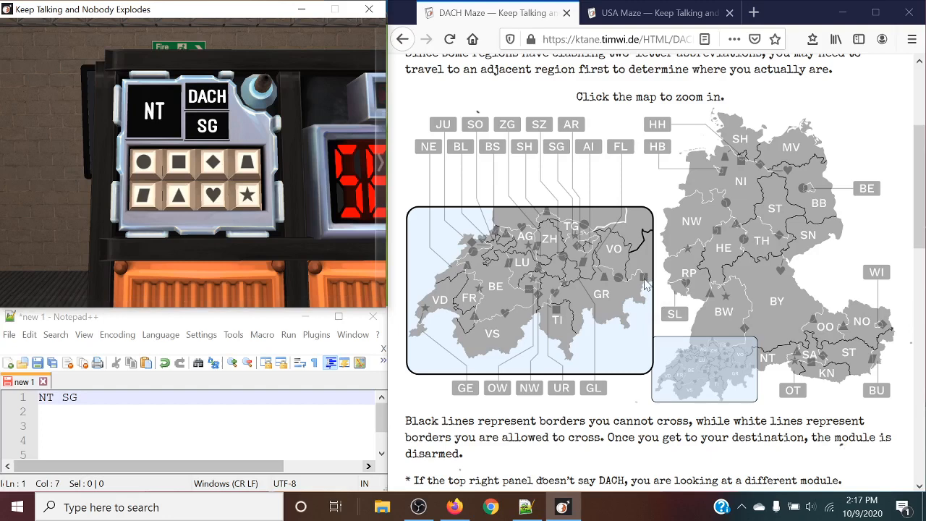
mouse_move(767, 356)
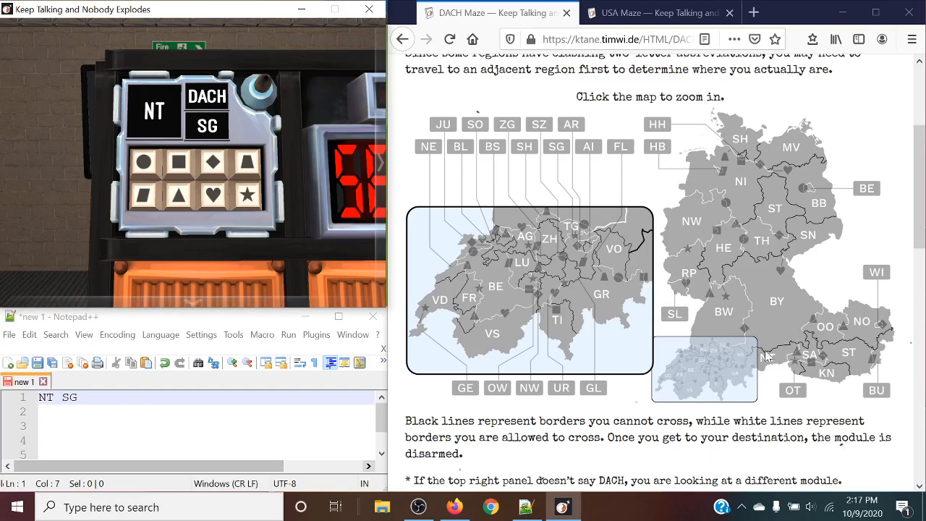
mouse_move(766, 358)
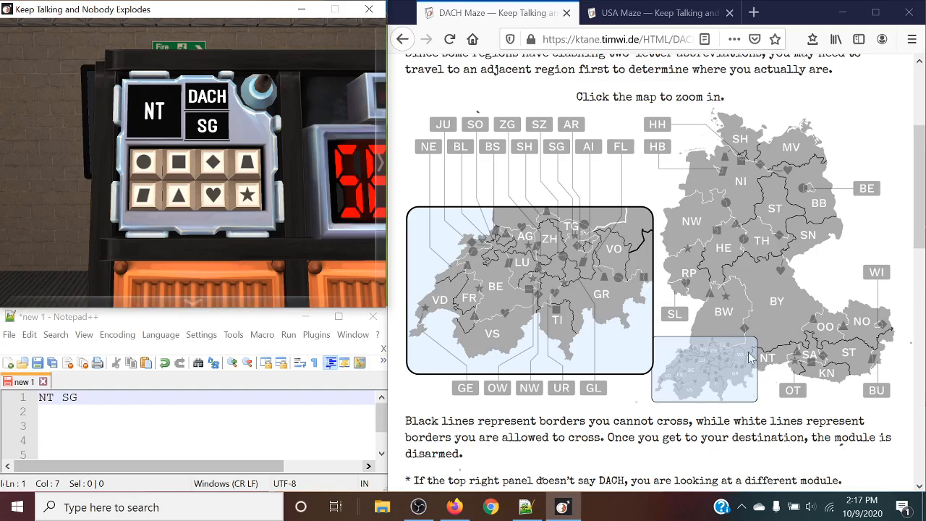
mouse_move(579, 306)
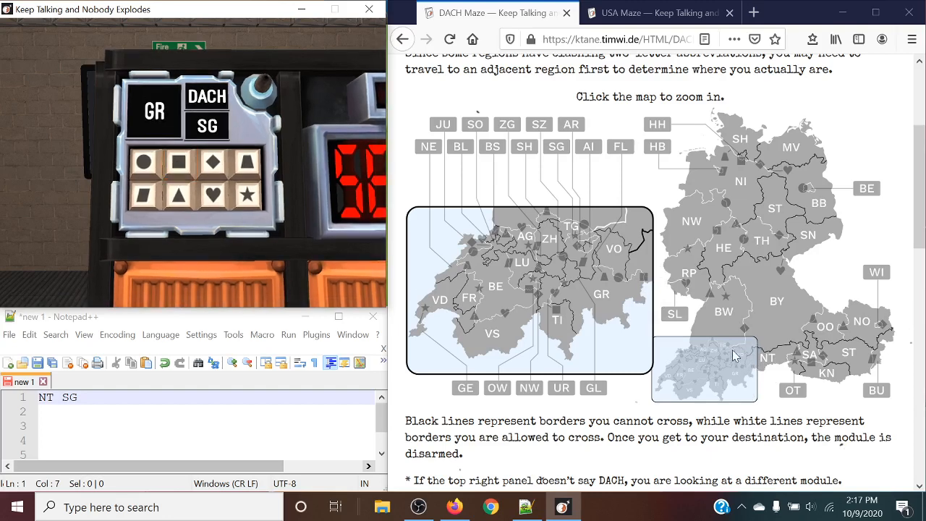
mouse_move(599, 296)
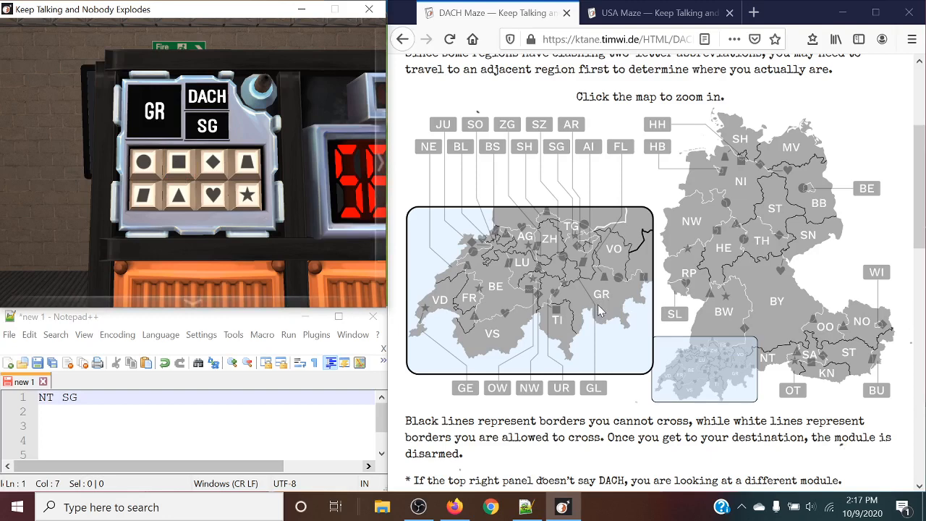
mouse_move(564, 179)
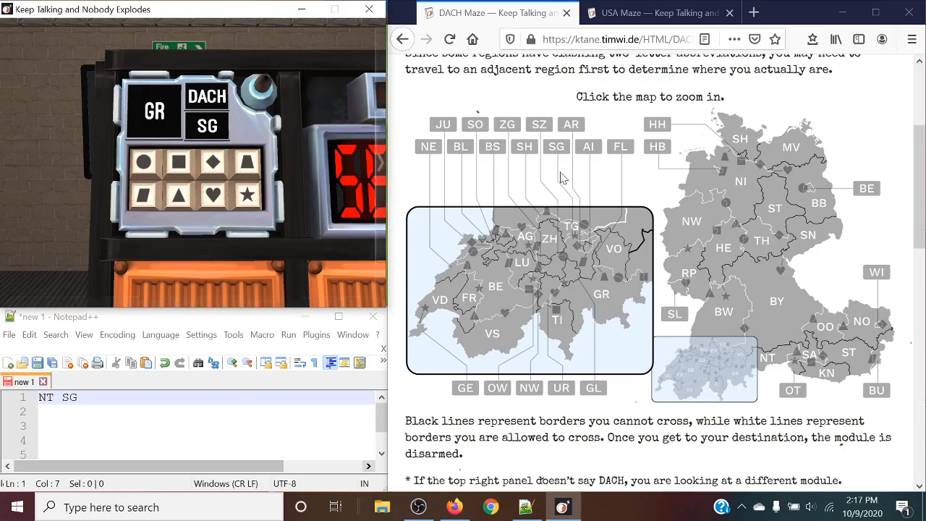
mouse_move(571, 223)
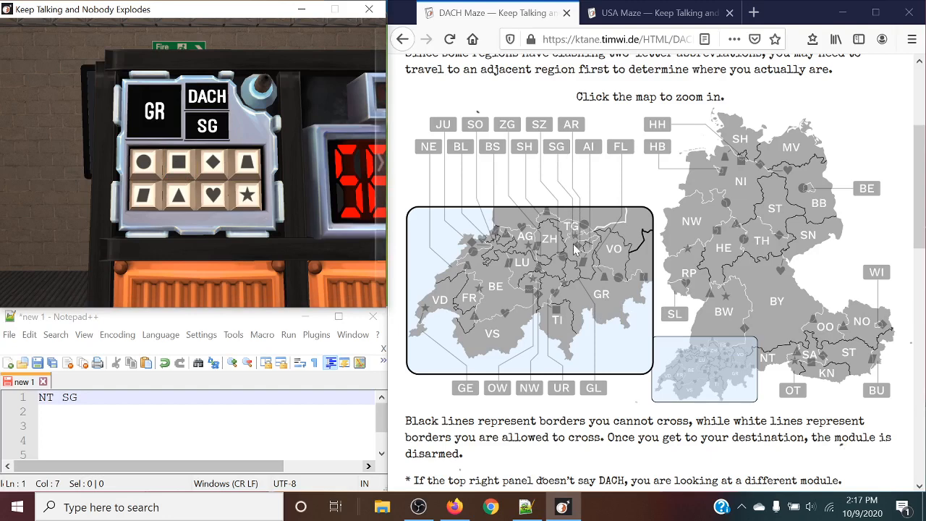
mouse_move(576, 258)
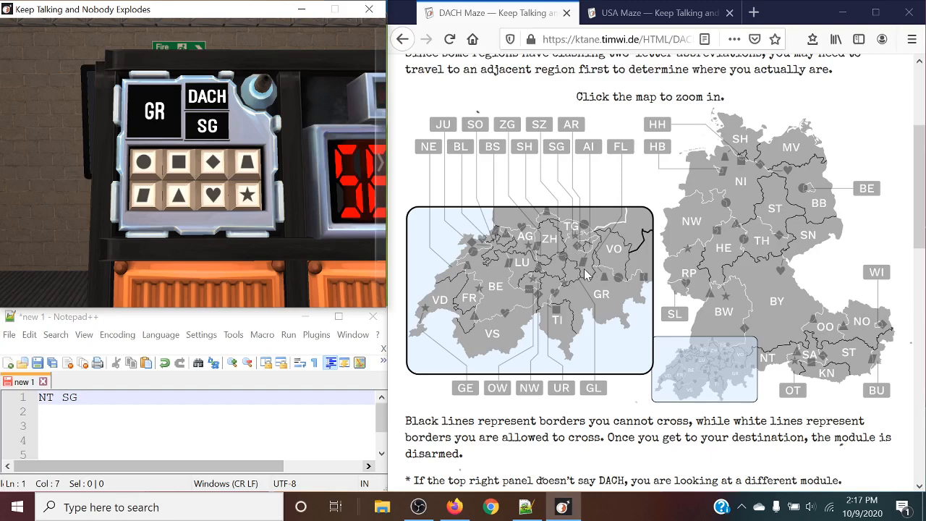
mouse_move(567, 300)
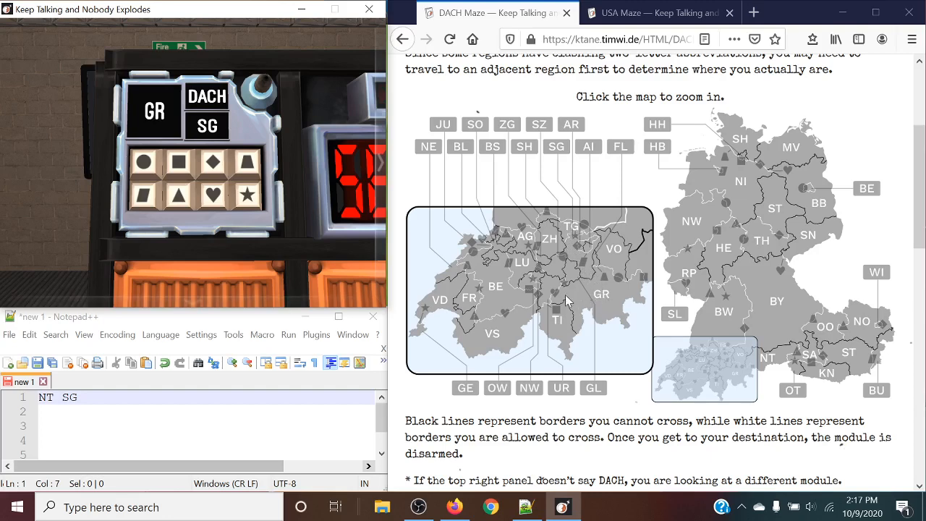
mouse_move(566, 301)
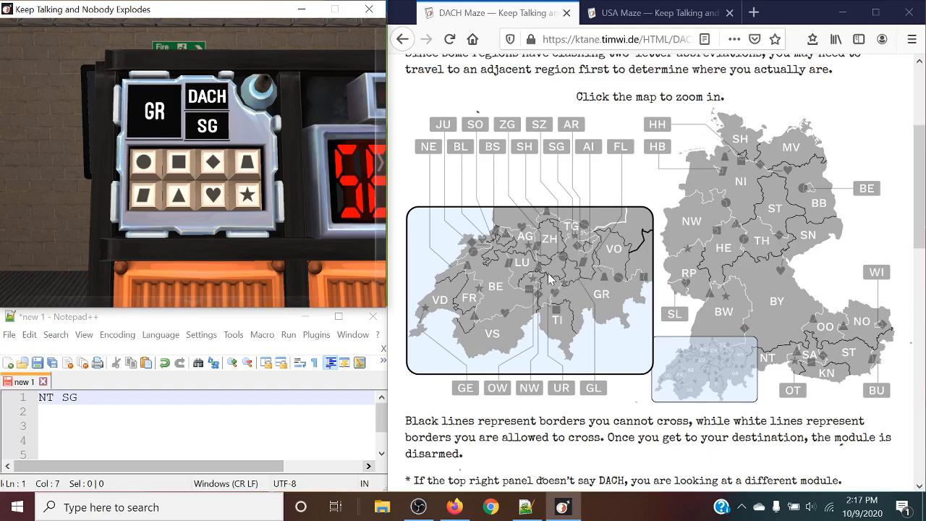
mouse_move(582, 266)
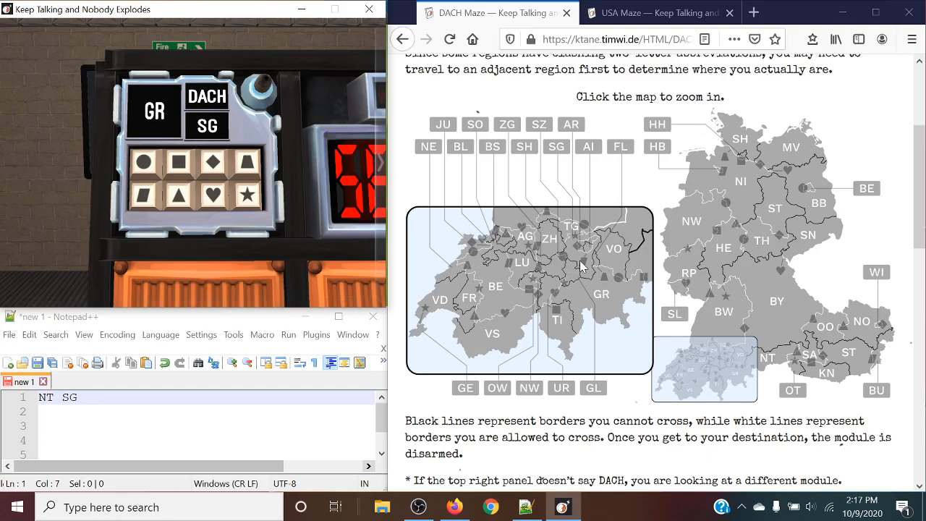
mouse_move(572, 292)
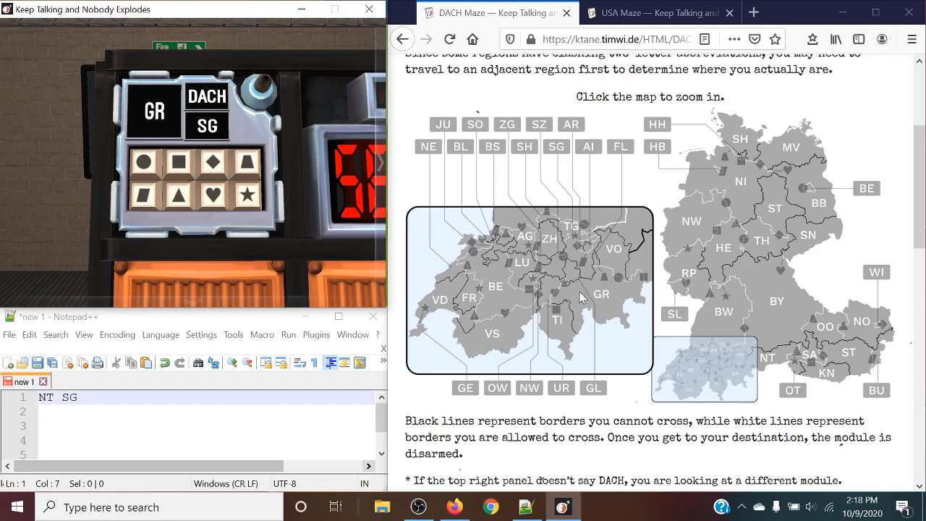
mouse_move(596, 300)
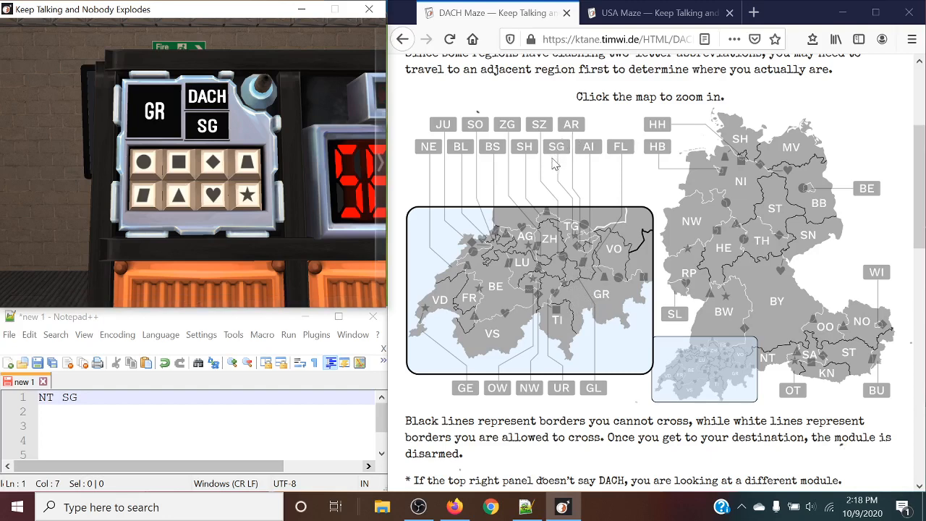
mouse_move(576, 253)
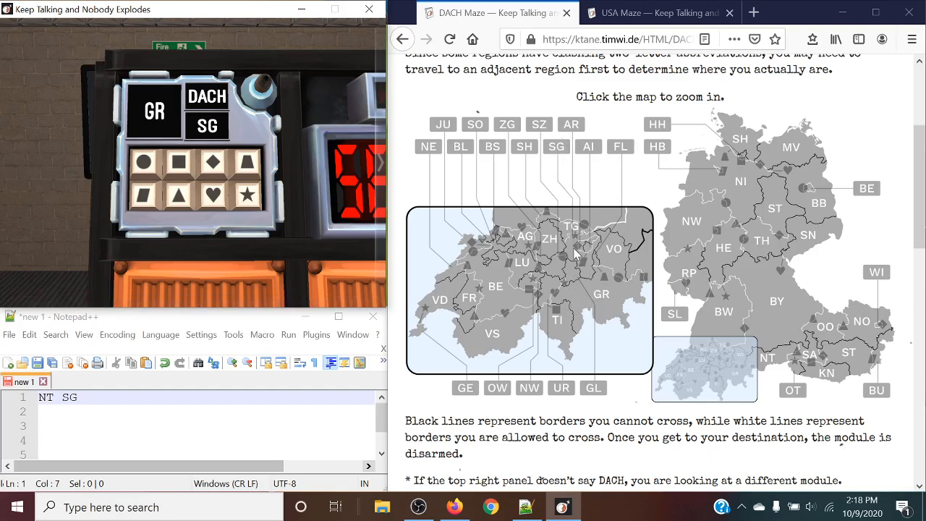
mouse_move(576, 234)
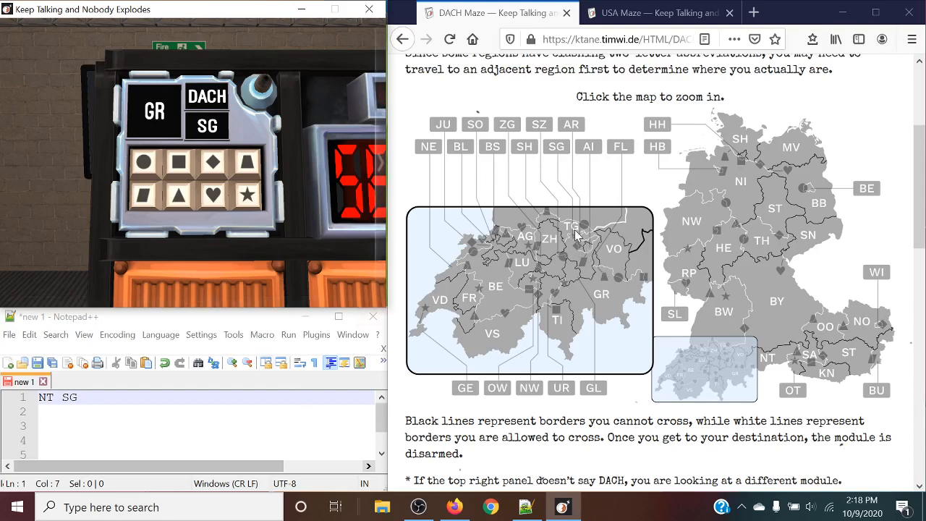
mouse_move(579, 214)
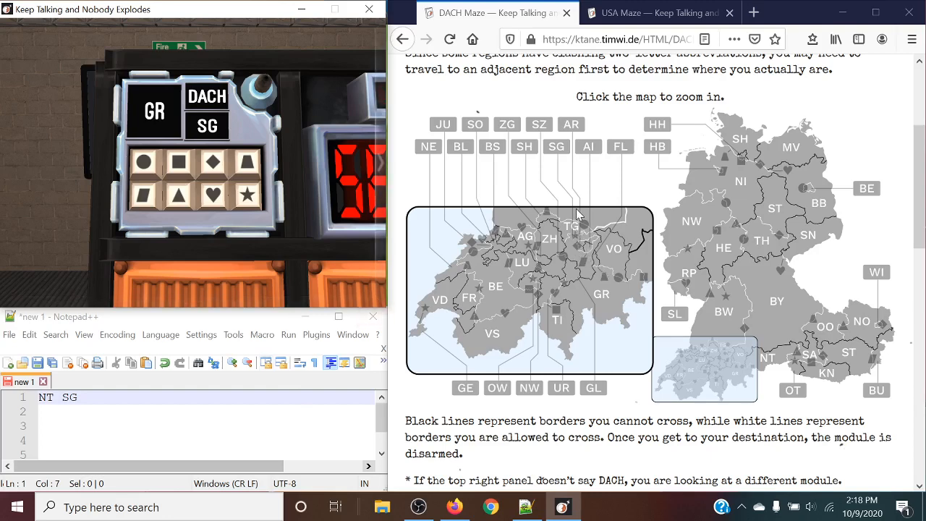
mouse_move(586, 302)
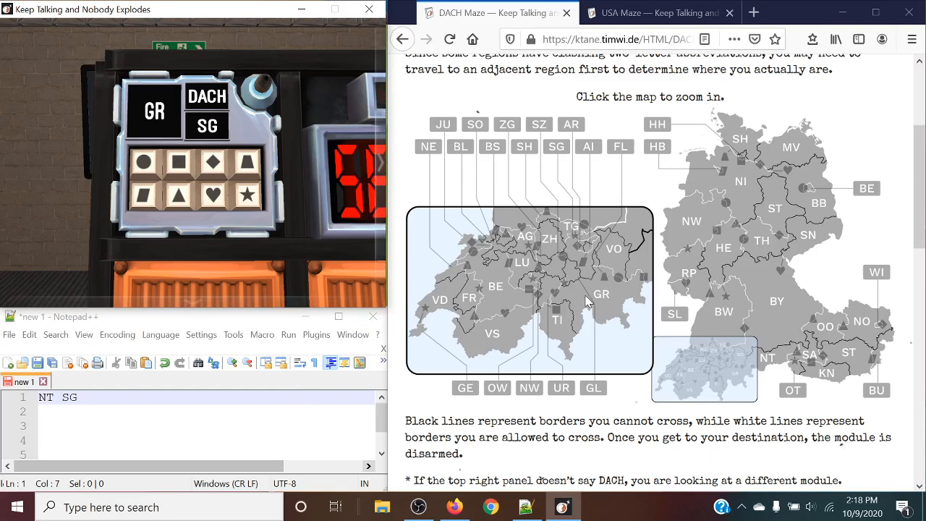
mouse_move(475, 249)
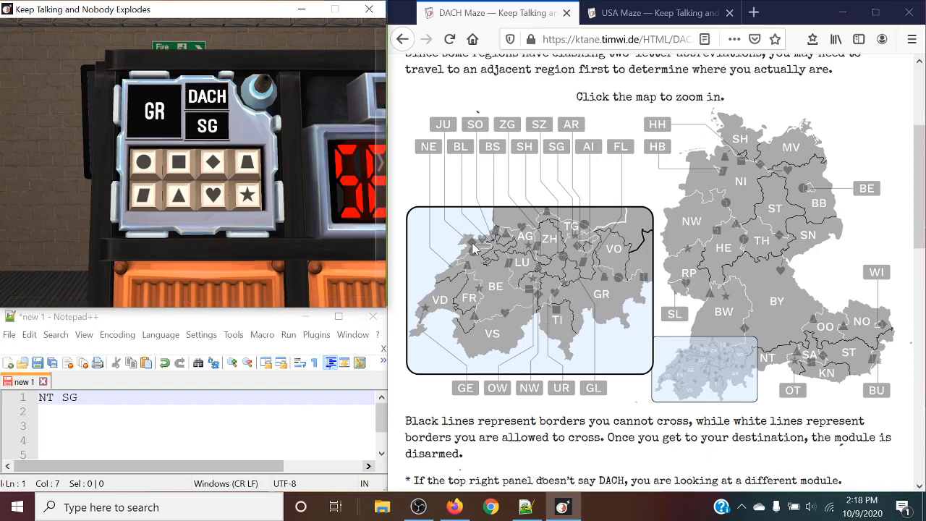
mouse_move(504, 237)
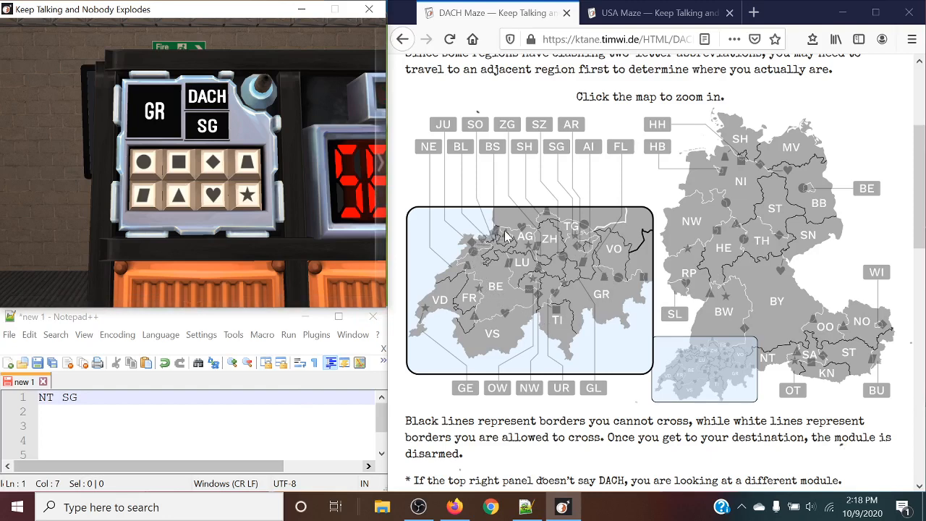
mouse_move(712, 321)
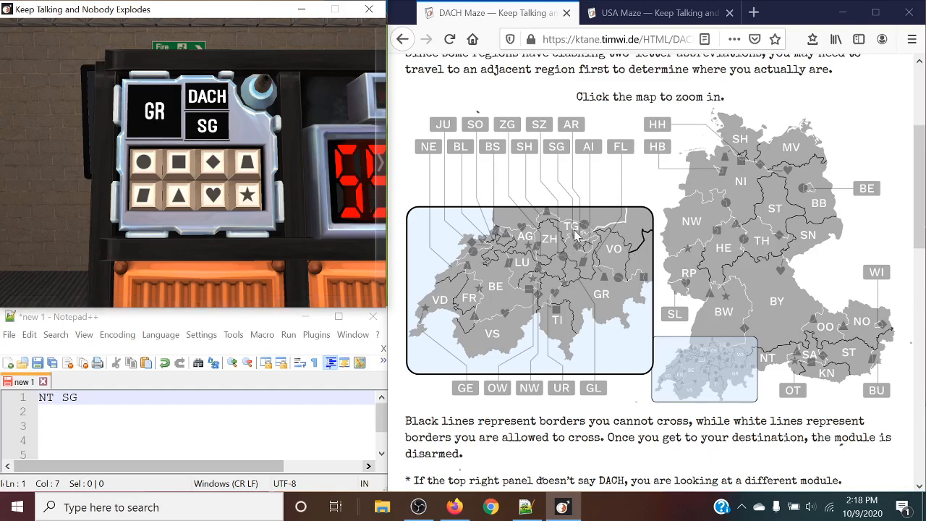
mouse_move(596, 304)
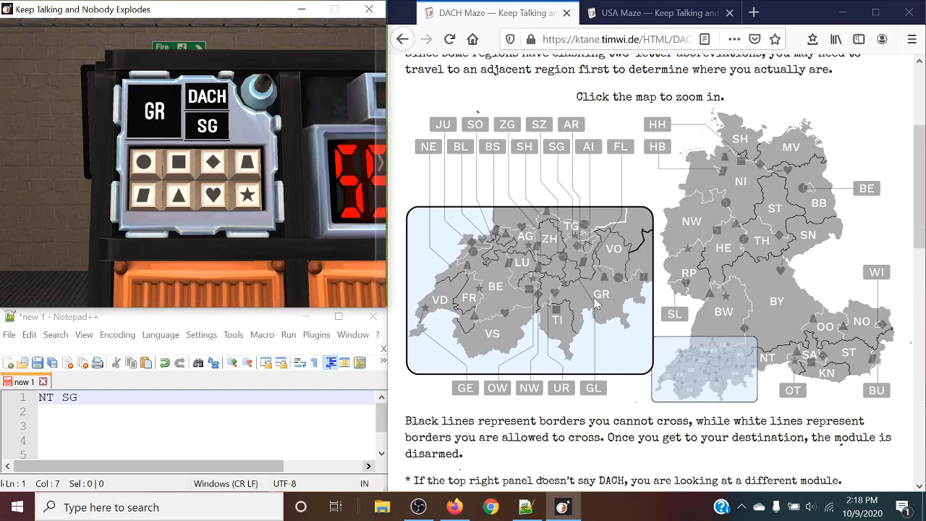
mouse_move(523, 286)
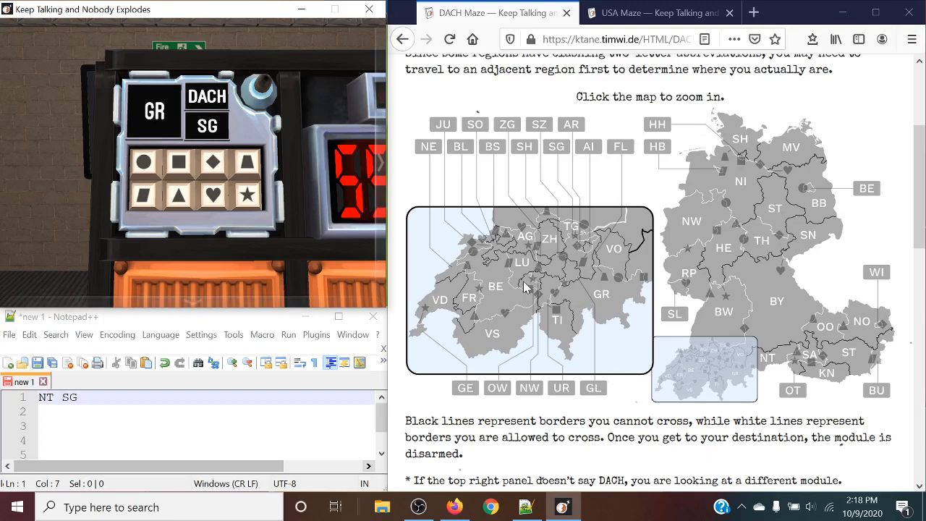
Move the maze position from GR to UR and onward to JU.
left_click(214, 194)
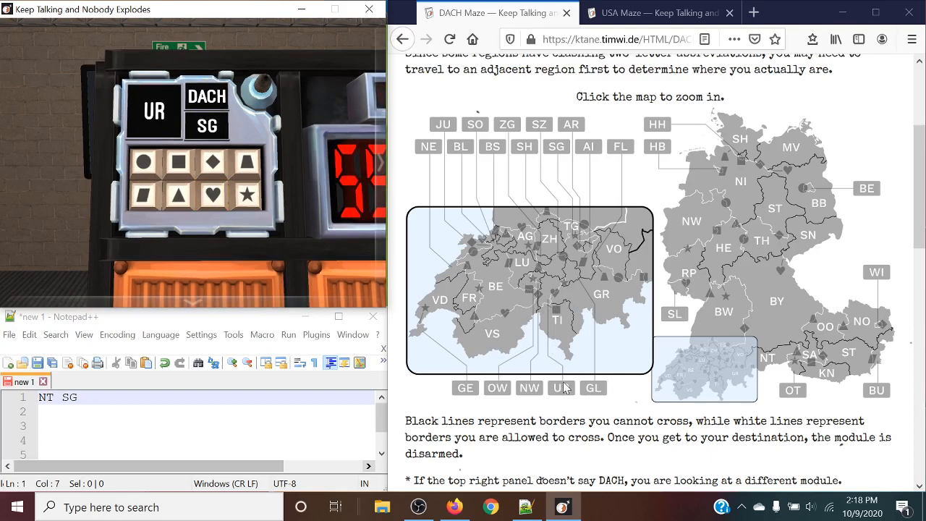
mouse_move(545, 313)
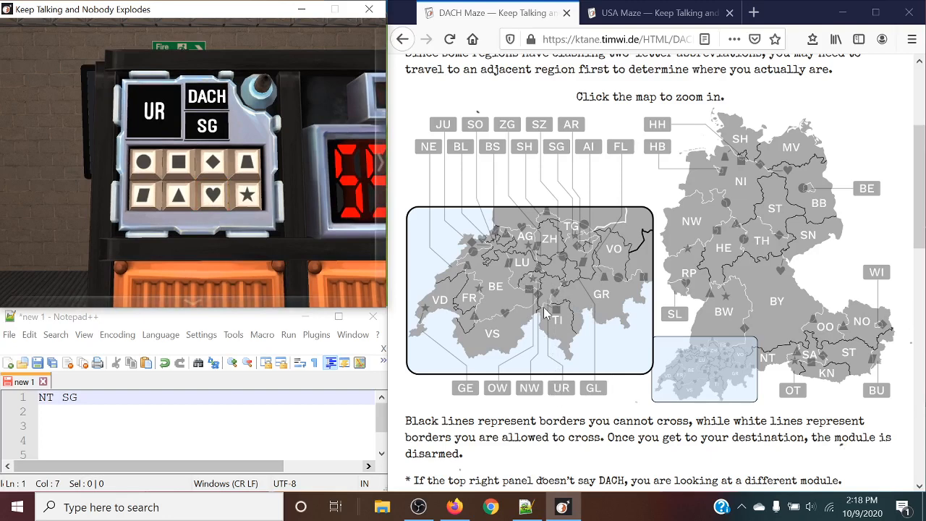
mouse_move(564, 396)
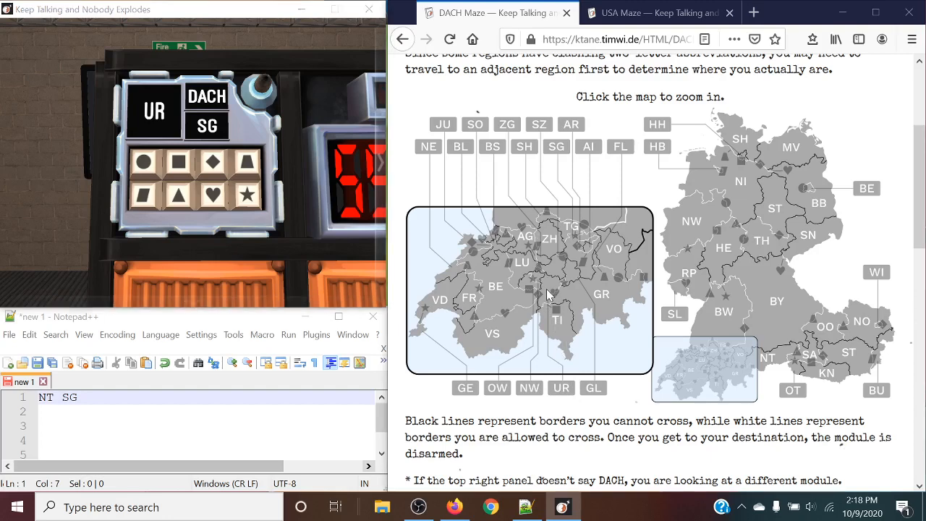
scroll("down", 3)
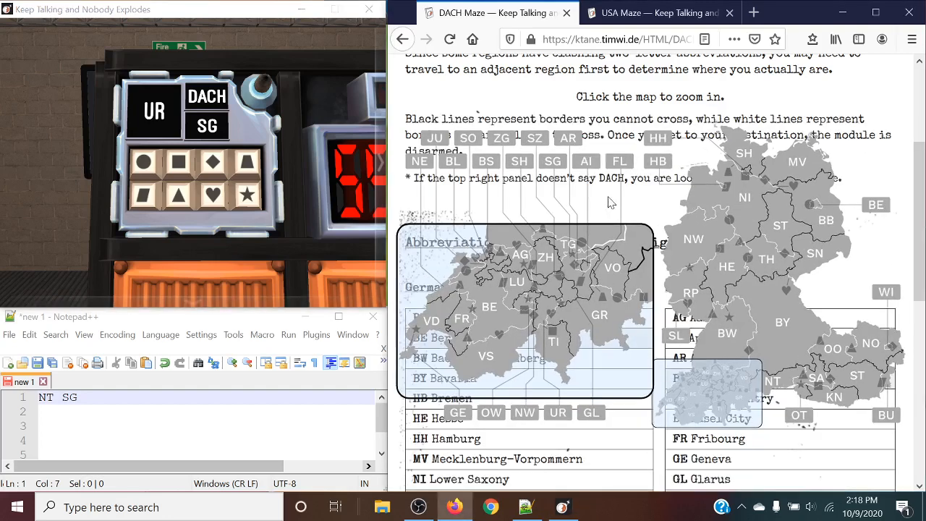
mouse_move(606, 291)
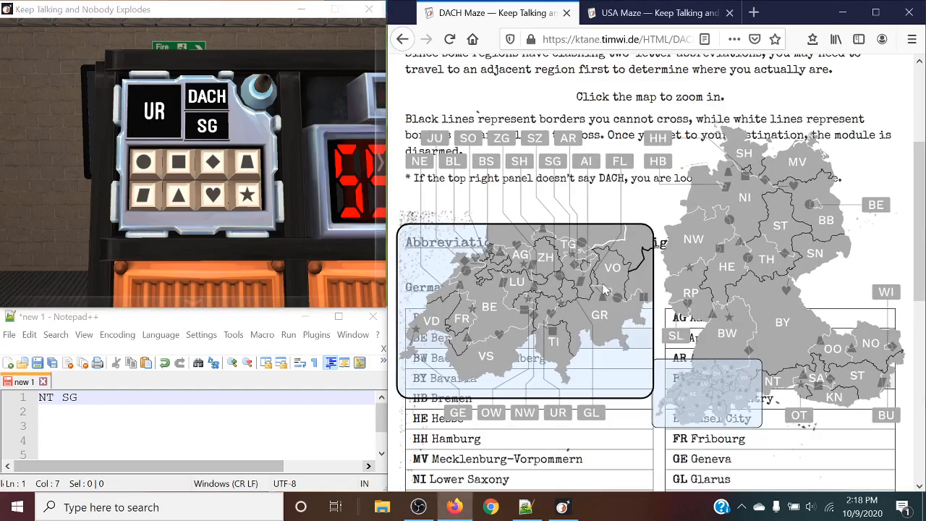
mouse_move(548, 332)
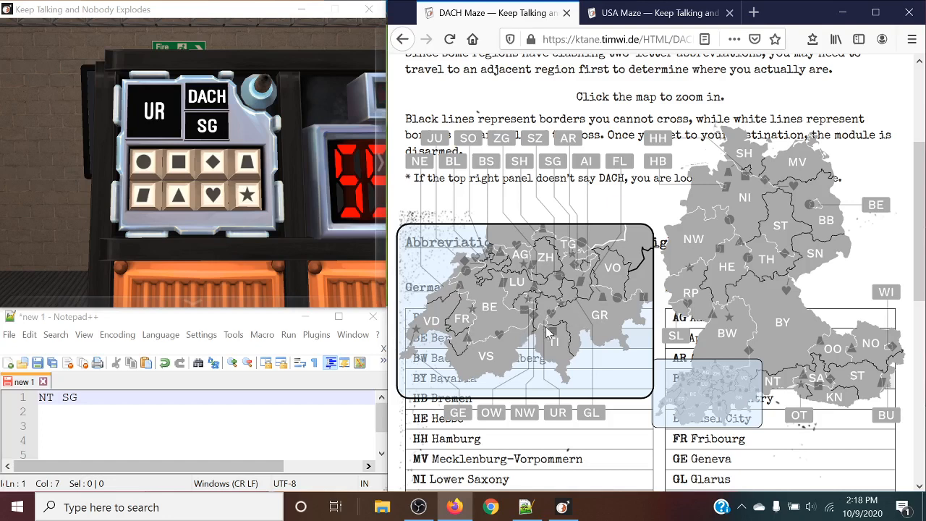
mouse_move(397, 297)
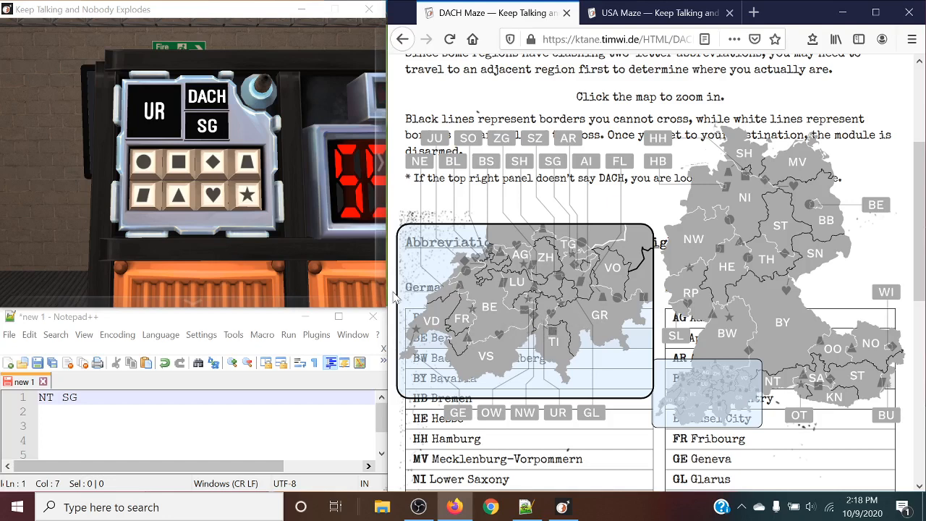
left_click(212, 162)
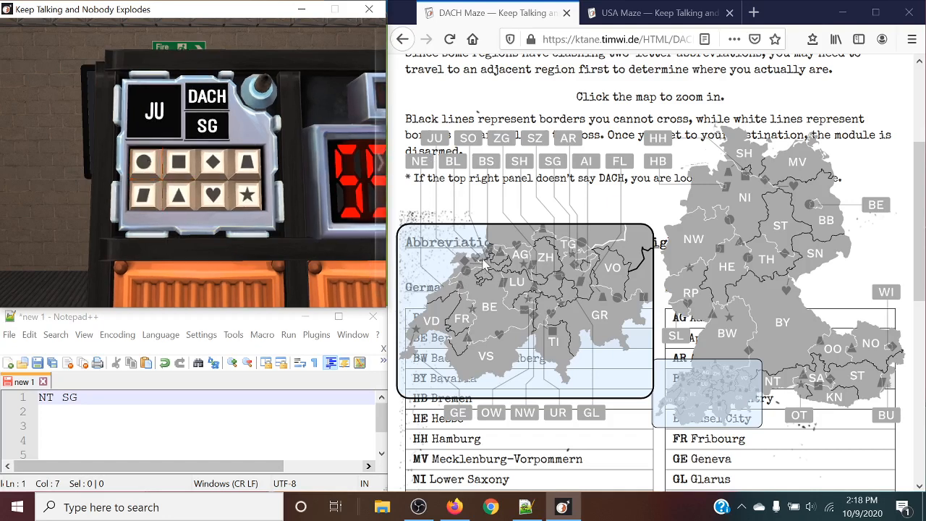
Continue from JU into BL, then cross from AG into BW toward SG.
left_click(211, 194)
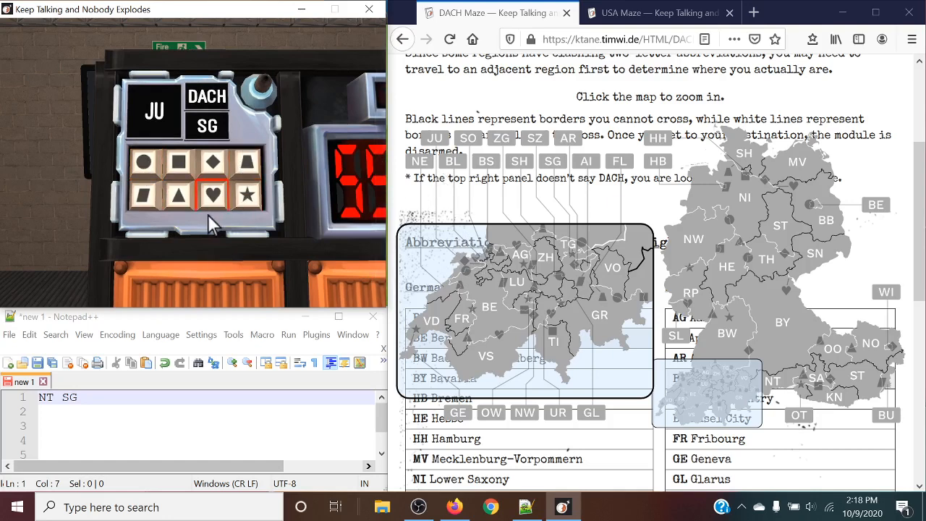
left_click(211, 194)
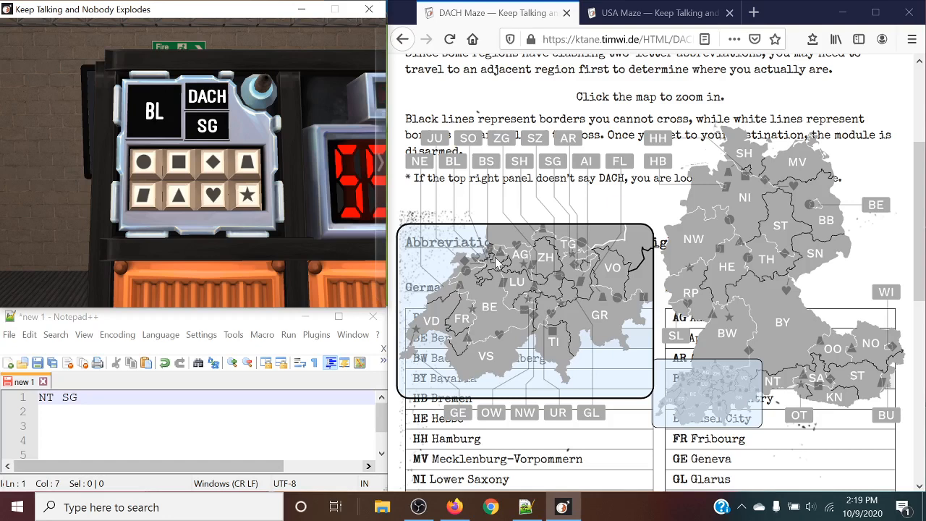
mouse_move(495, 264)
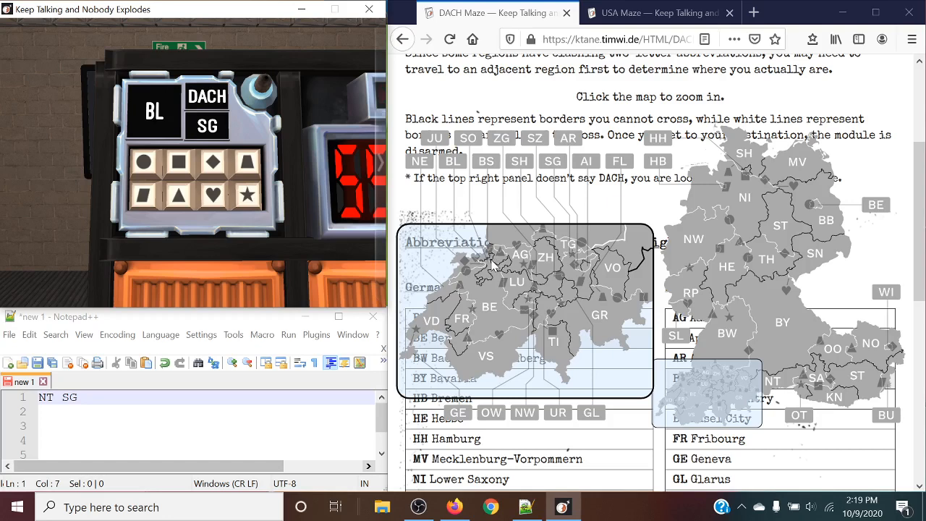
mouse_move(495, 266)
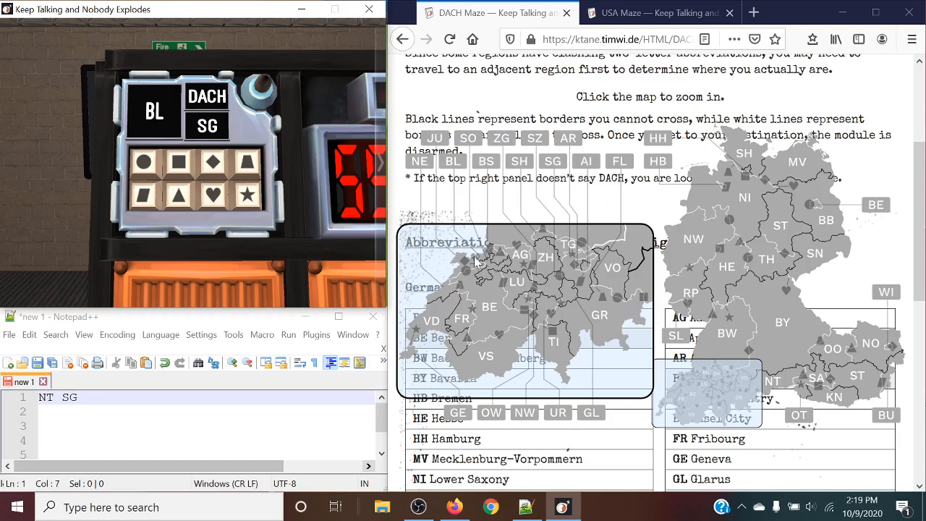
mouse_move(499, 260)
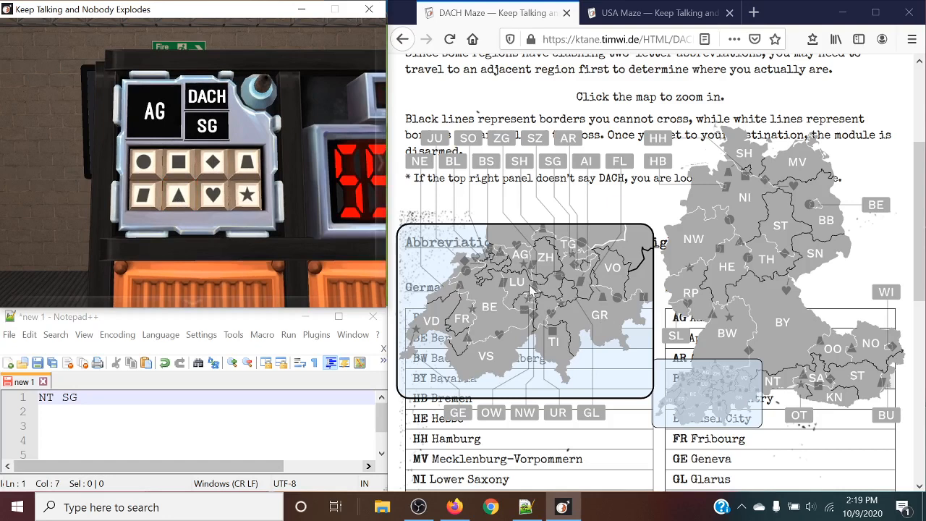
left_click(210, 194)
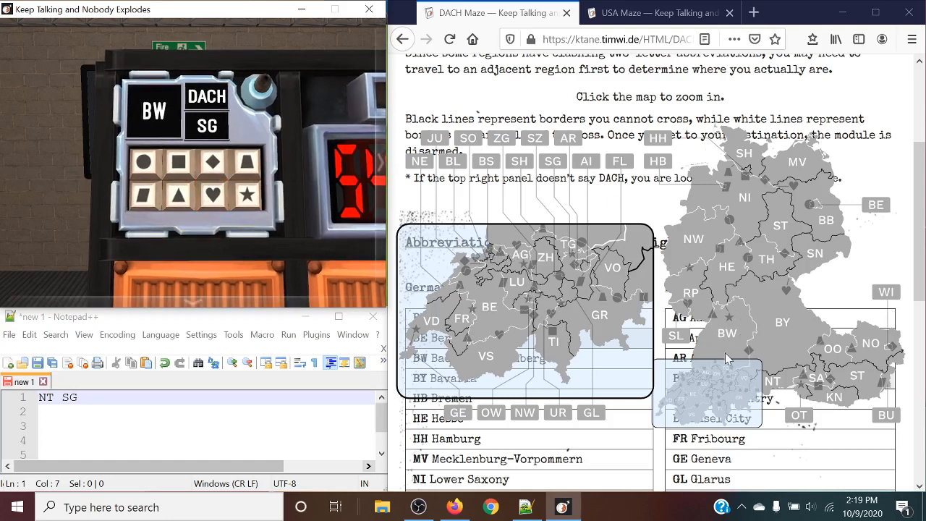
mouse_move(495, 239)
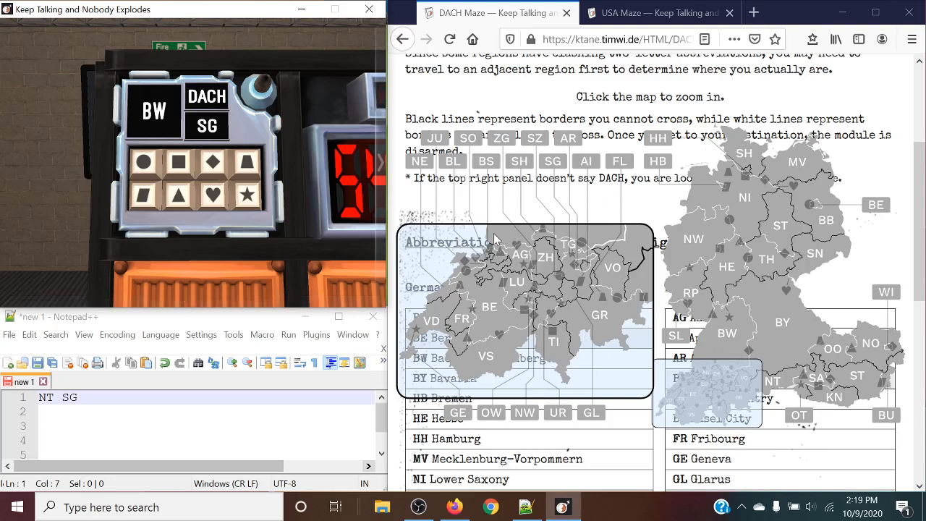
mouse_move(593, 243)
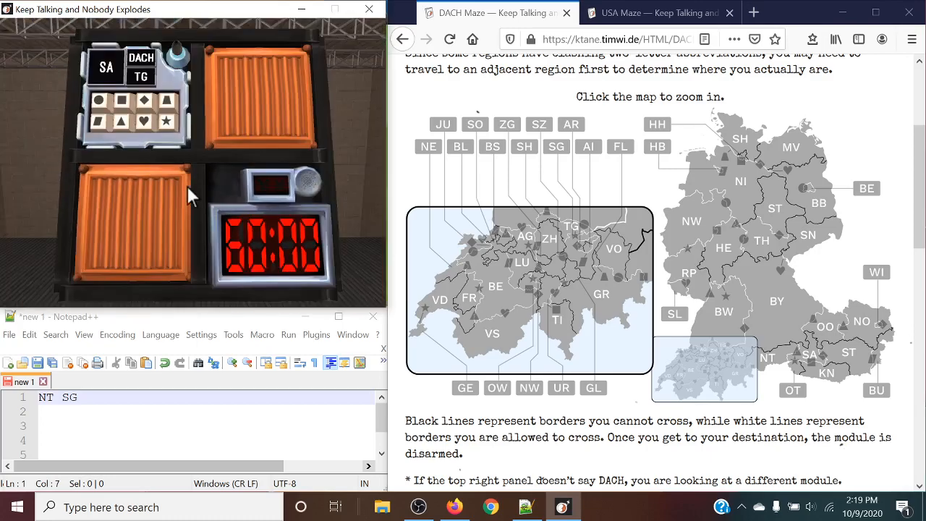
scroll("down", 3)
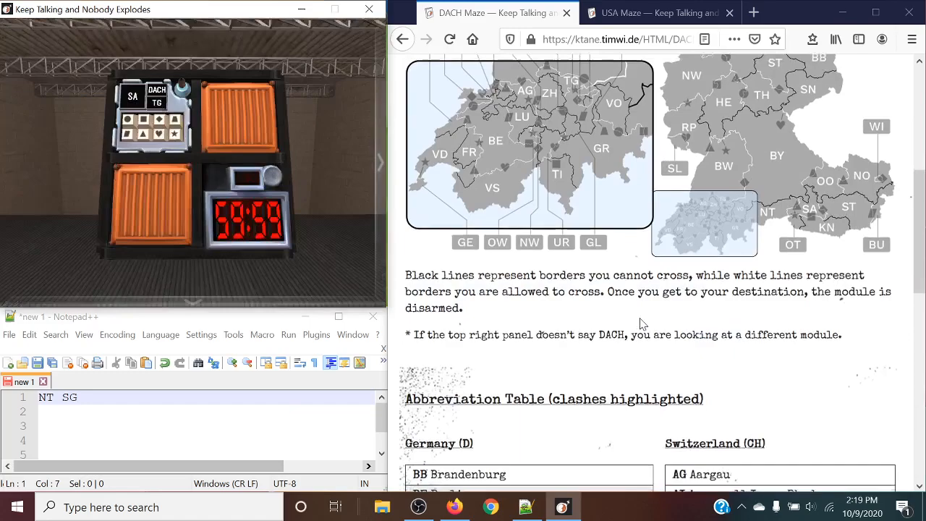
scroll("down", 3)
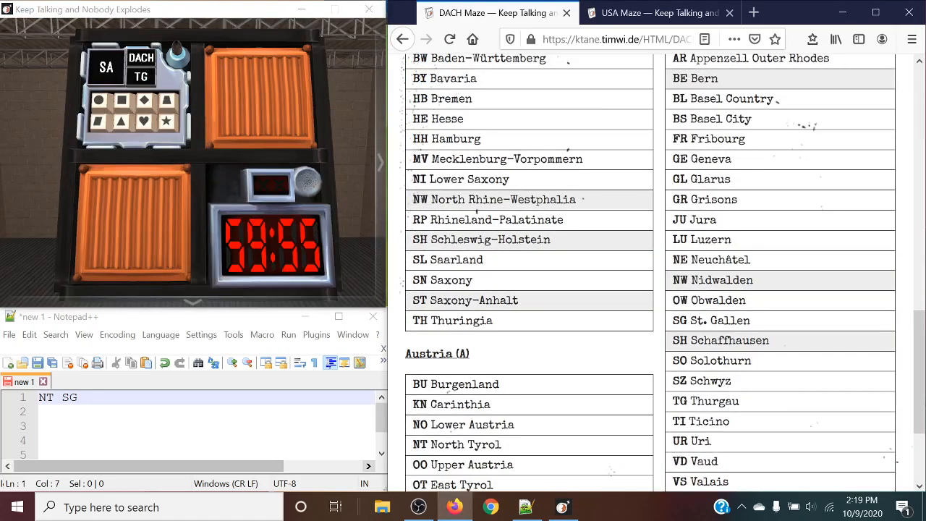
scroll("down", 3)
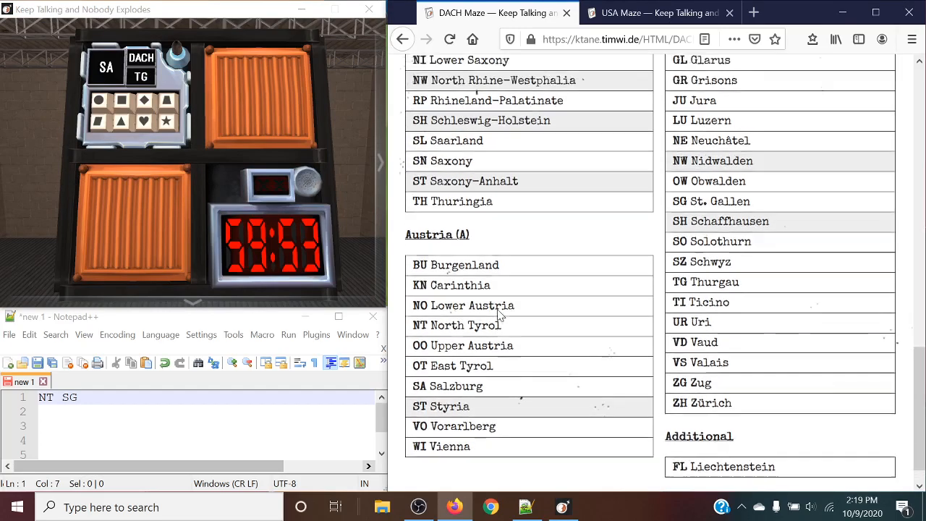
scroll("up", 3)
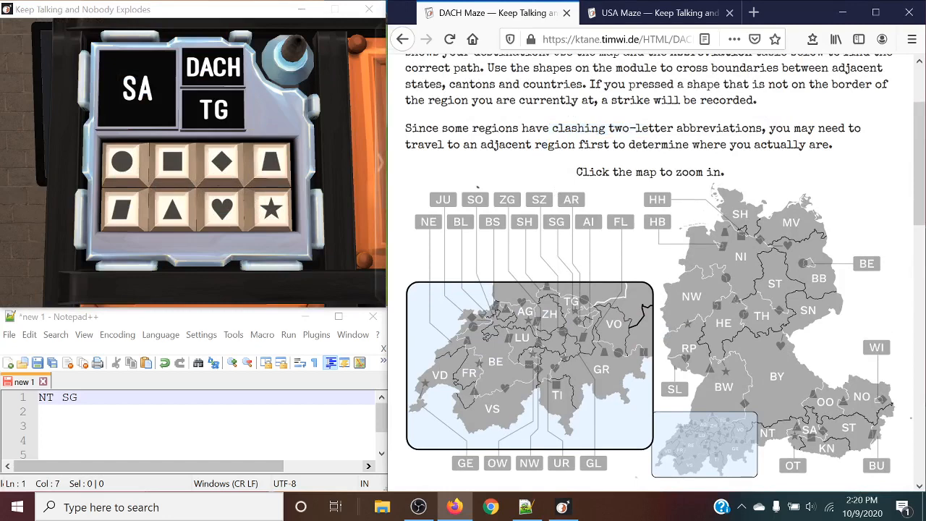
scroll("down", 3)
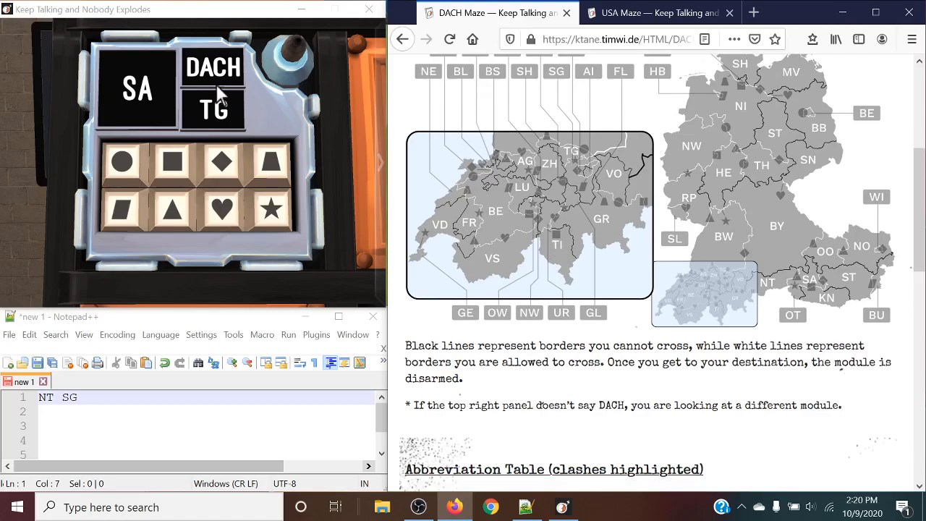
scroll("down", 3)
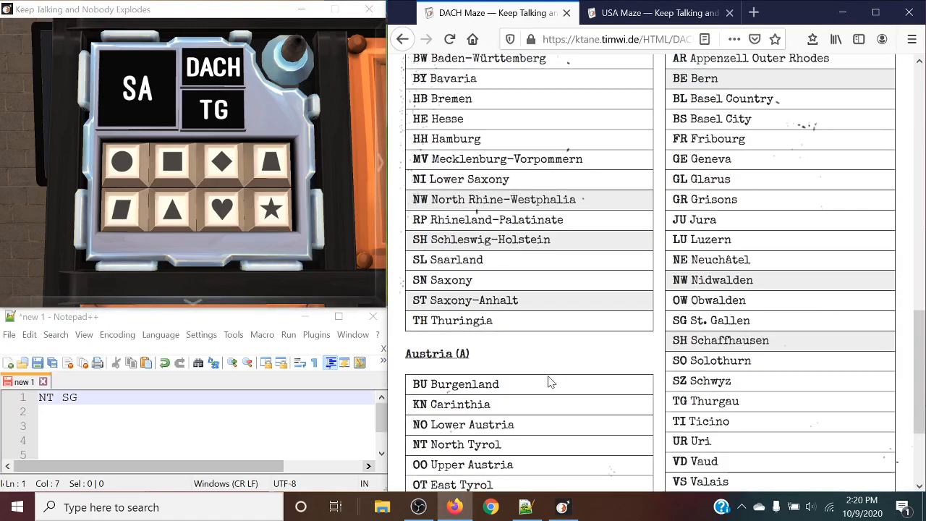
scroll("up", 3)
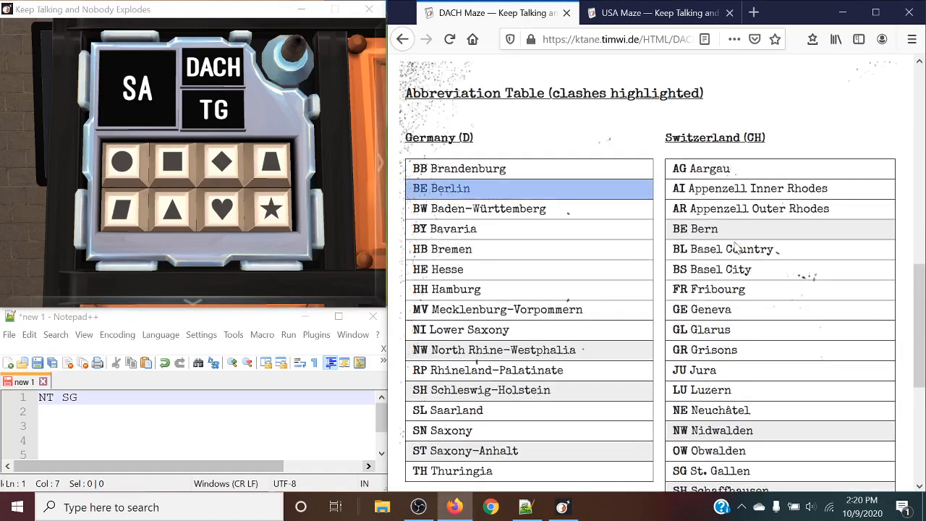
scroll("up", 3)
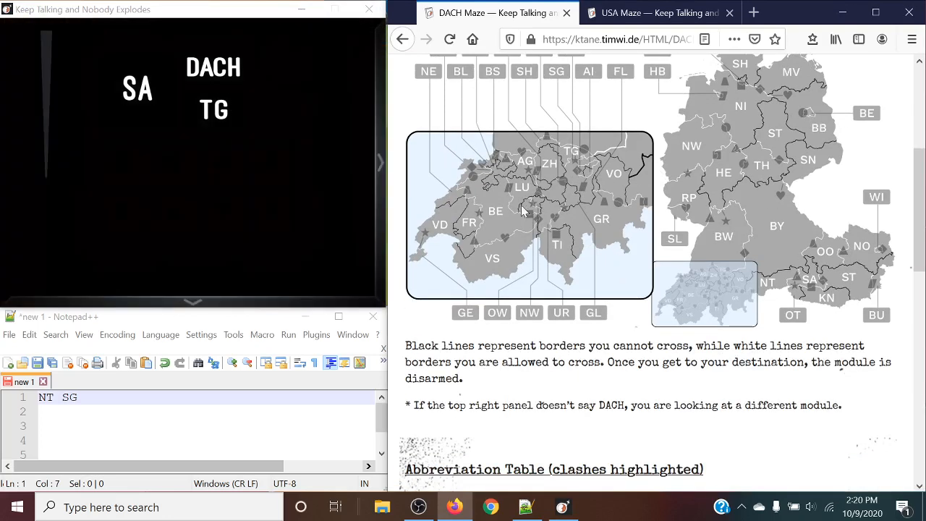
mouse_move(499, 220)
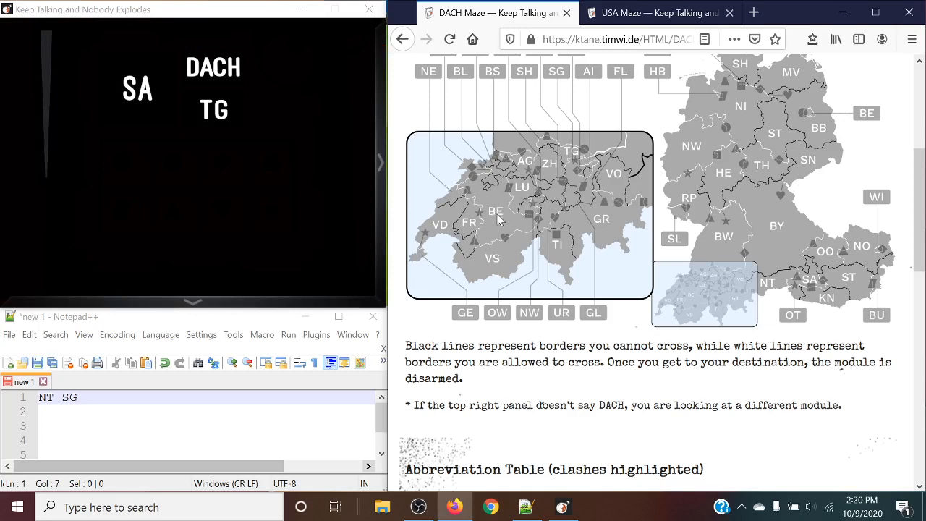
mouse_move(809, 112)
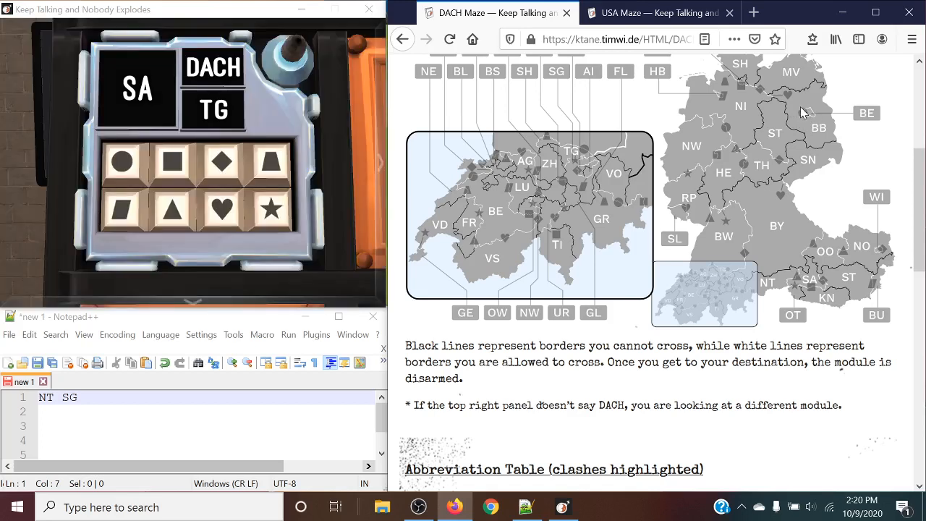
mouse_move(382, 119)
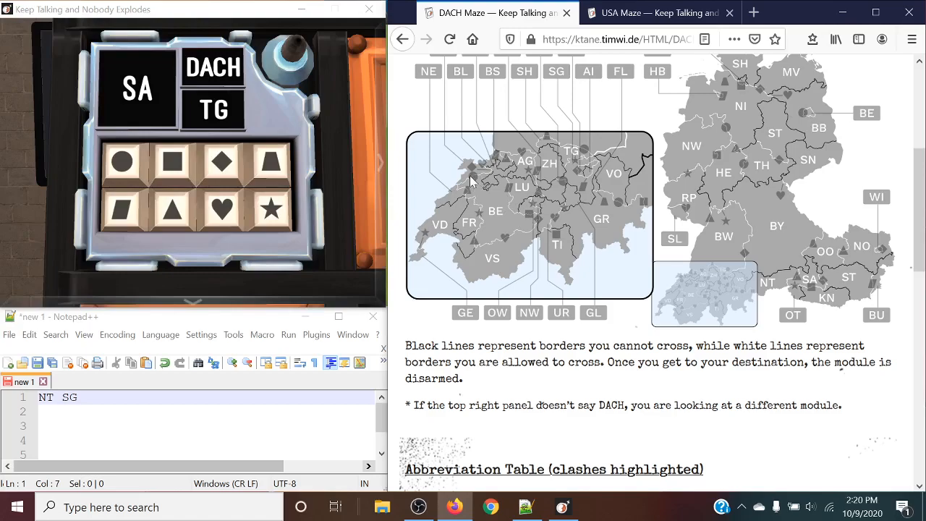
scroll("down", 3)
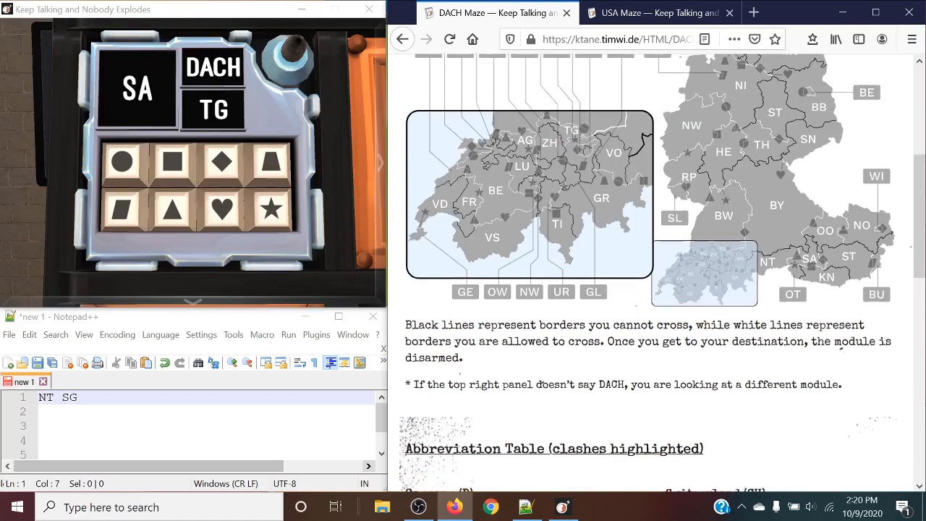
scroll("down", 3)
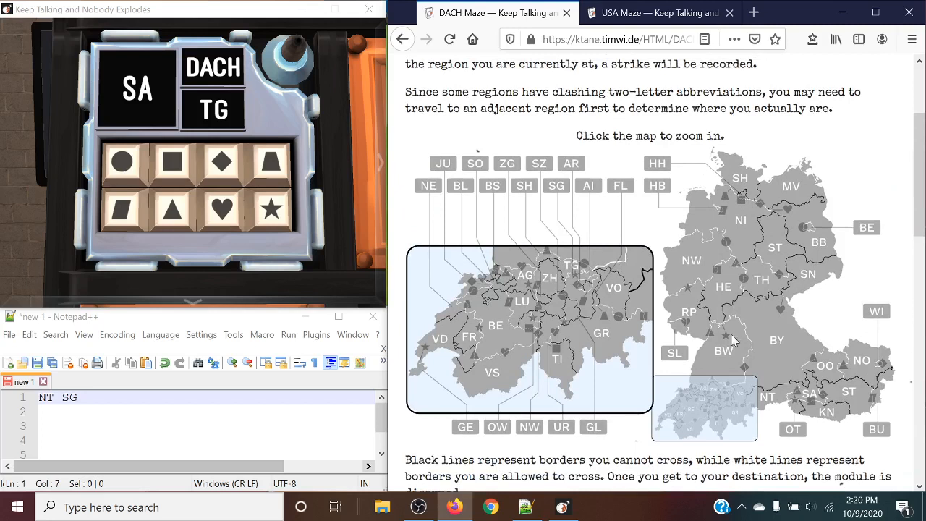
mouse_move(706, 348)
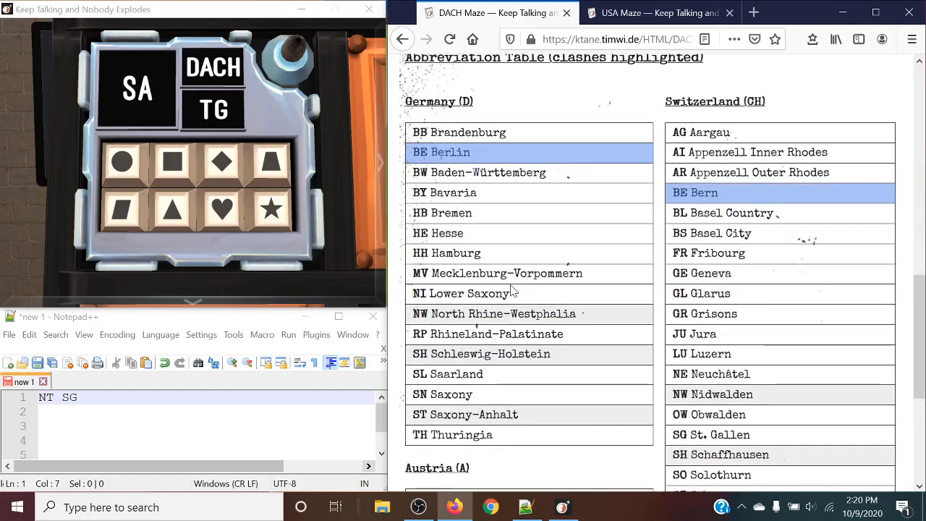
scroll("up", 3)
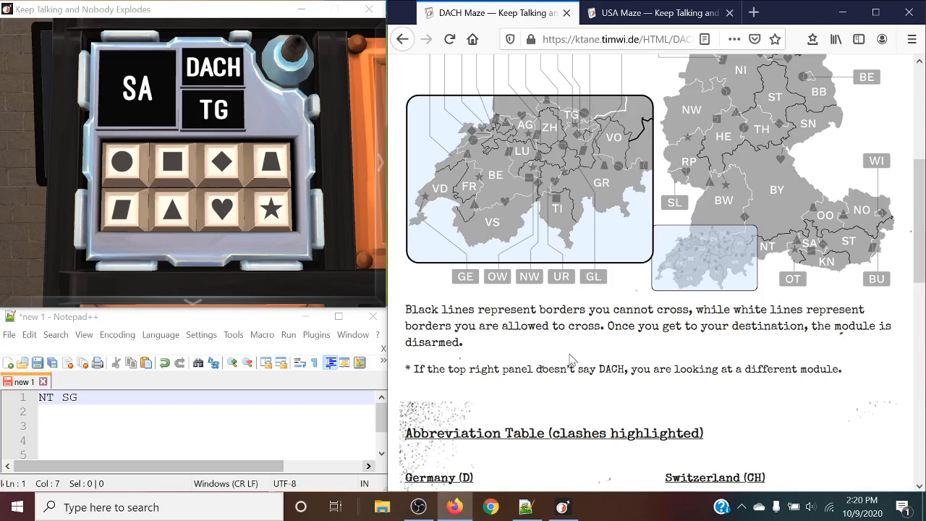
mouse_move(585, 405)
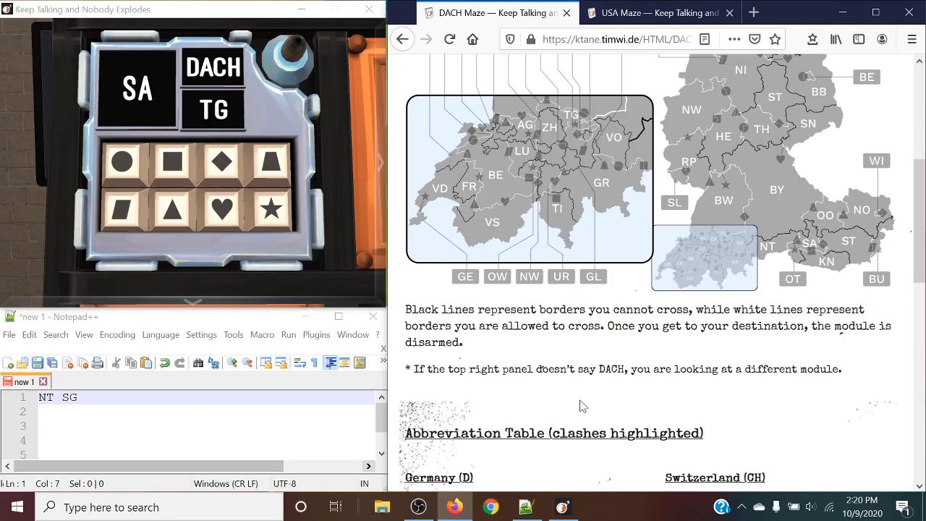
scroll("up", 3)
type("SA T")
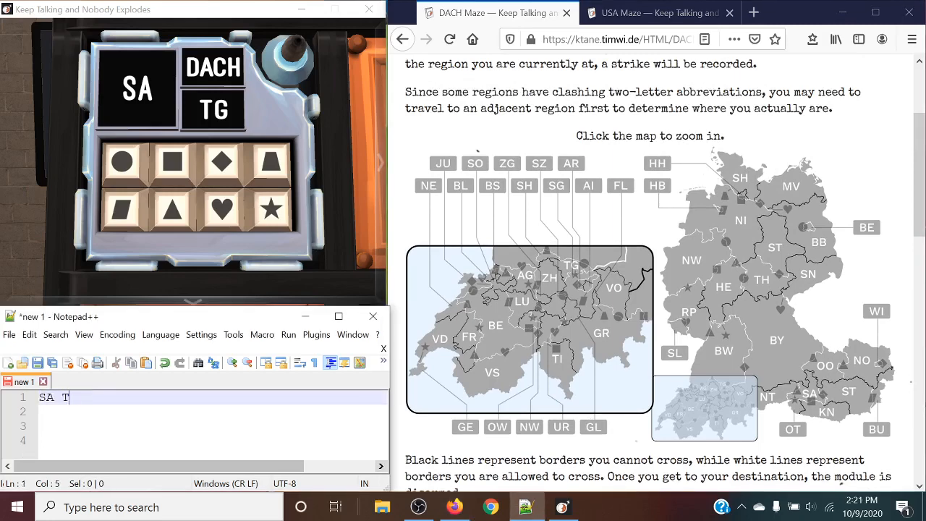
Scroll the DACH Maze manual back to the region map for the SA to TG route.
scroll("down", 3)
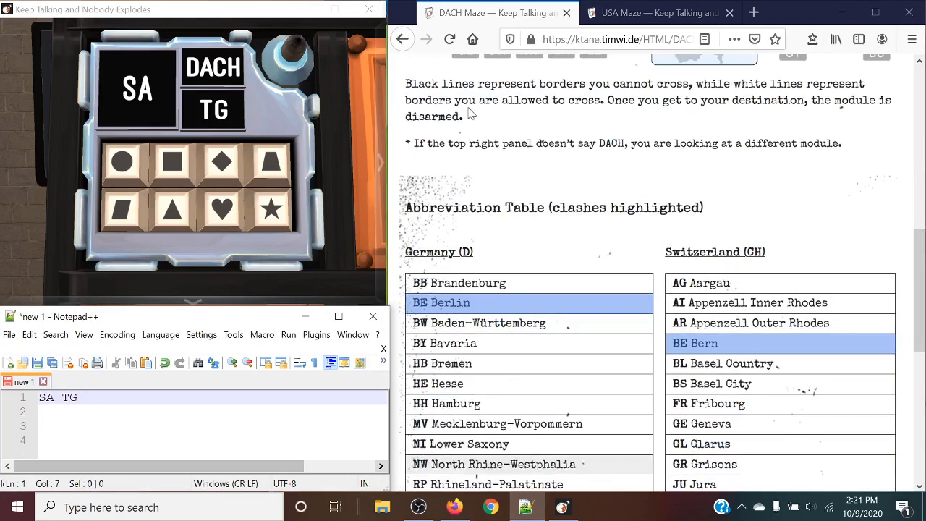
scroll("down", 3)
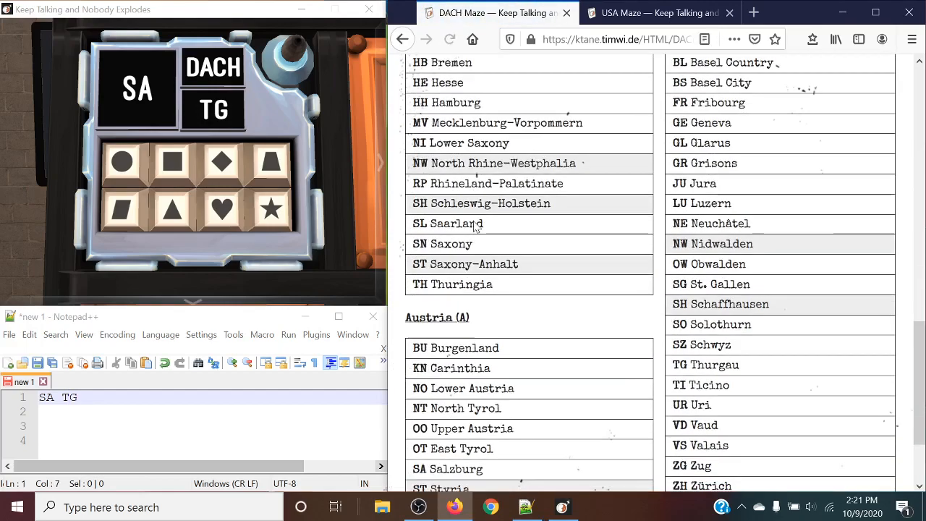
mouse_move(619, 272)
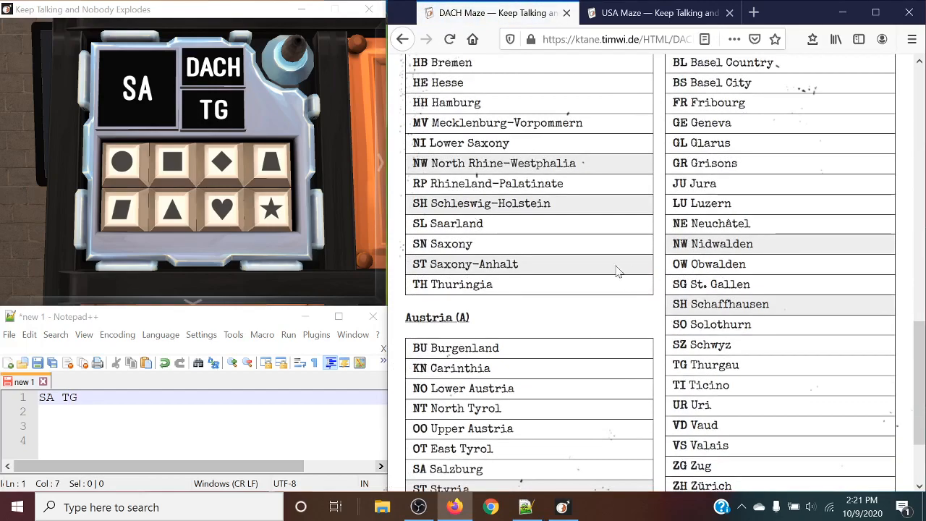
scroll("up", 3)
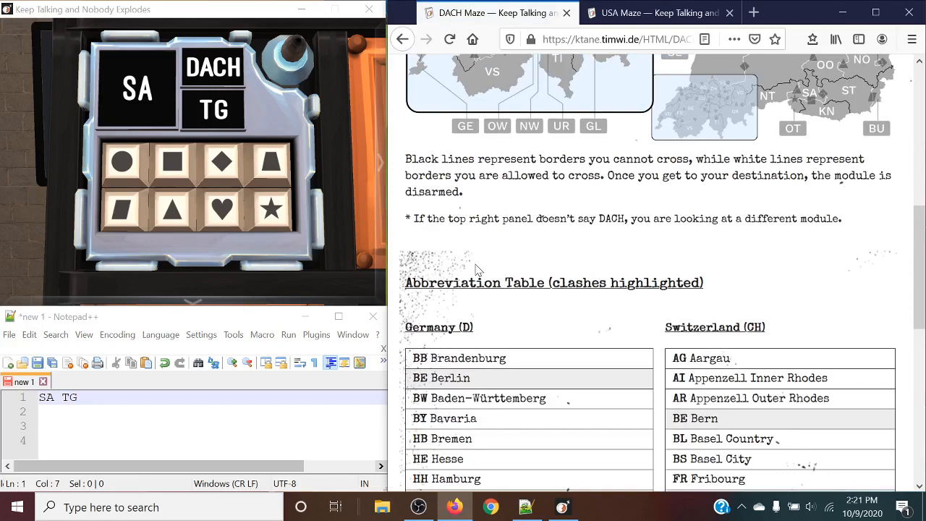
scroll("up", 3)
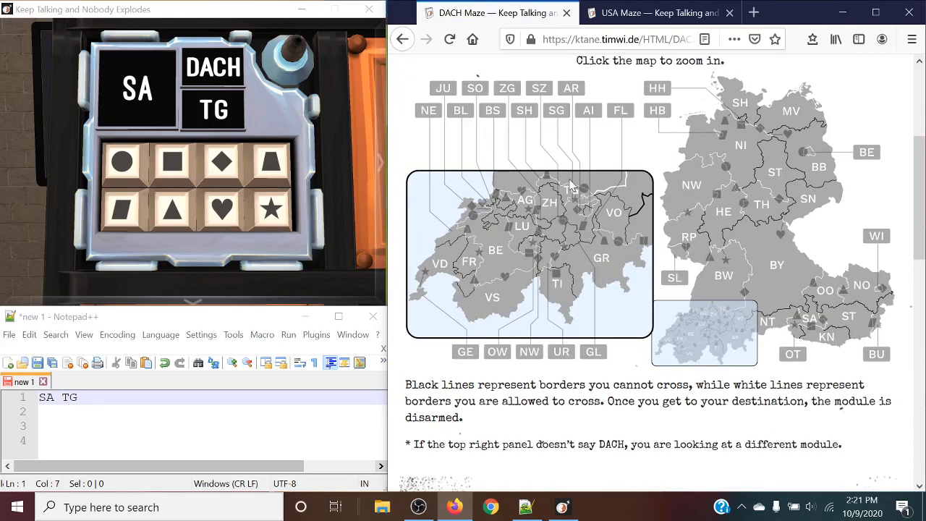
mouse_move(568, 189)
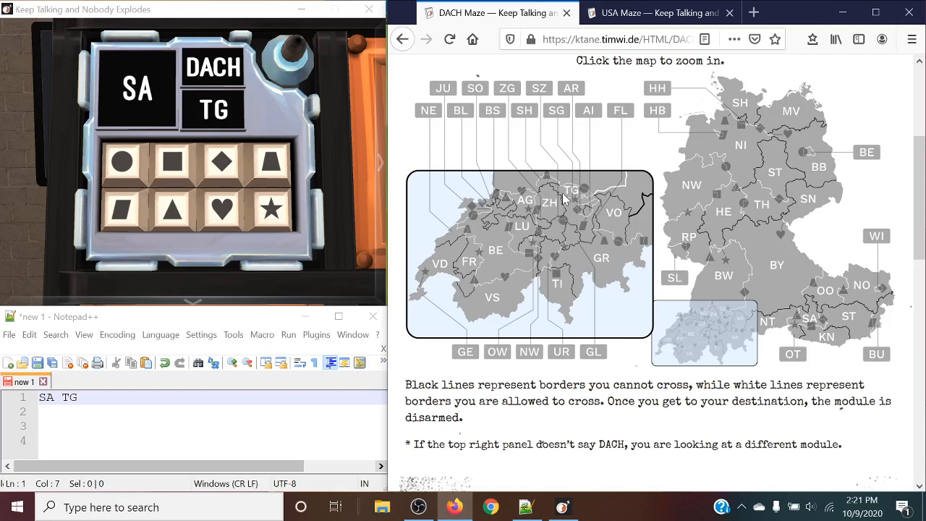
mouse_move(544, 214)
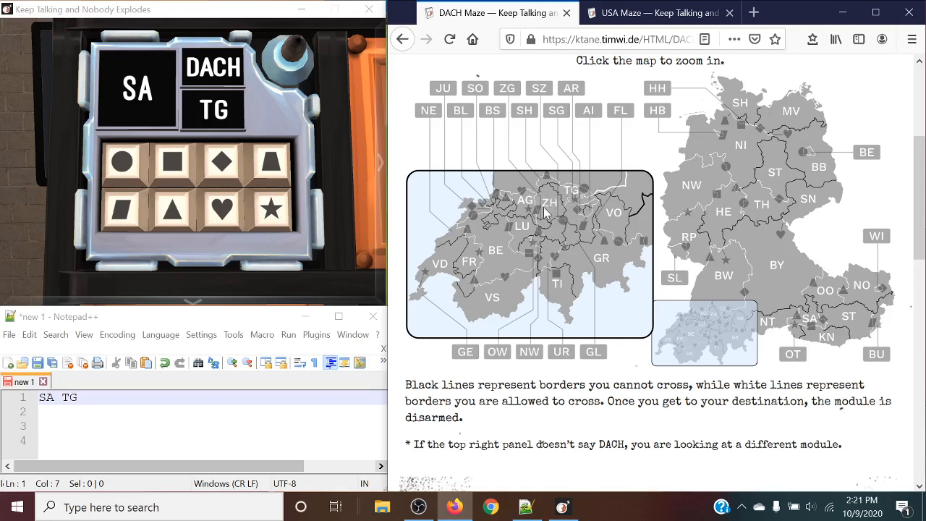
mouse_move(463, 116)
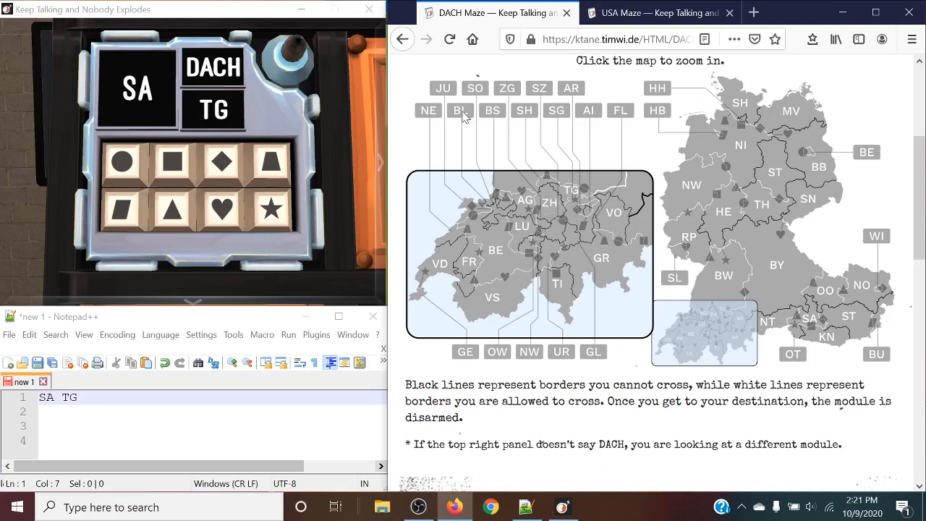
mouse_move(572, 369)
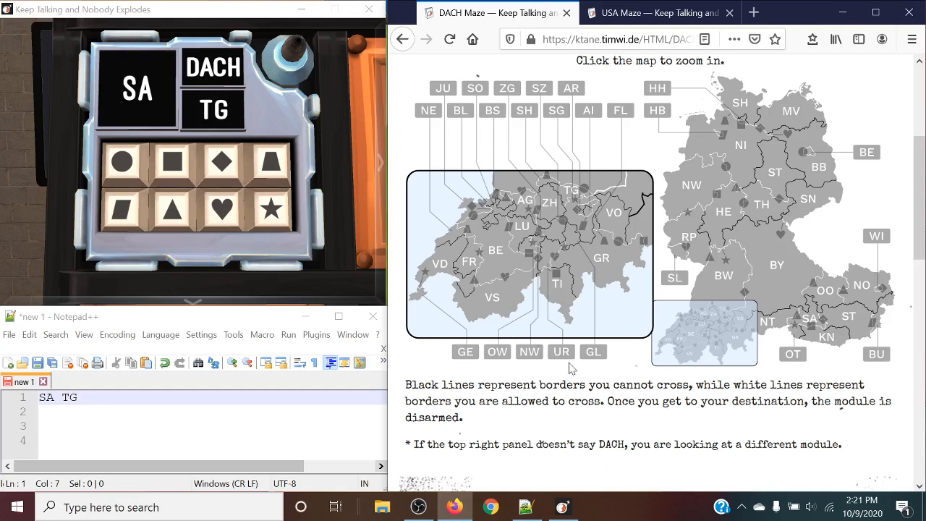
mouse_move(813, 327)
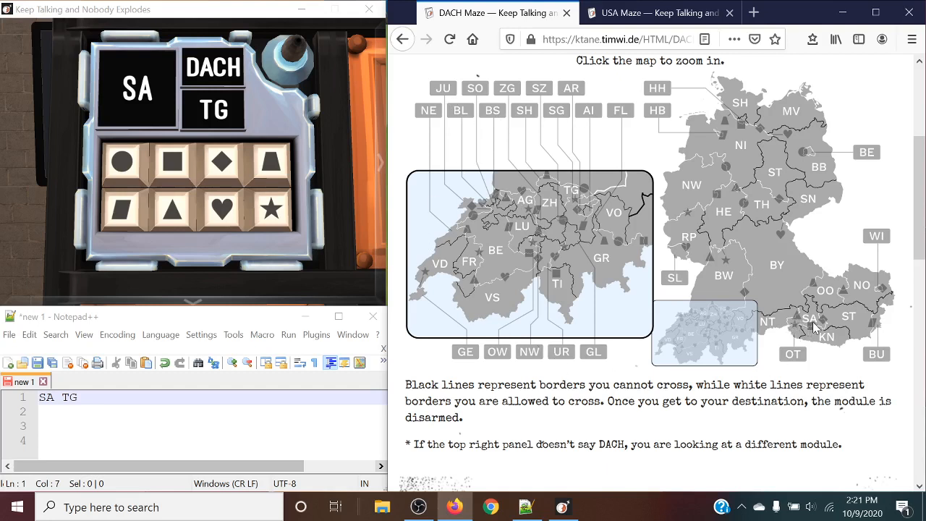
mouse_move(787, 288)
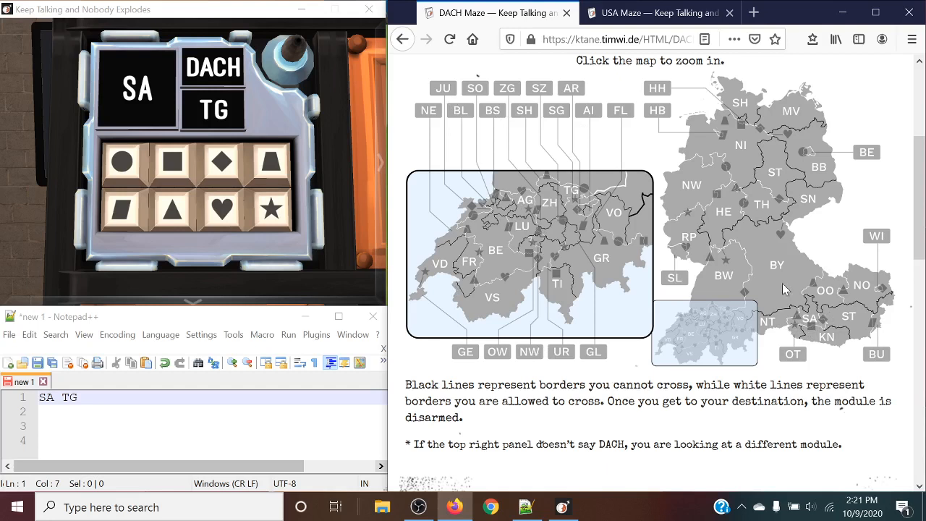
mouse_move(809, 327)
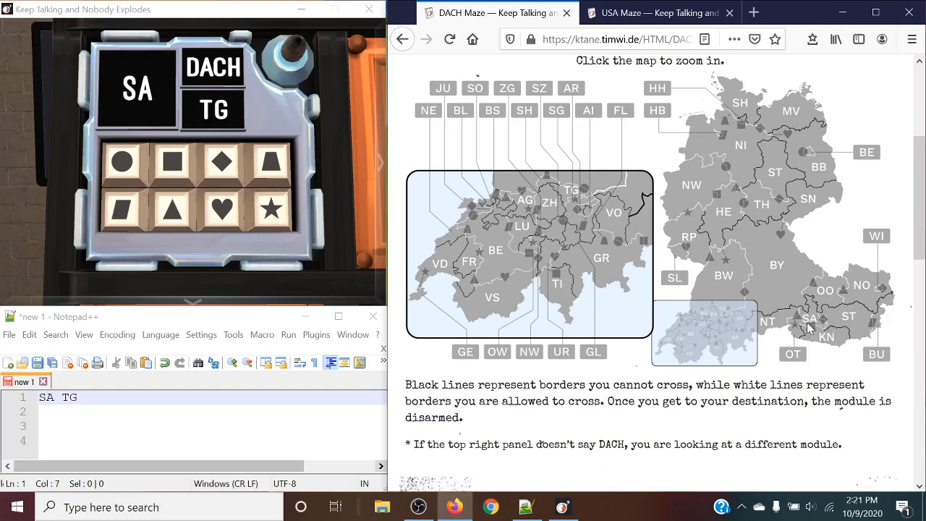
mouse_move(769, 335)
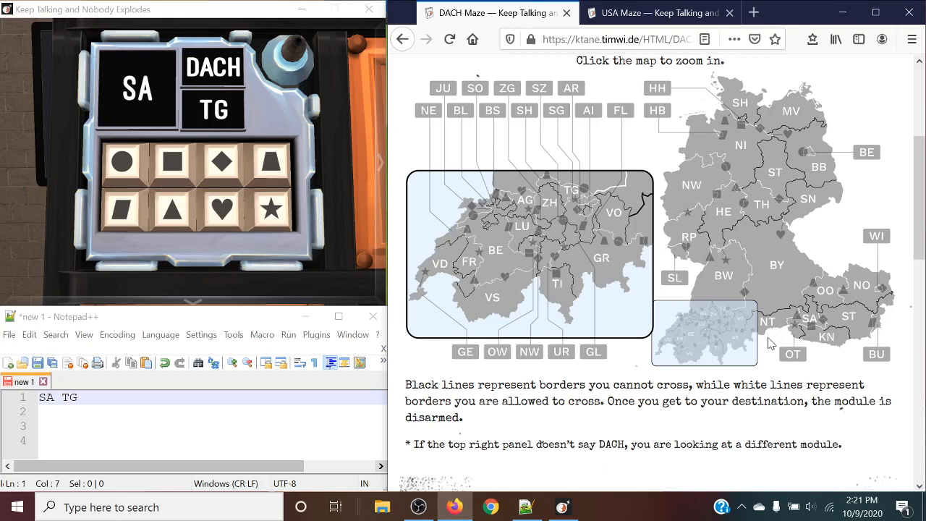
mouse_move(798, 331)
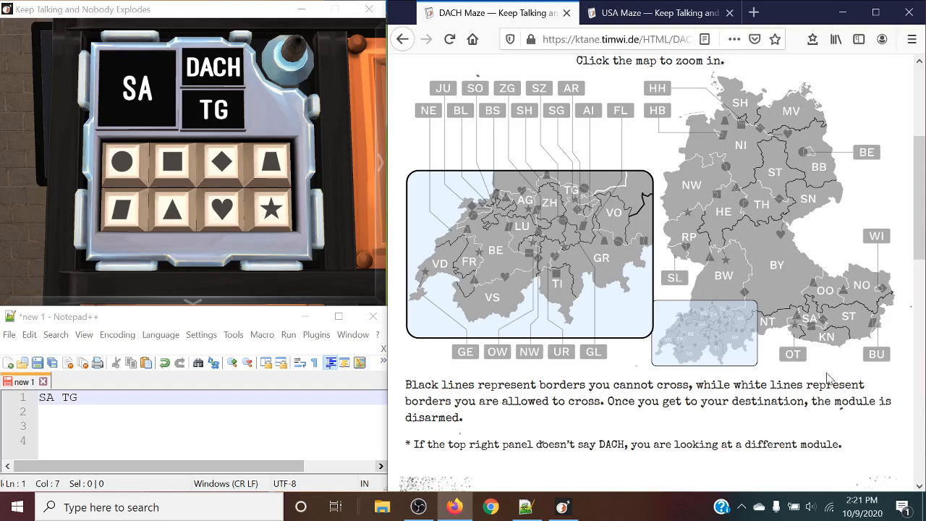
Walk the second maze from SA through NT and GR into UR.
left_click(174, 208)
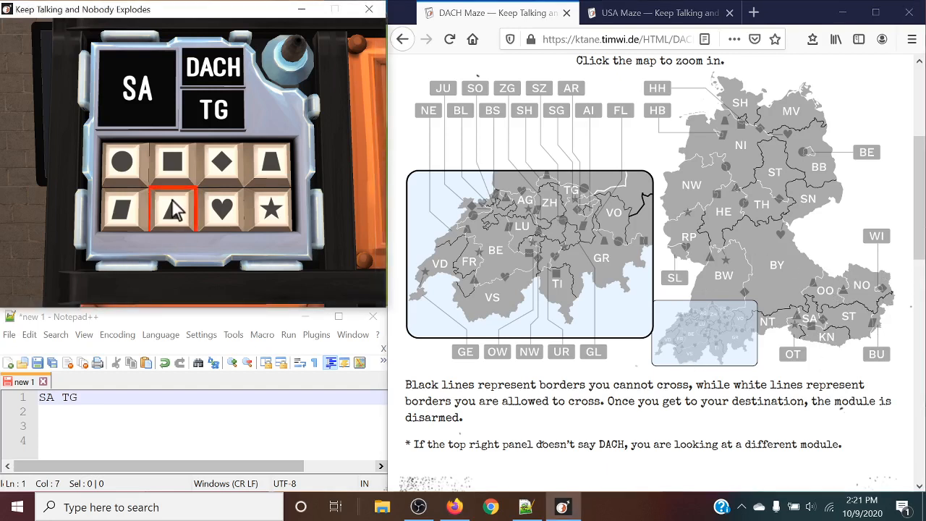
left_click(174, 209)
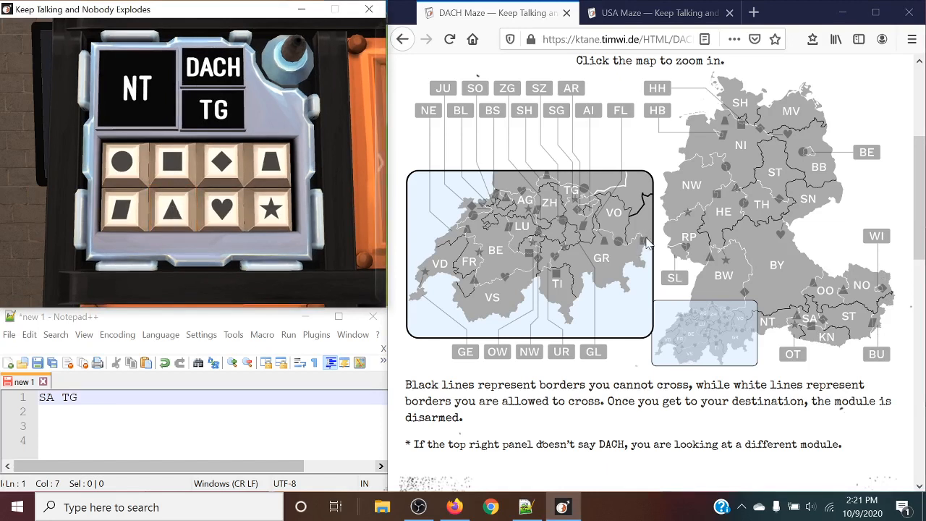
left_click(172, 162)
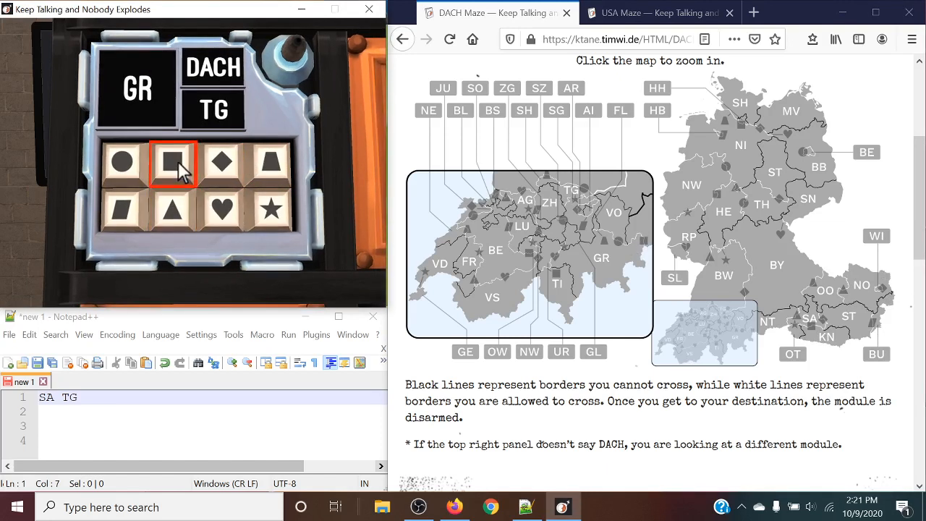
left_click(220, 208)
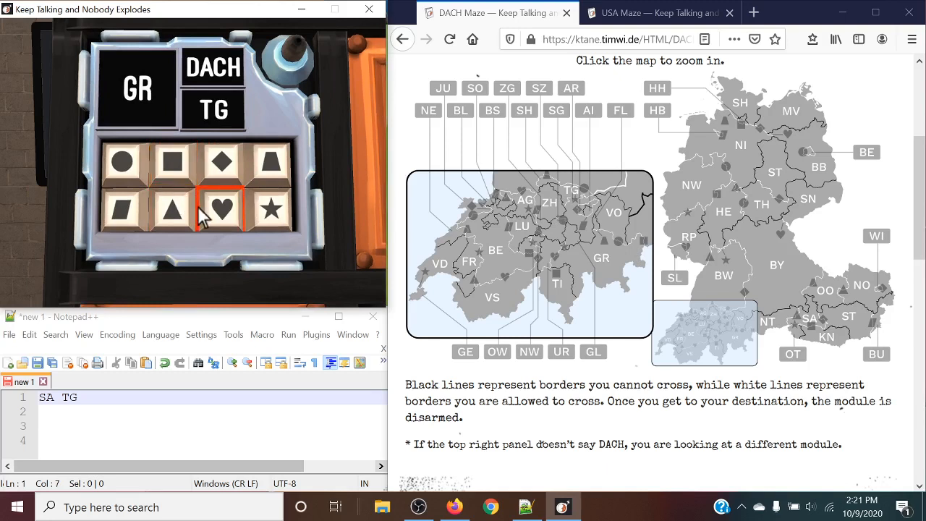
left_click(220, 162)
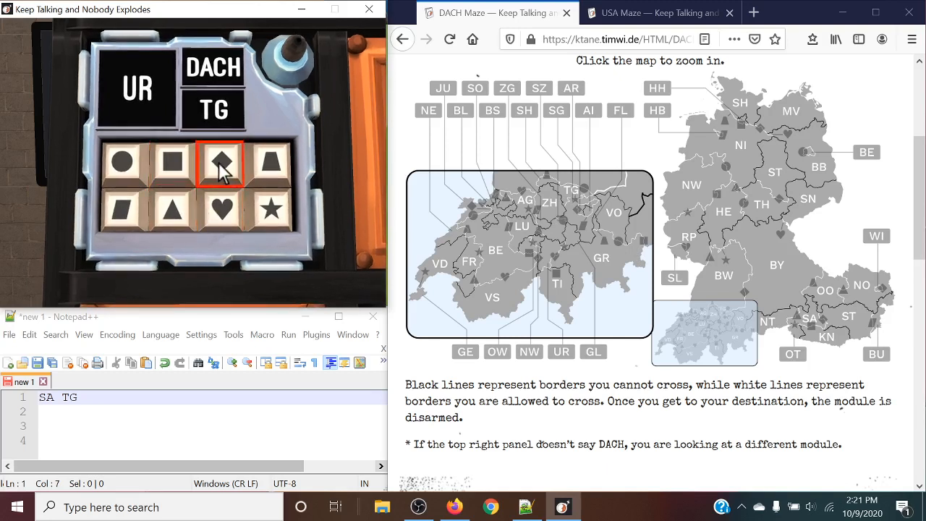
Continue through BE, JU, BL and BW to reach the destination TG, solving the maze.
left_click(172, 162)
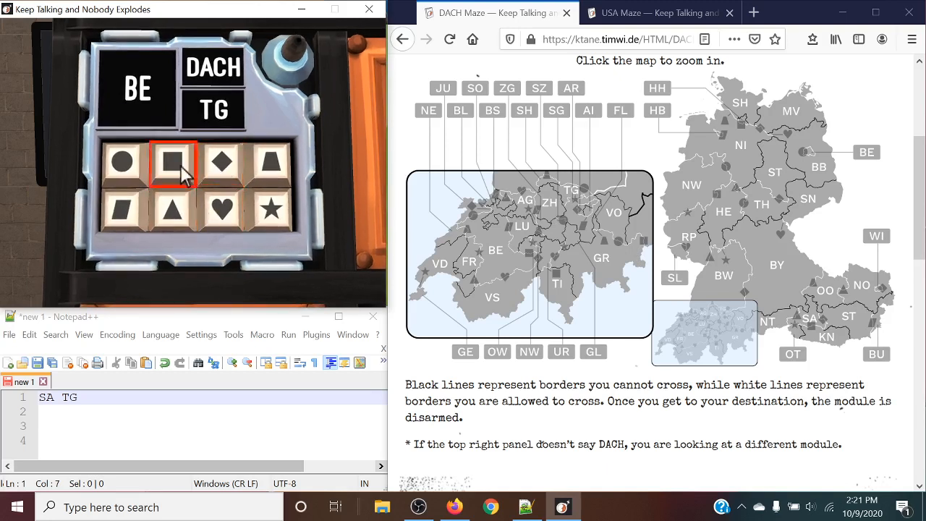
left_click(174, 162)
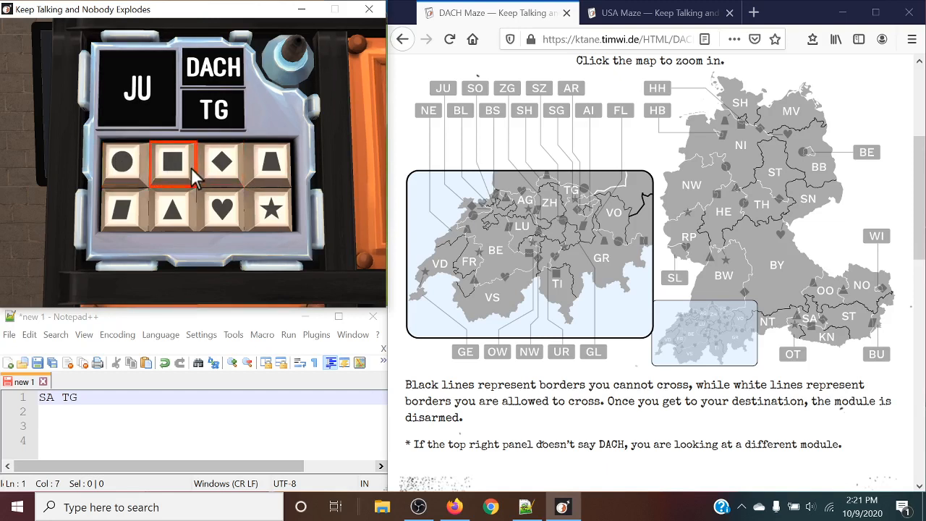
left_click(220, 210)
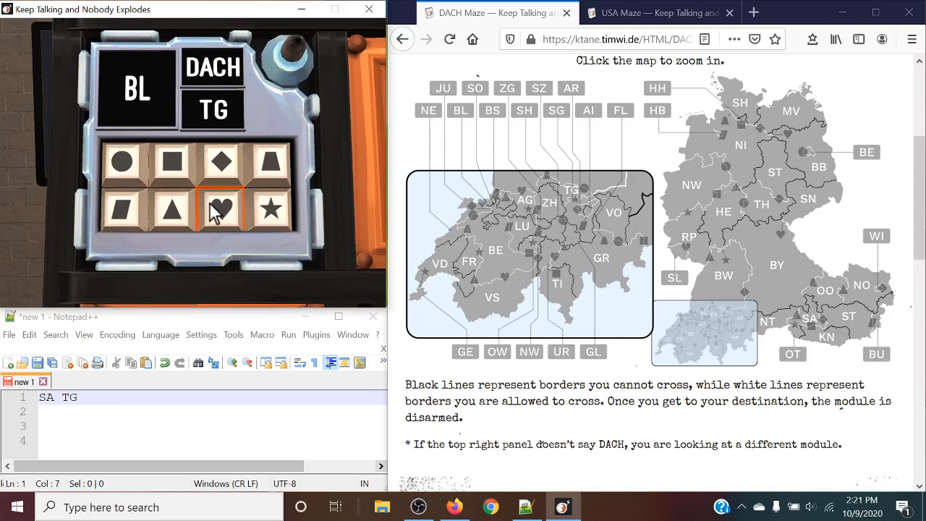
left_click(220, 208)
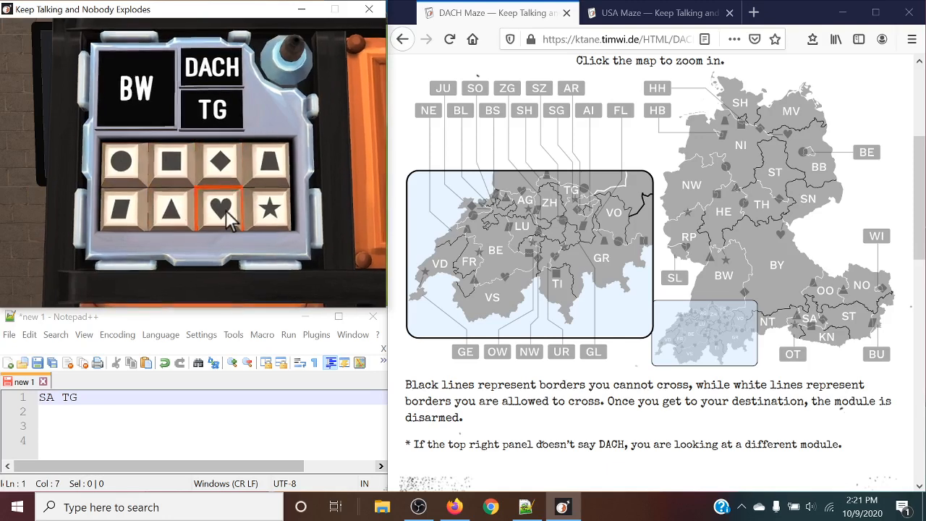
left_click(220, 209)
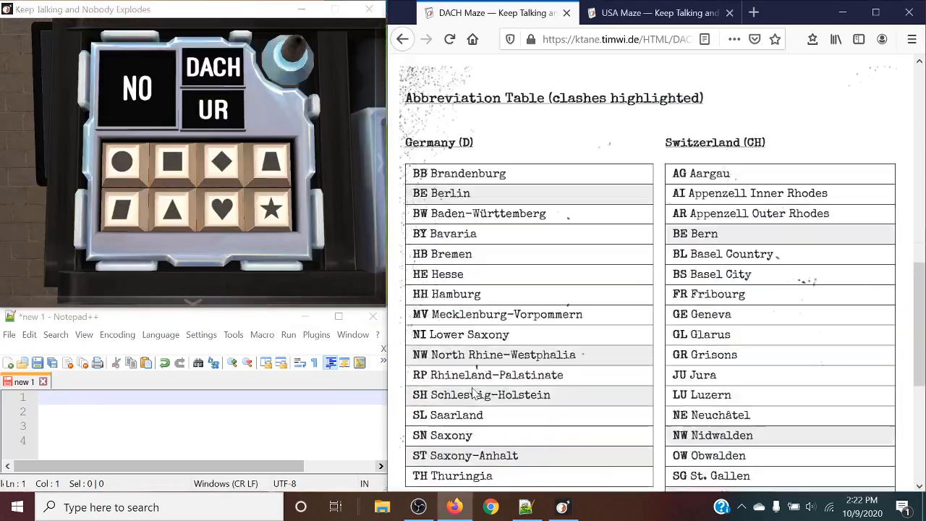
scroll("up", 3)
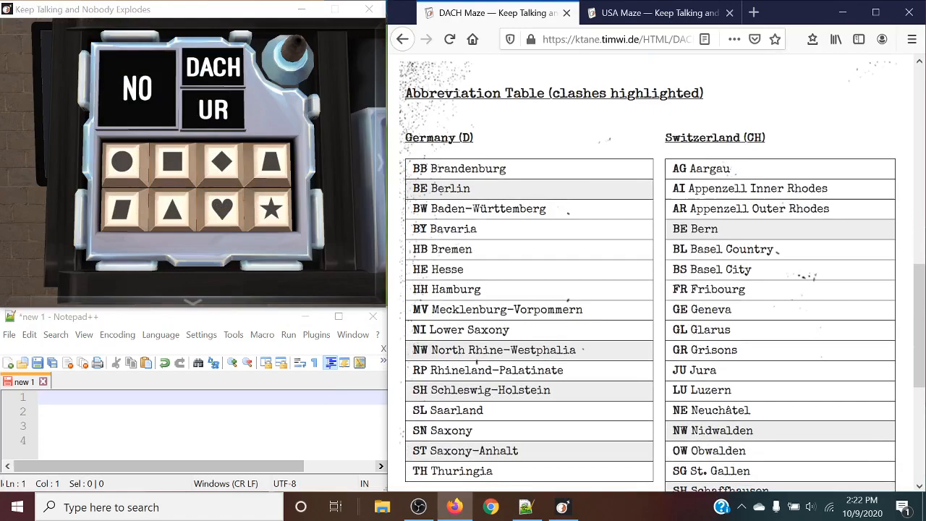
scroll("down", 3)
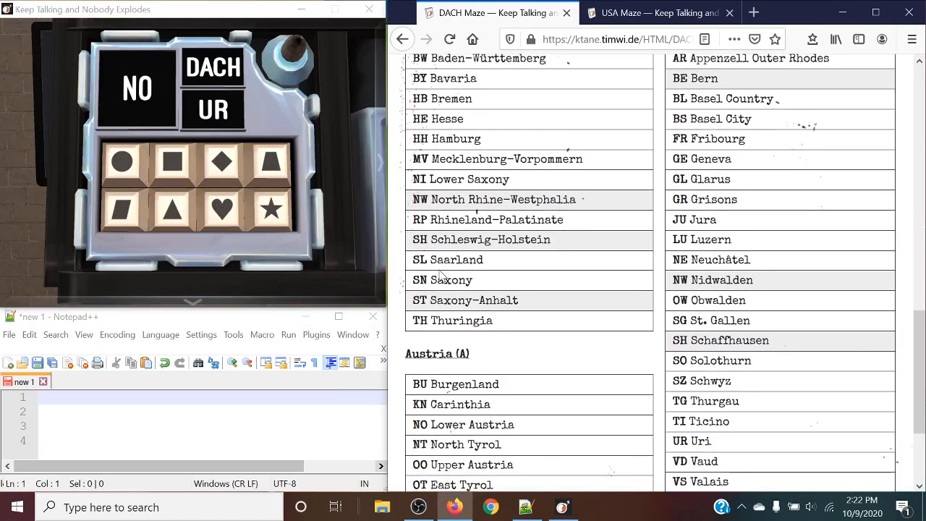
scroll("down", 3)
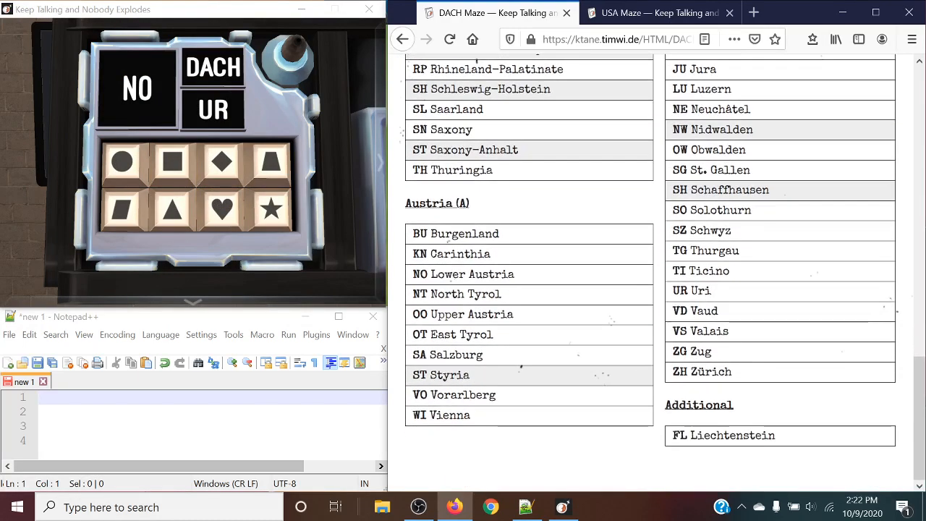
scroll("up", 3)
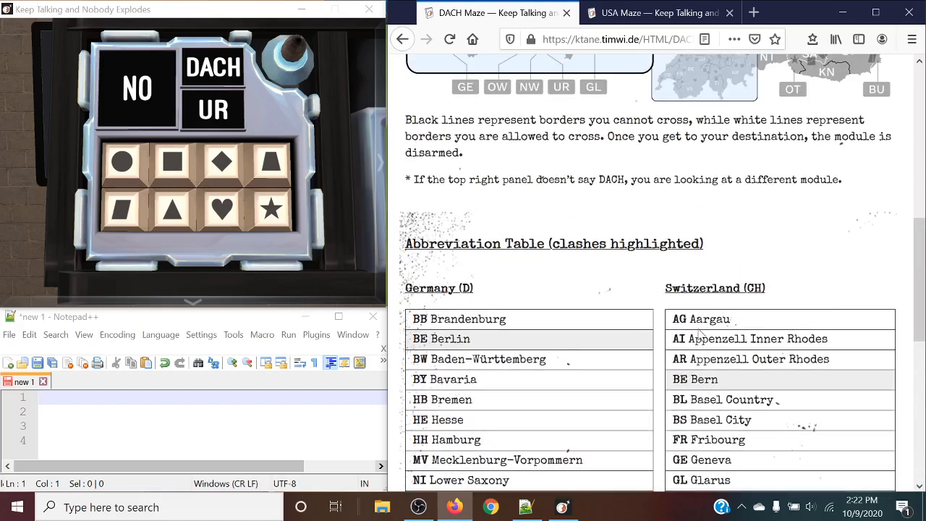
scroll("up", 3)
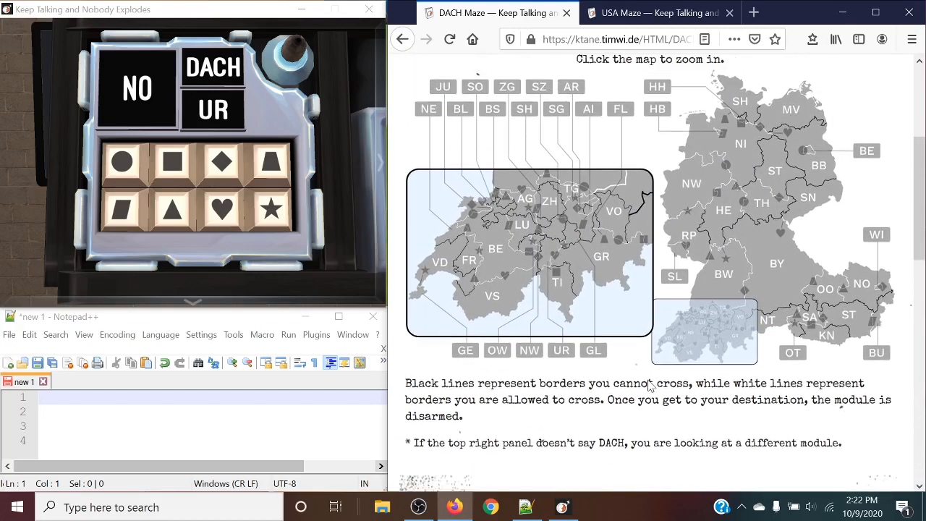
scroll("up", 3)
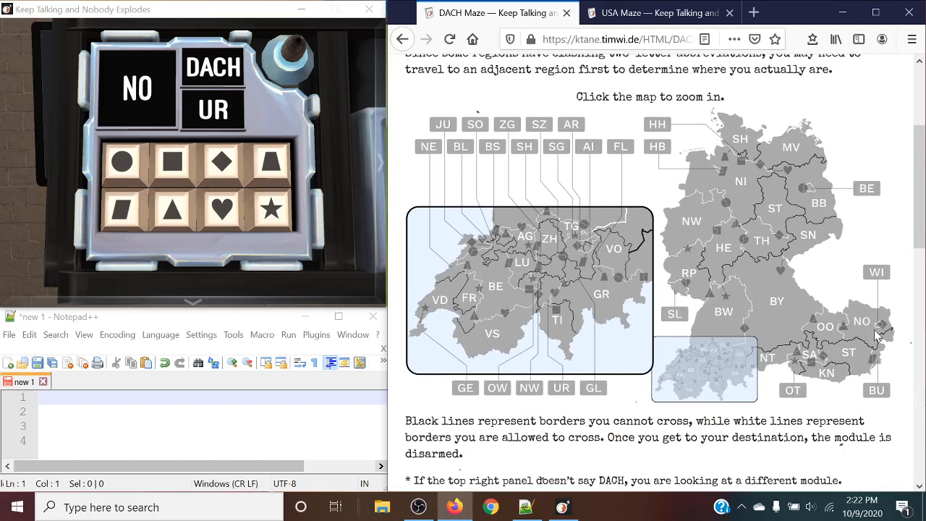
mouse_move(873, 335)
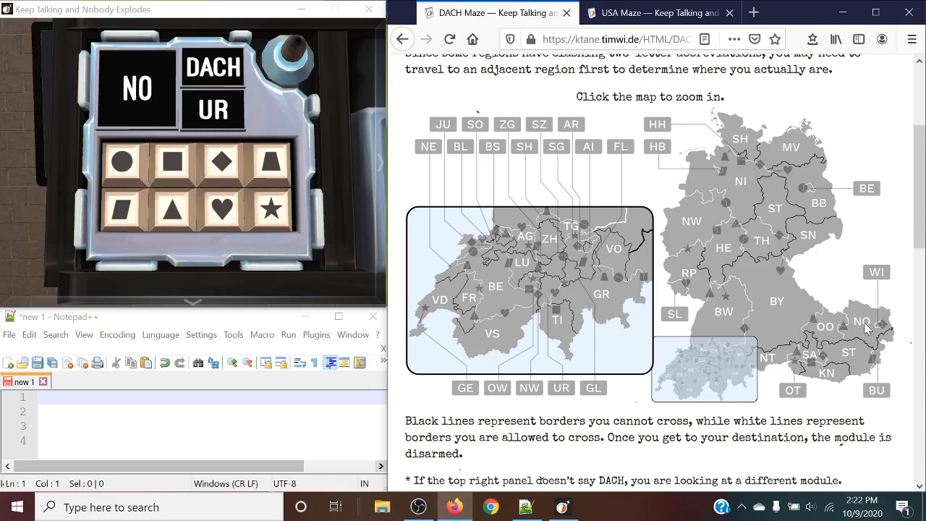
mouse_move(645, 294)
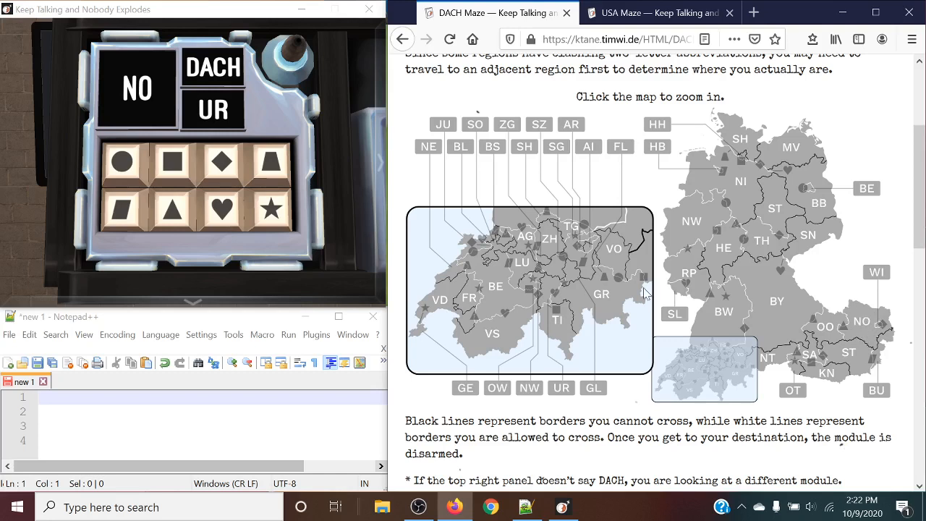
mouse_move(547, 292)
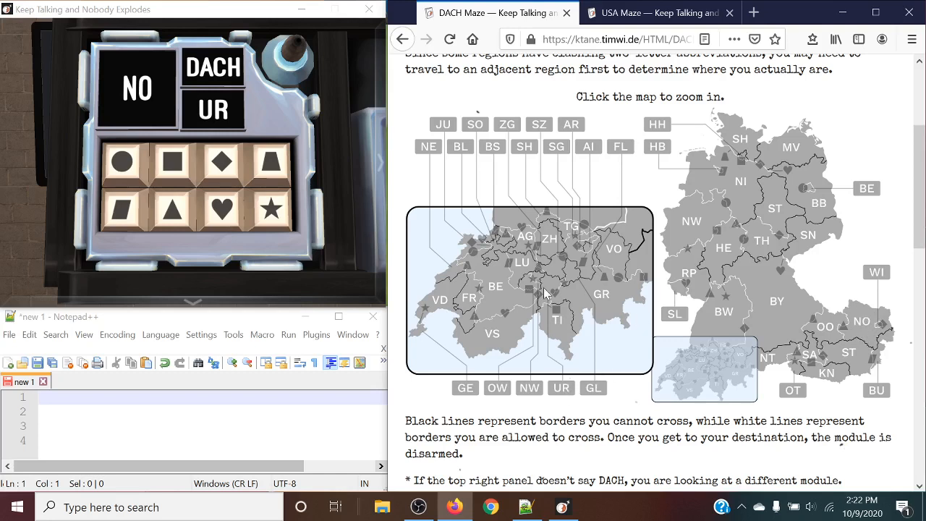
mouse_move(543, 297)
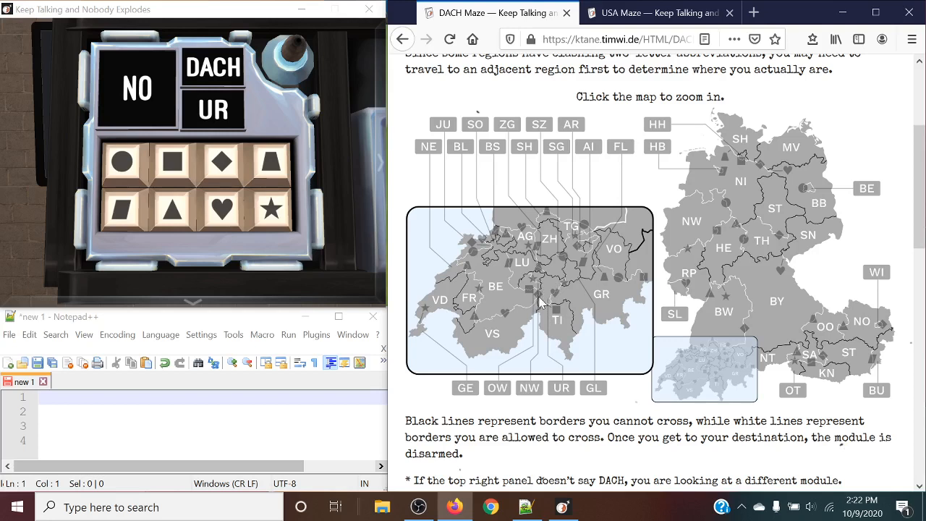
mouse_move(550, 286)
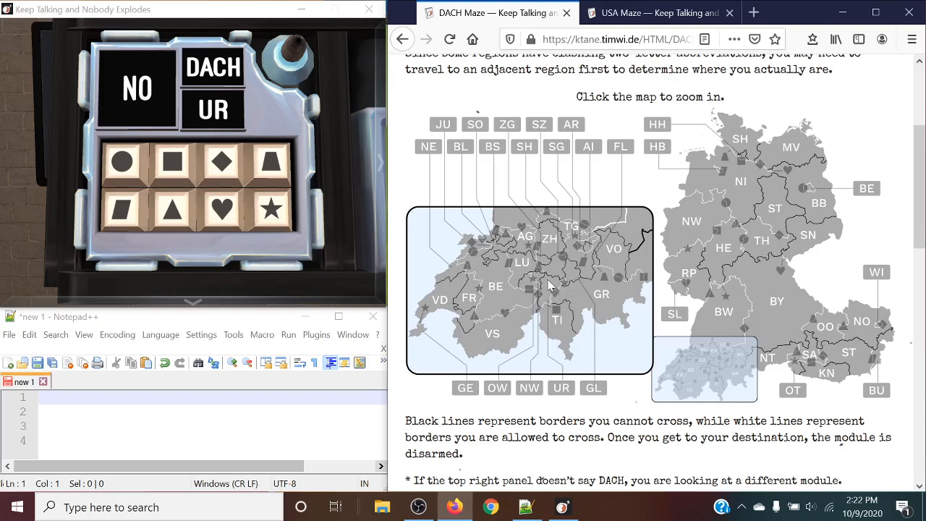
mouse_move(576, 210)
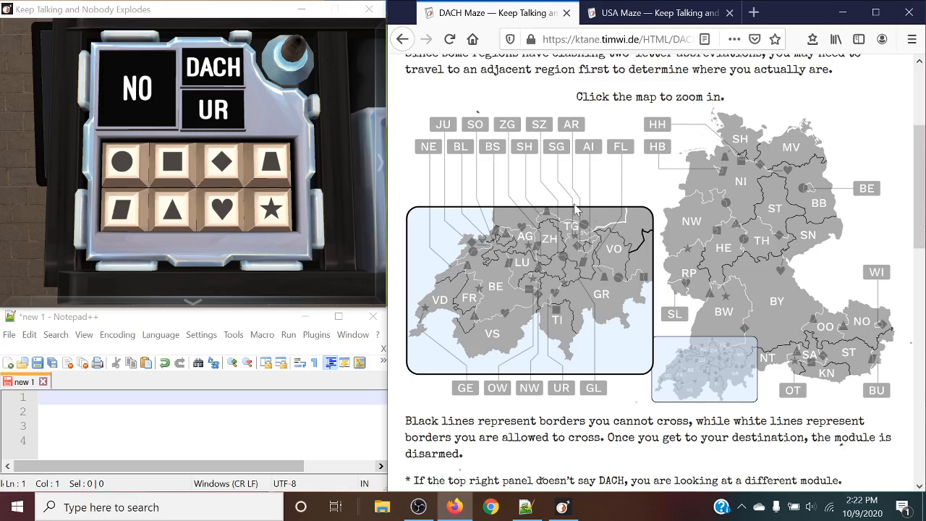
mouse_move(538, 324)
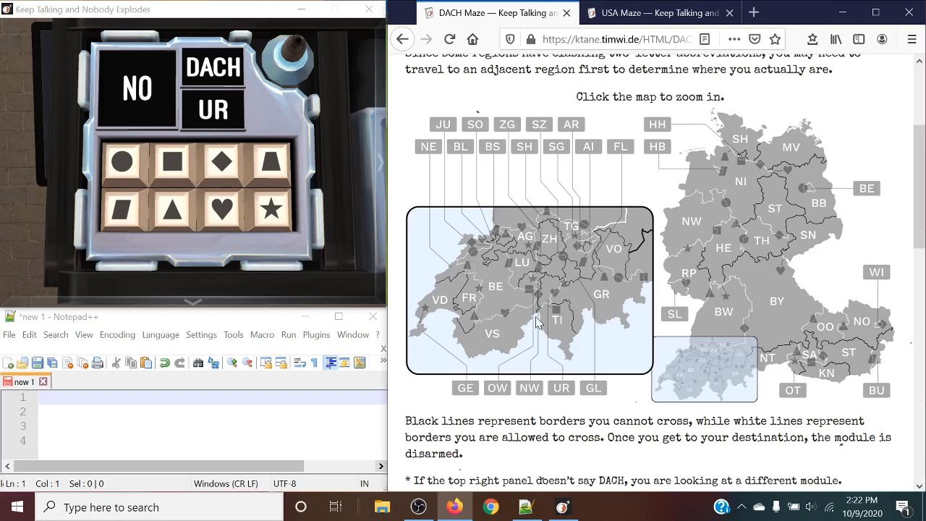
mouse_move(735, 394)
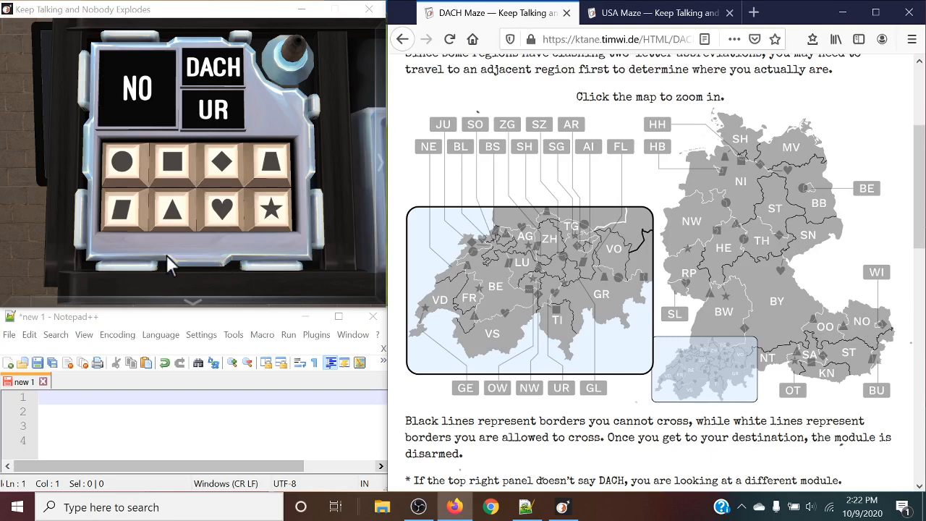
Travel the third maze from NO through OO and BY into BW.
left_click(172, 208)
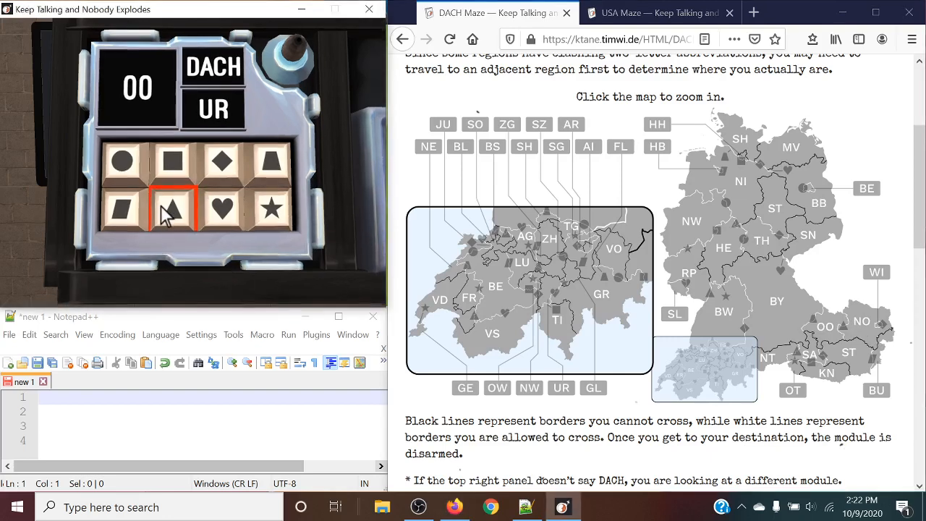
left_click(267, 162)
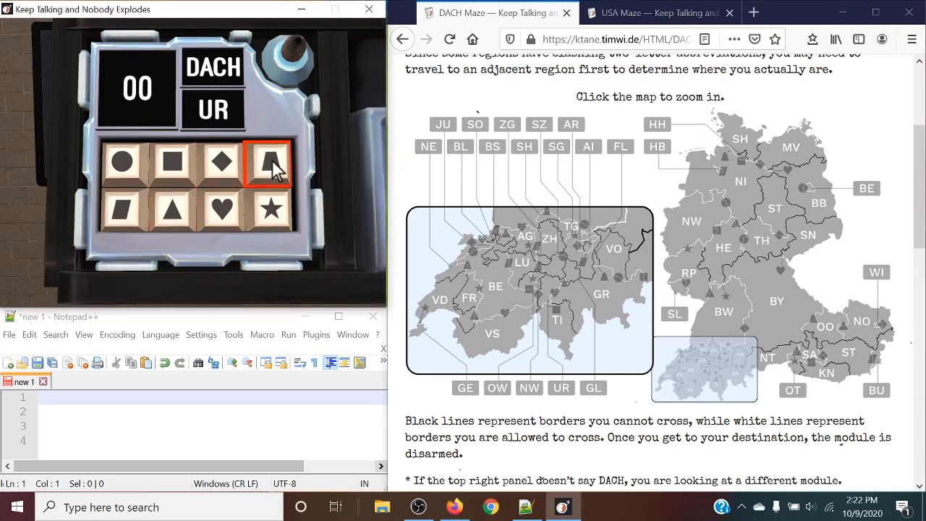
left_click(267, 161)
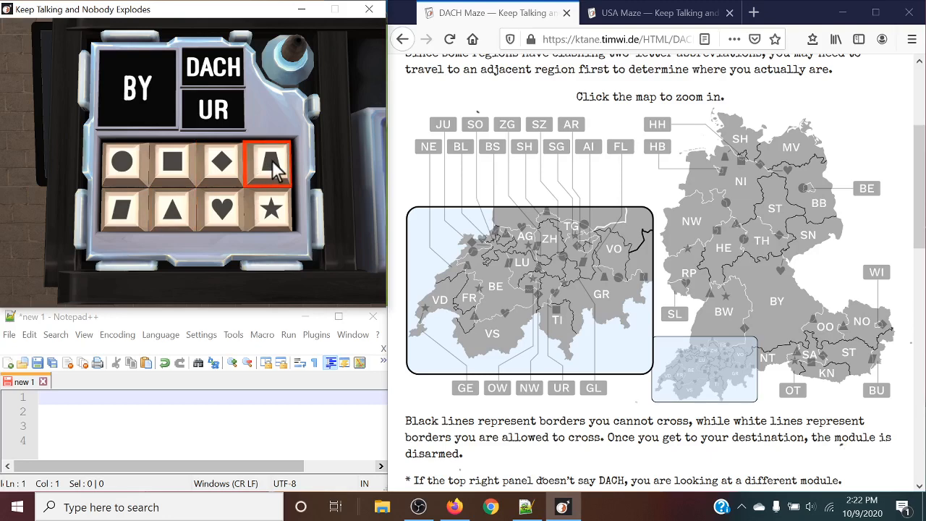
left_click(220, 163)
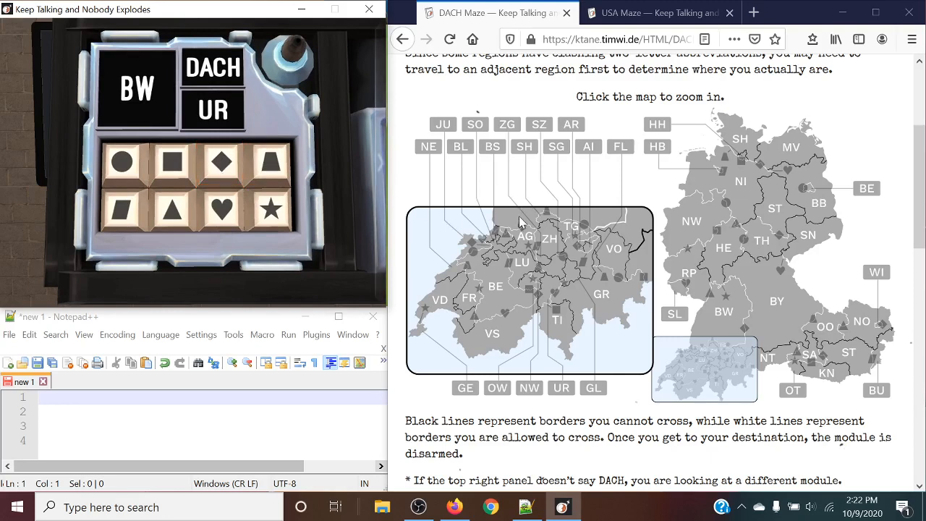
Continue from BW through AG and JU into BE, heading for UR.
left_click(223, 210)
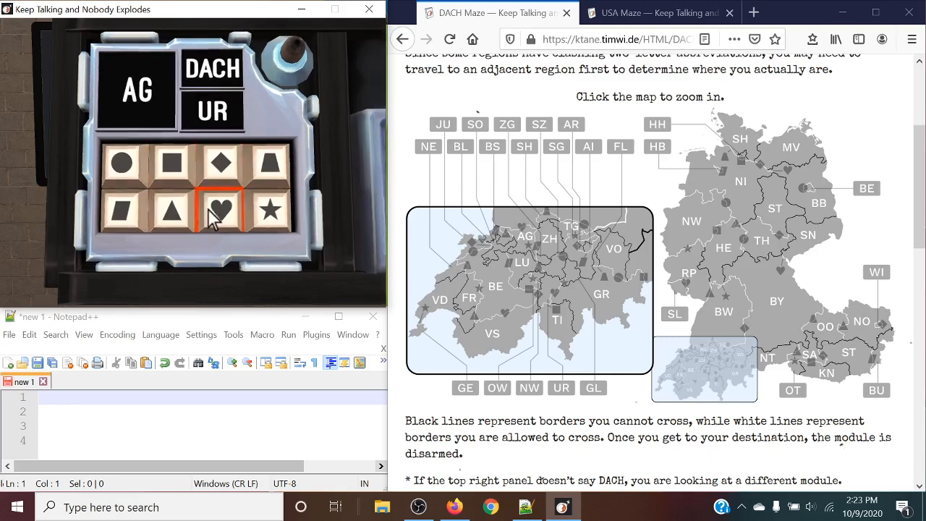
left_click(174, 209)
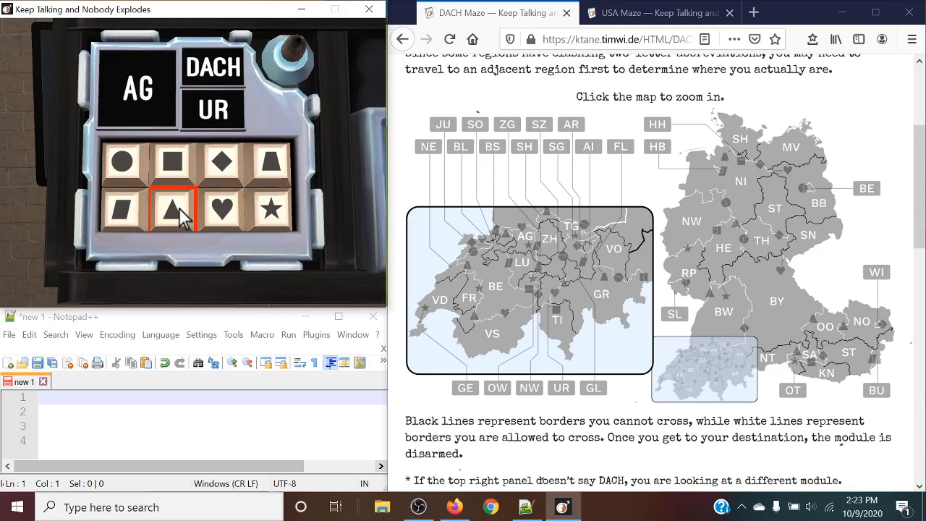
left_click(174, 208)
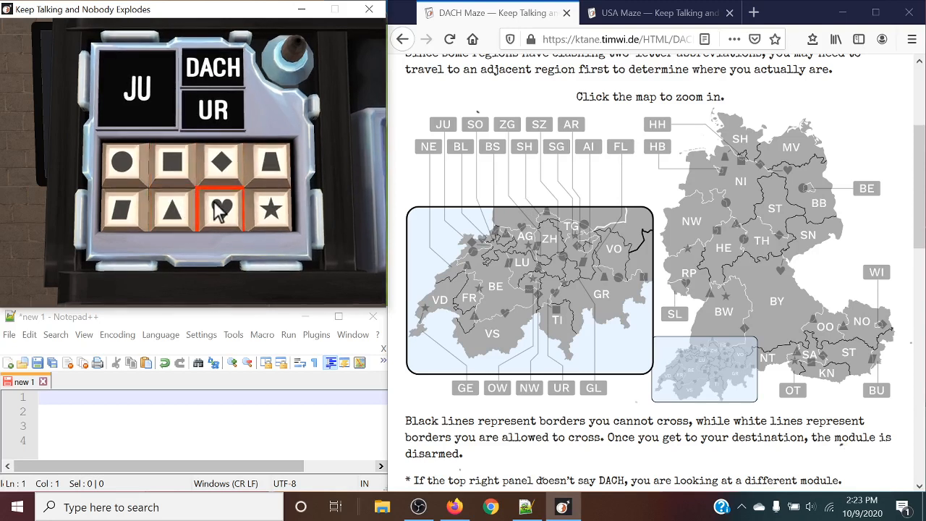
left_click(123, 161)
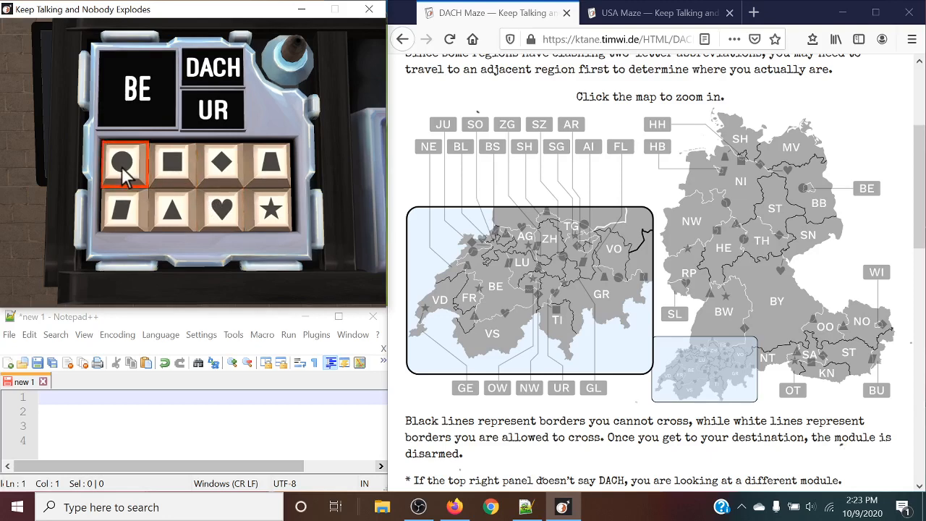